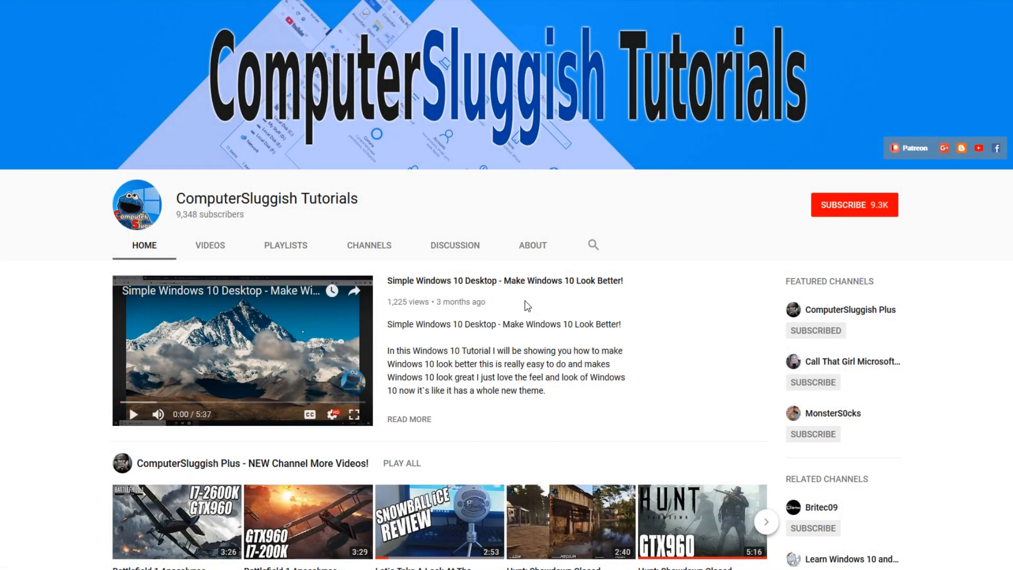
mouse_move(579, 310)
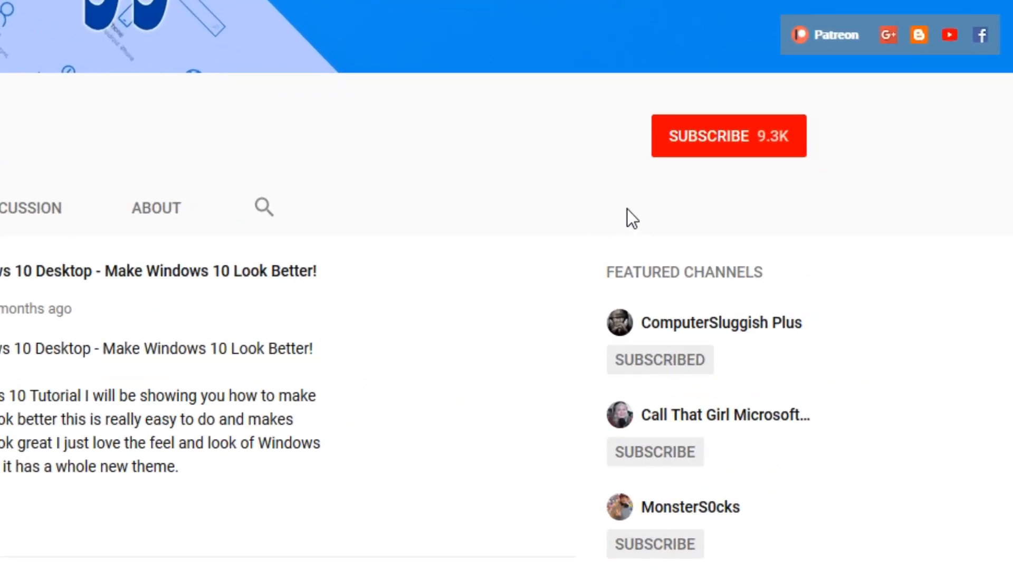
mouse_move(720, 152)
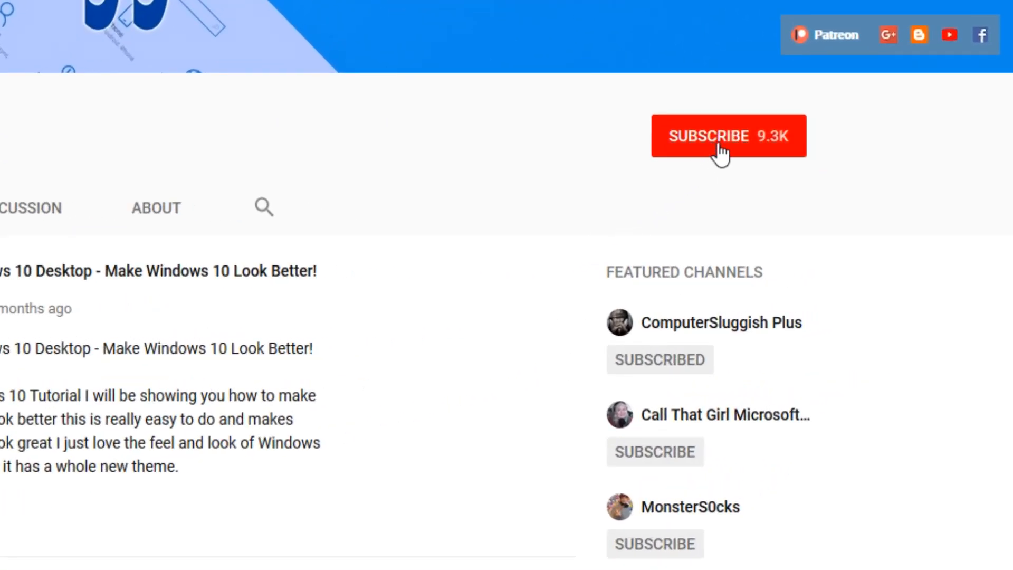
- Subscribe to the ComputerSluggish Tutorials YouTube channel
left_click(729, 136)
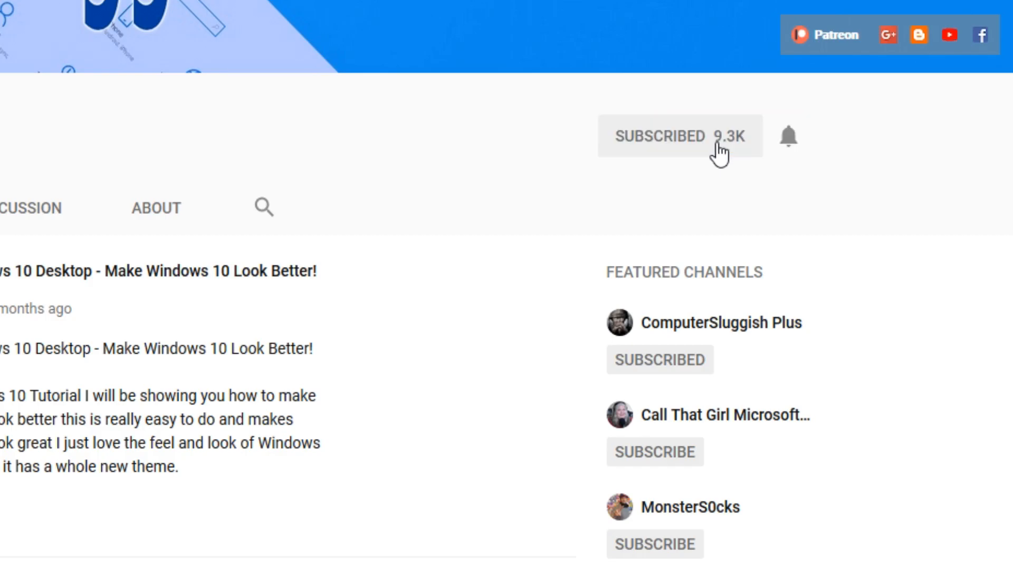
mouse_move(789, 137)
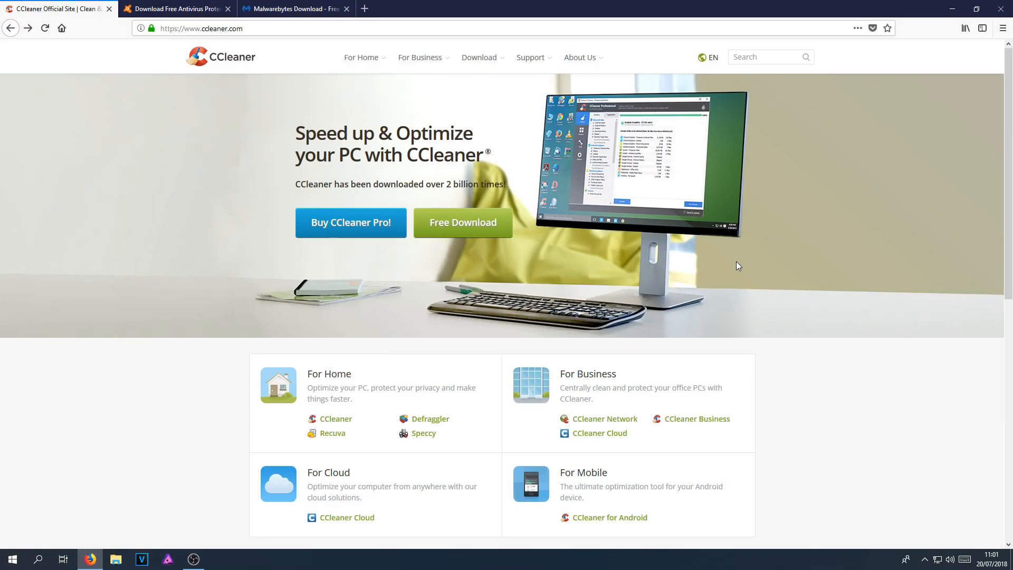
mouse_move(508, 260)
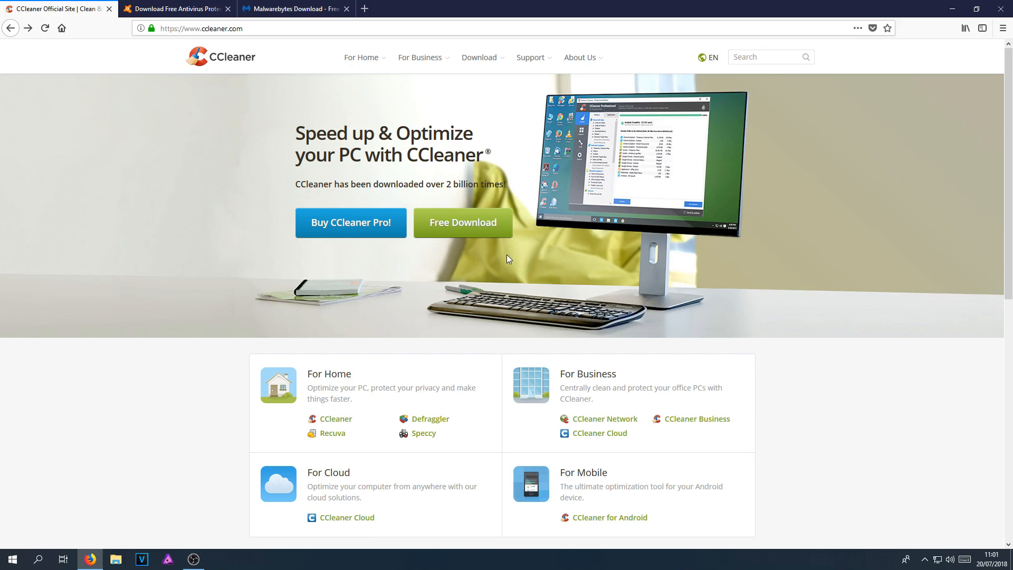
- Download the free CCleaner edition from ccleaner.com and save the installer file
left_click(462, 222)
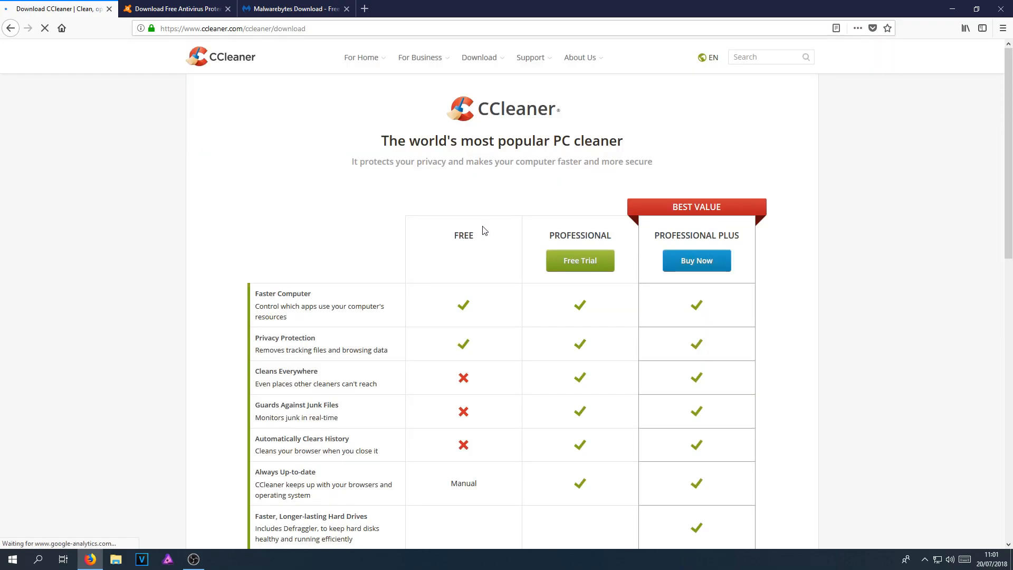
scroll("down", 3)
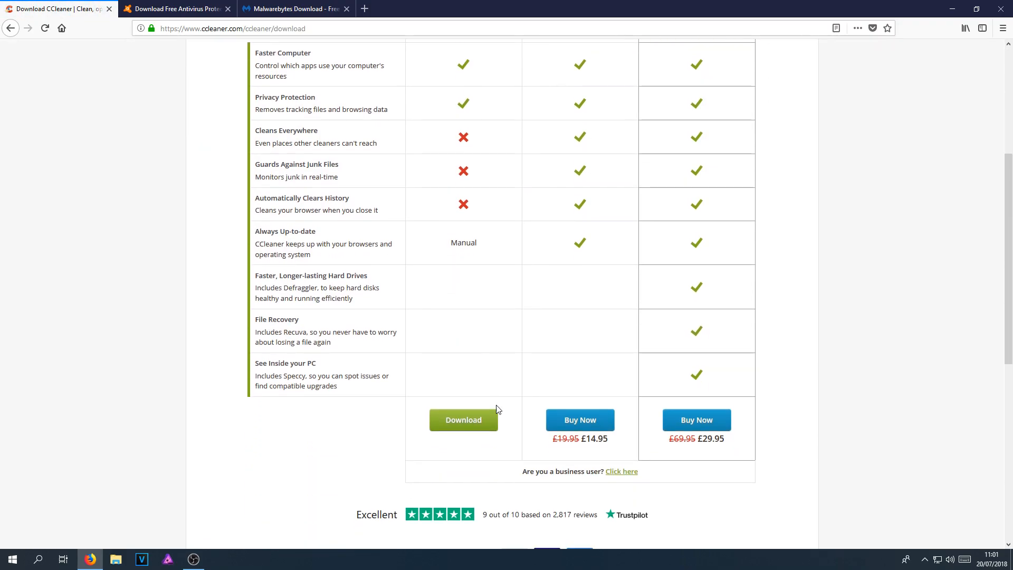
left_click(463, 418)
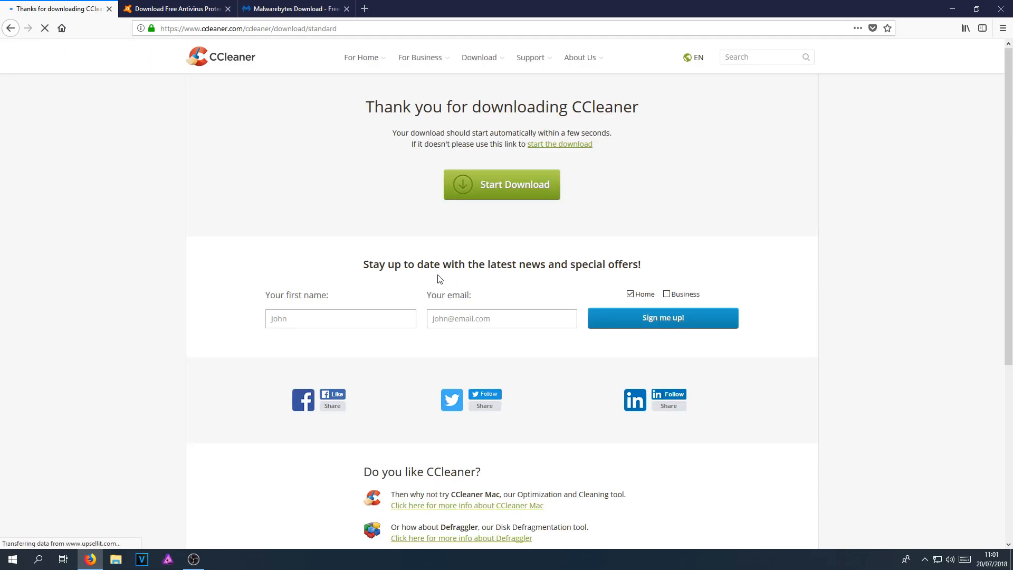
left_click(501, 184)
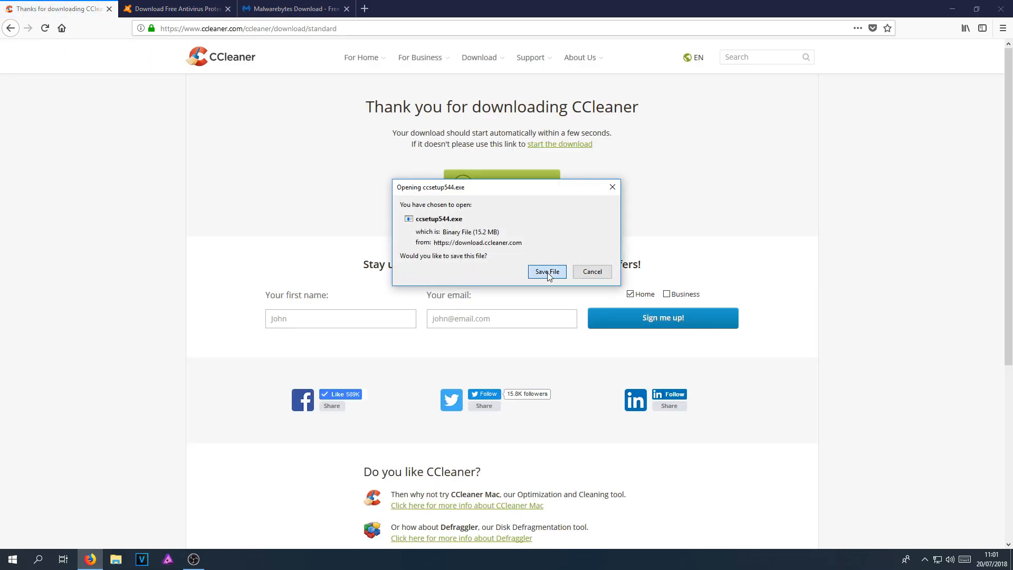
left_click(547, 271)
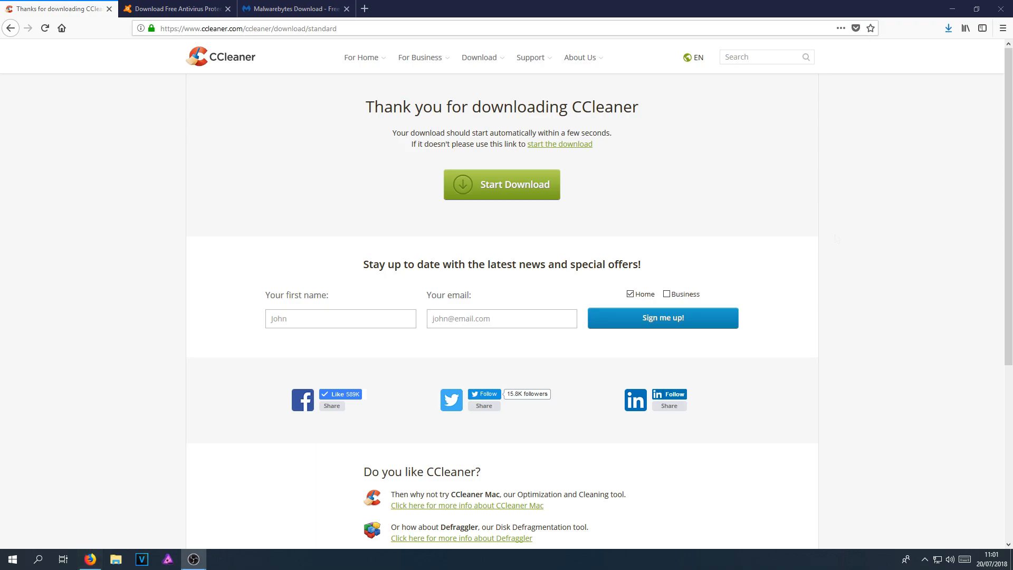
- Launch the downloaded ccsetup544.exe installer from the Firefox Downloads panel
left_click(947, 28)
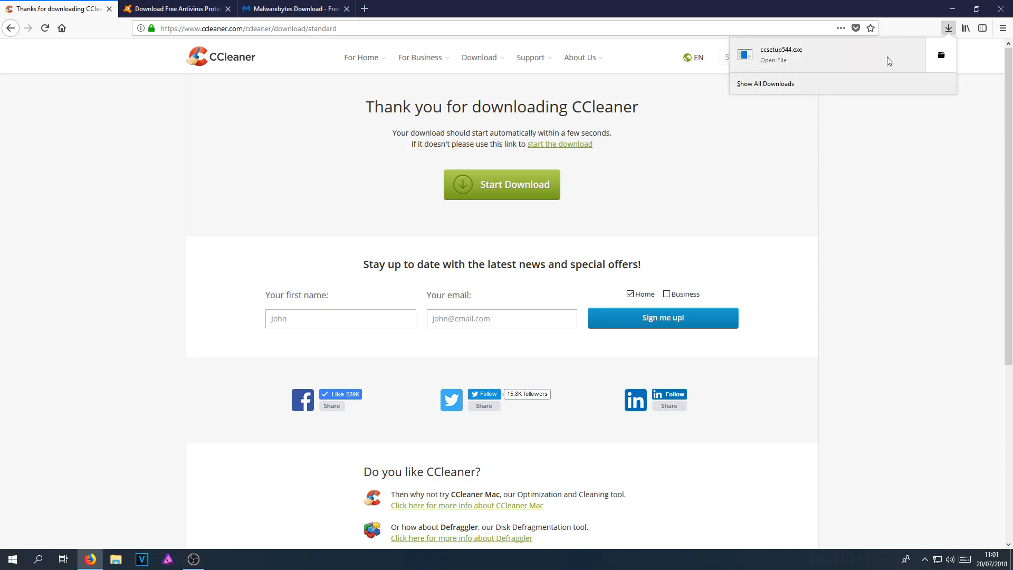
left_click(775, 55)
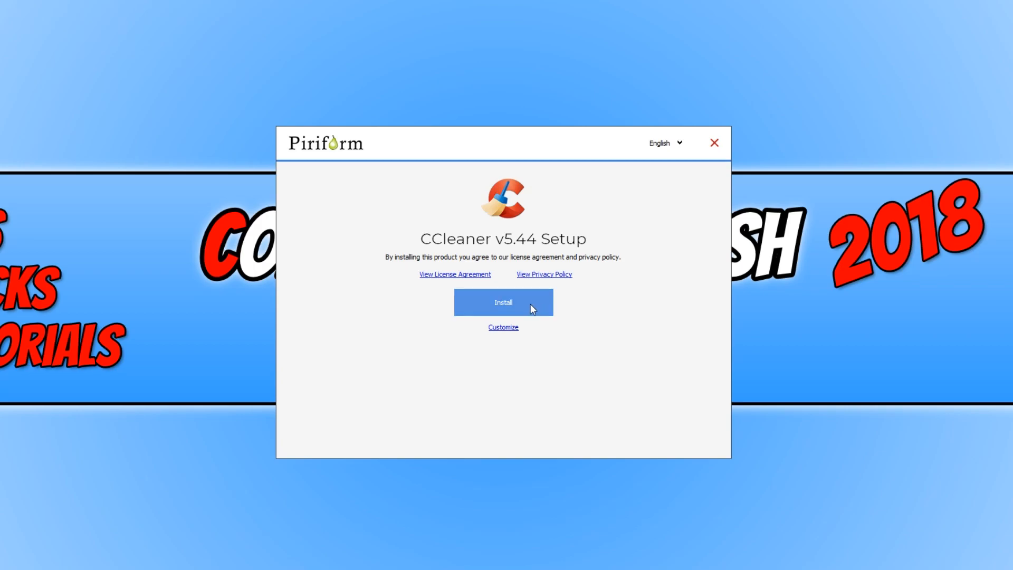
- Install CCleaner v5.44 with defaults, skip release notes and run CCleaner
left_click(502, 302)
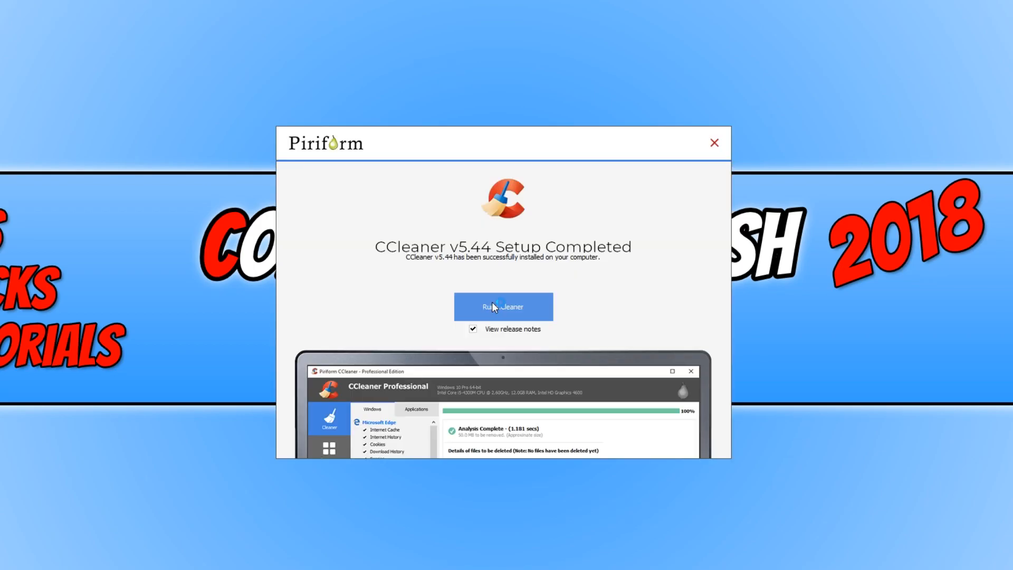
mouse_move(480, 335)
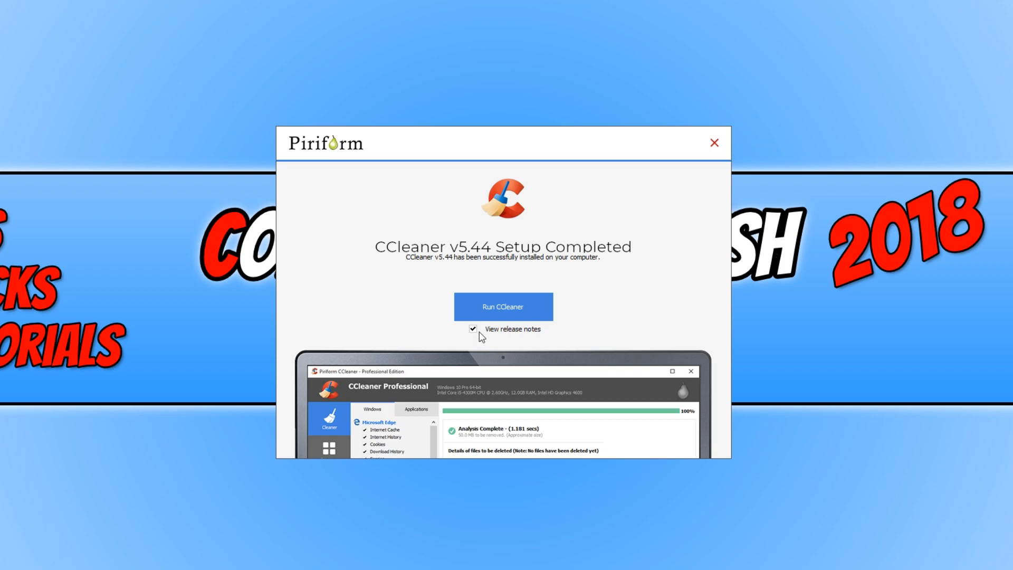
left_click(473, 329)
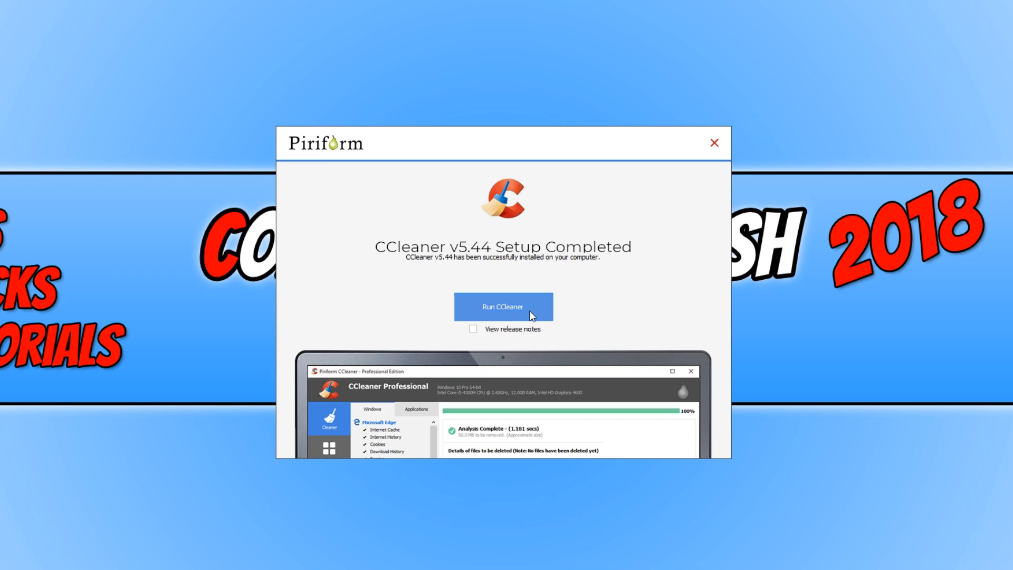
left_click(503, 306)
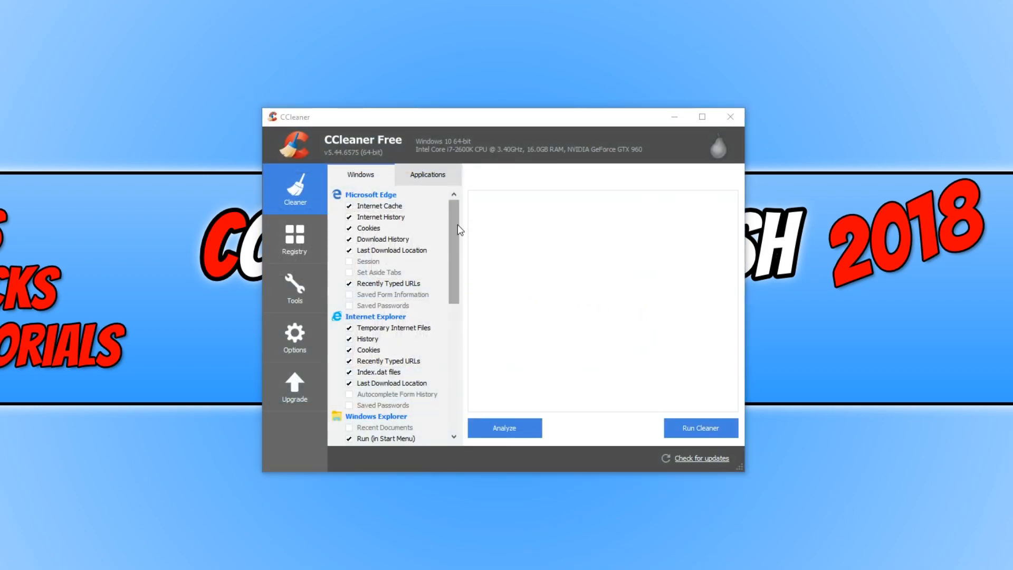
- Include Microsoft Edge Session data in the Windows cleaning list
scroll("down", 3)
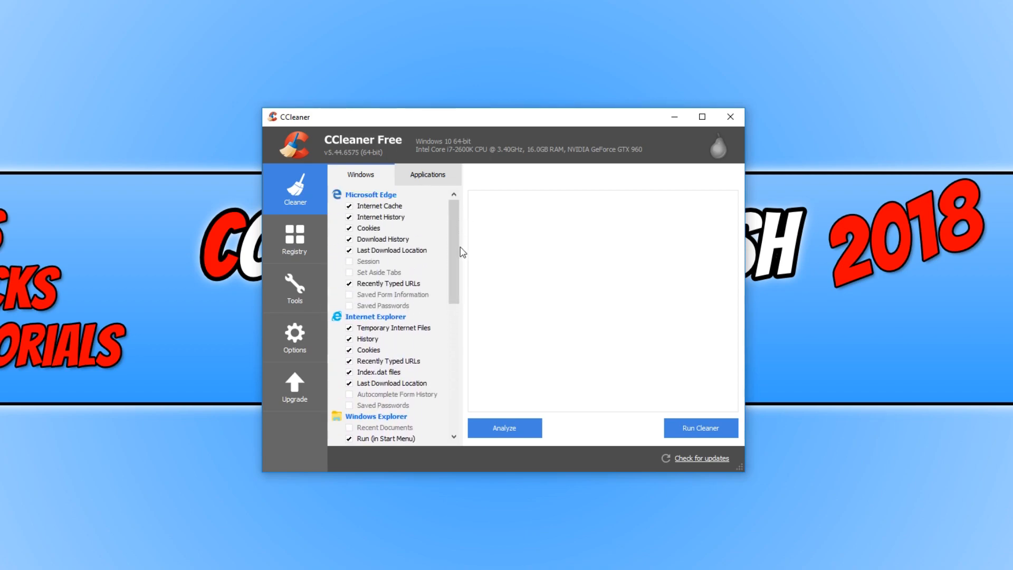
mouse_move(418, 202)
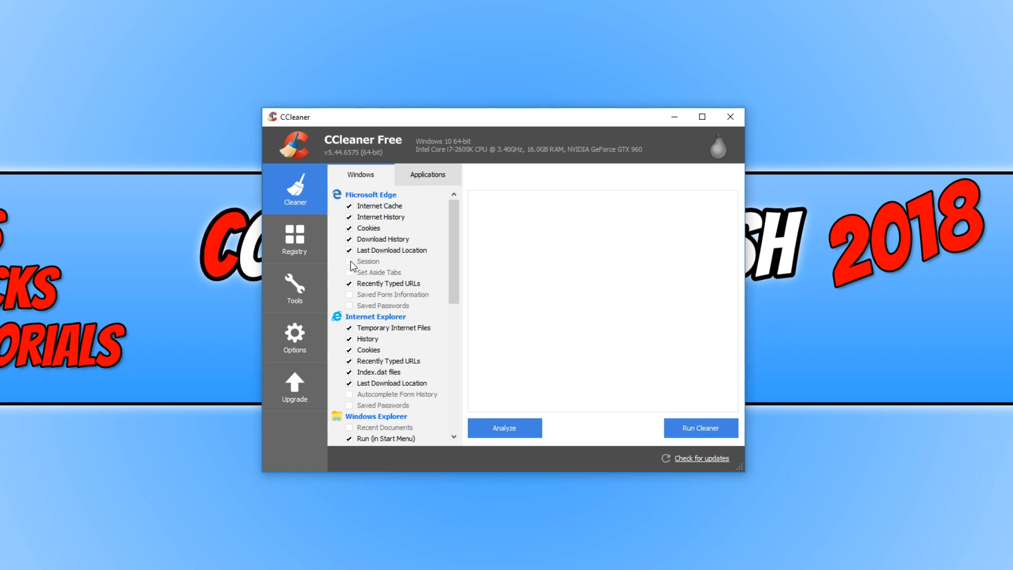
left_click(349, 261)
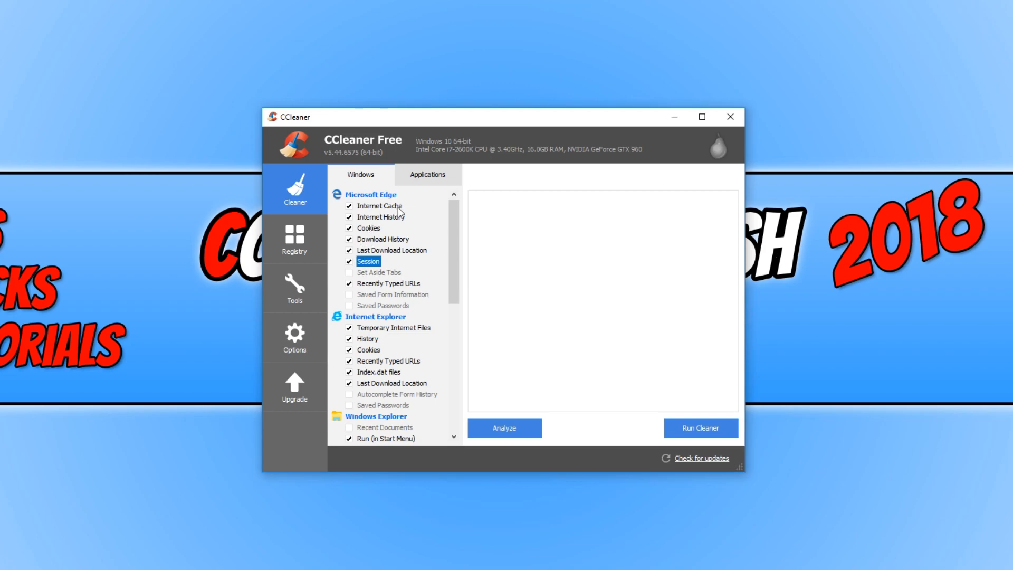
mouse_move(394, 207)
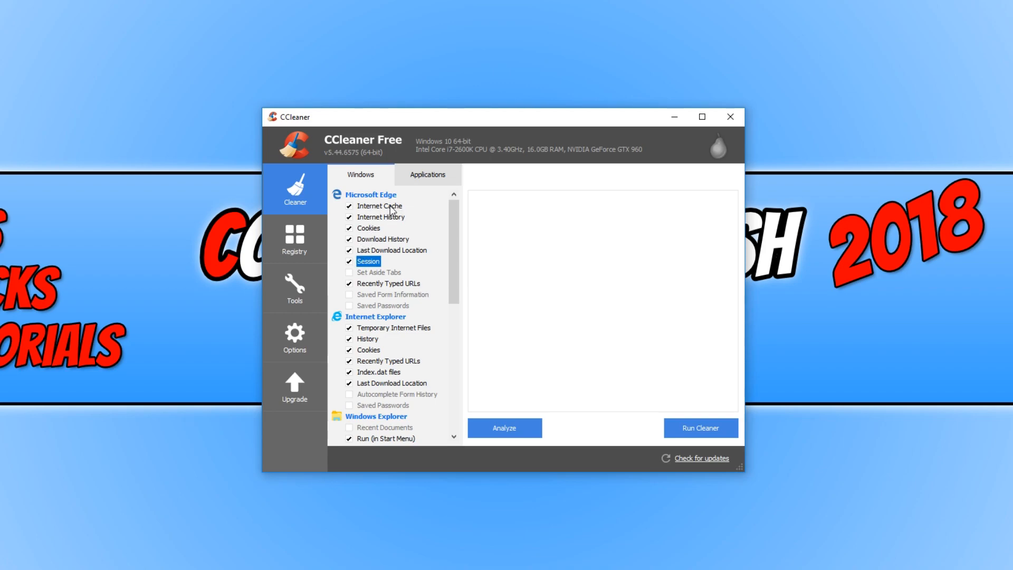
mouse_move(384, 216)
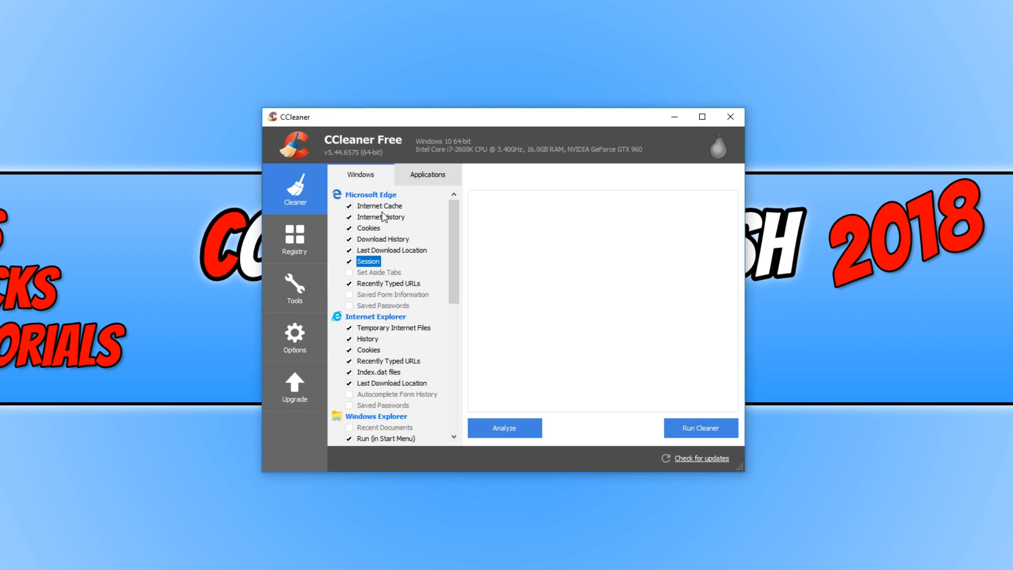
mouse_move(399, 224)
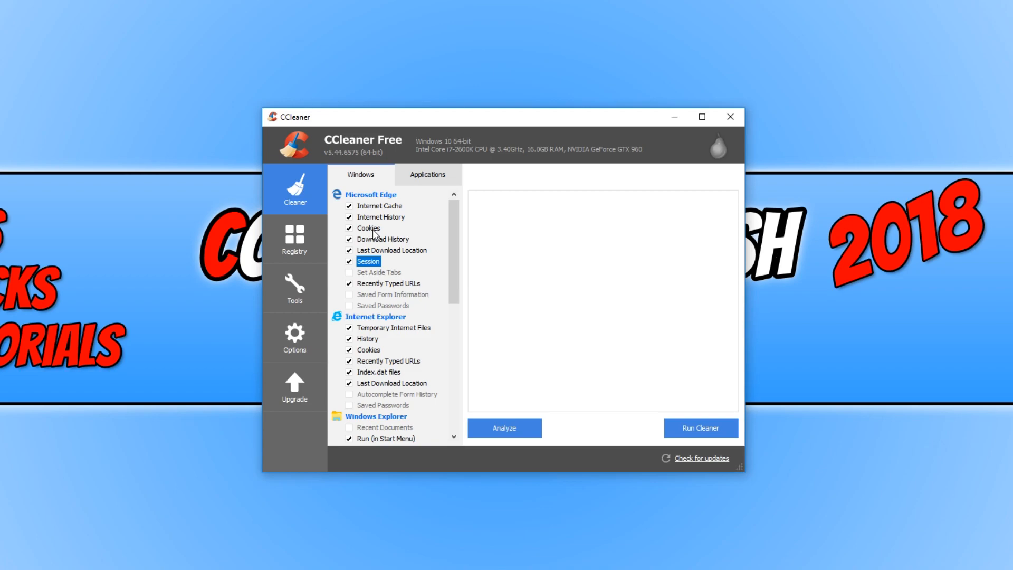
mouse_move(365, 303)
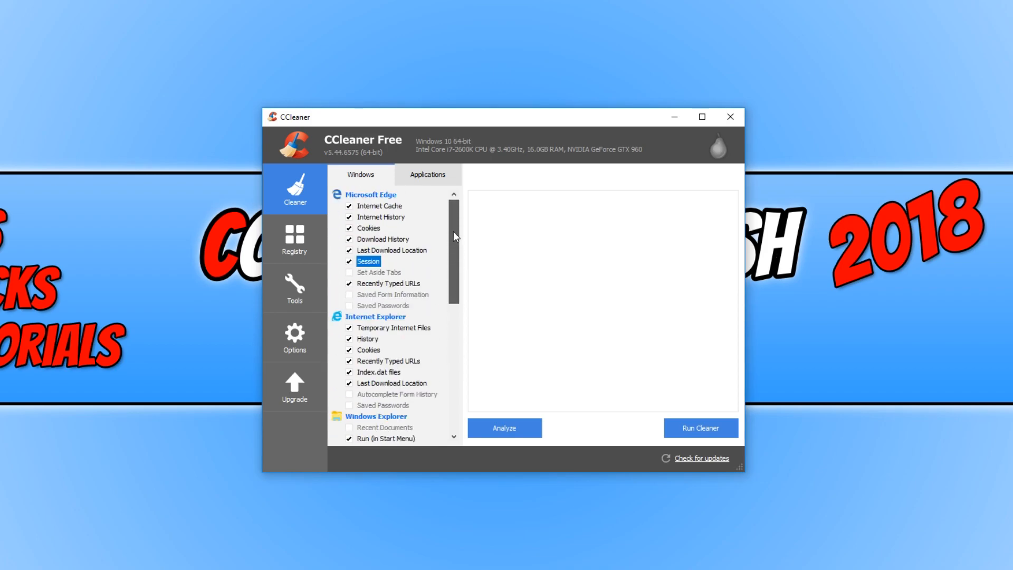
- Show the Applications cleaning list to review Firefox and Thunderbird items
left_click(427, 174)
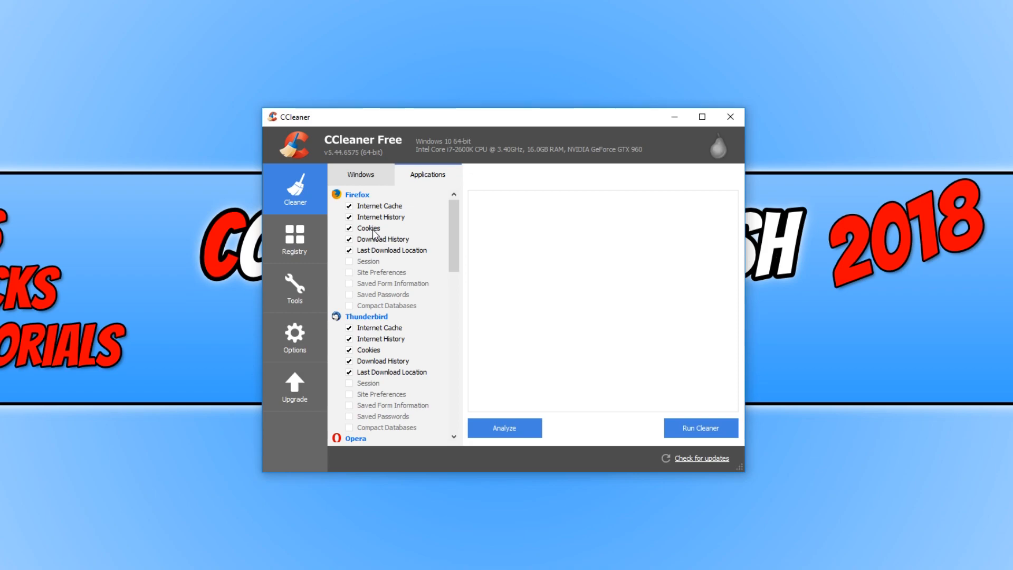
mouse_move(384, 252)
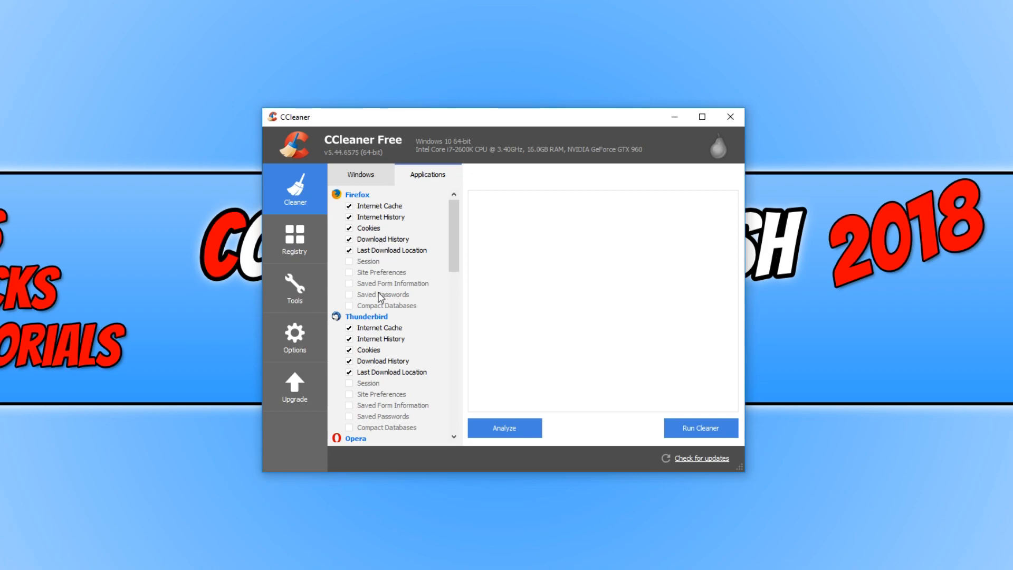
mouse_move(402, 313)
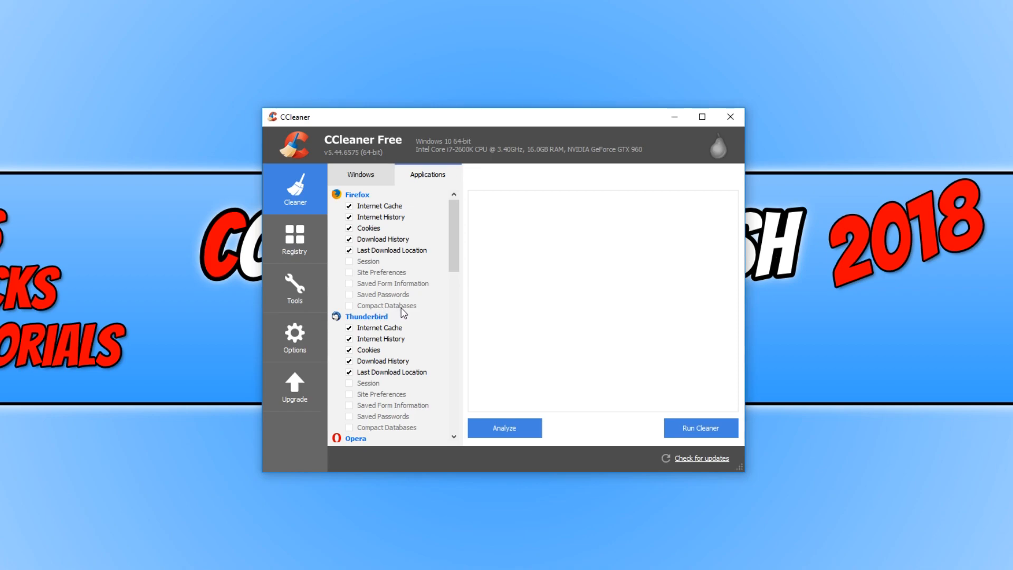
mouse_move(413, 250)
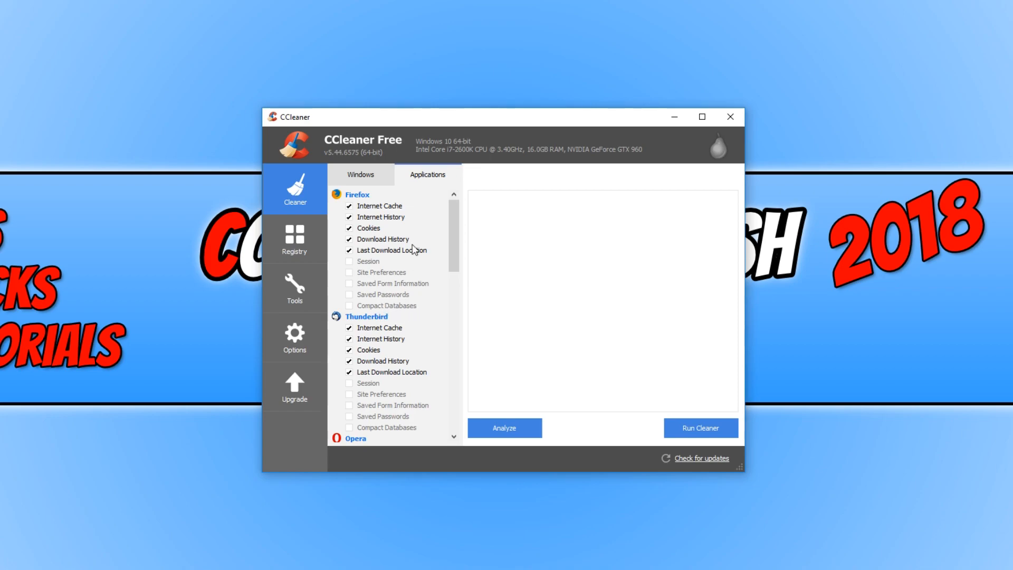
mouse_move(407, 286)
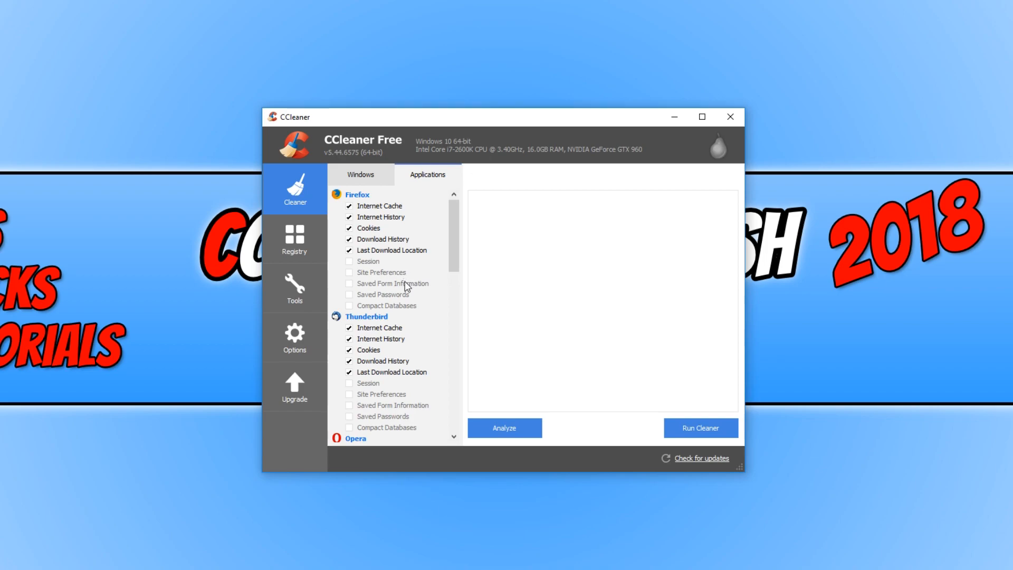
mouse_move(466, 300)
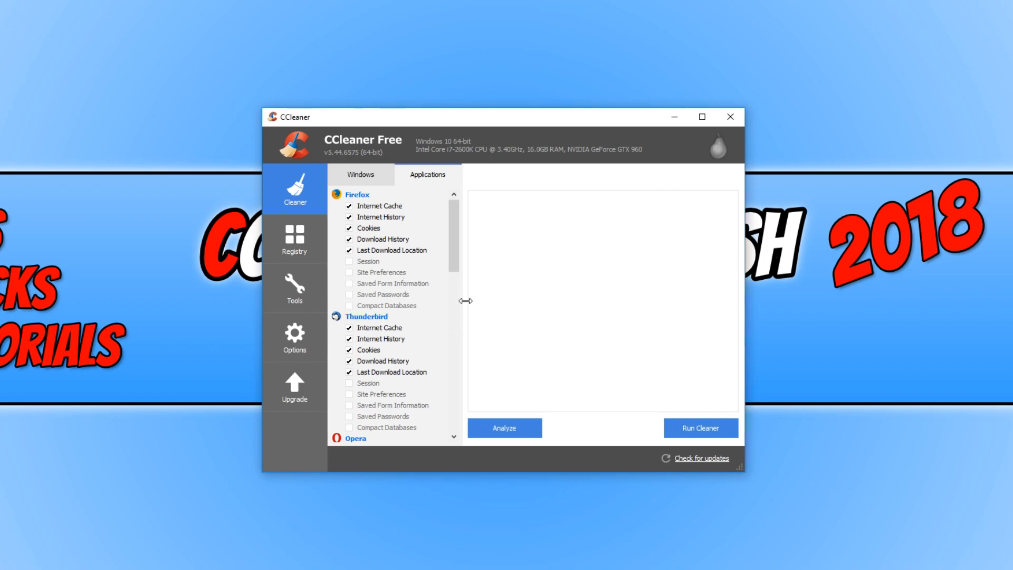
mouse_move(464, 352)
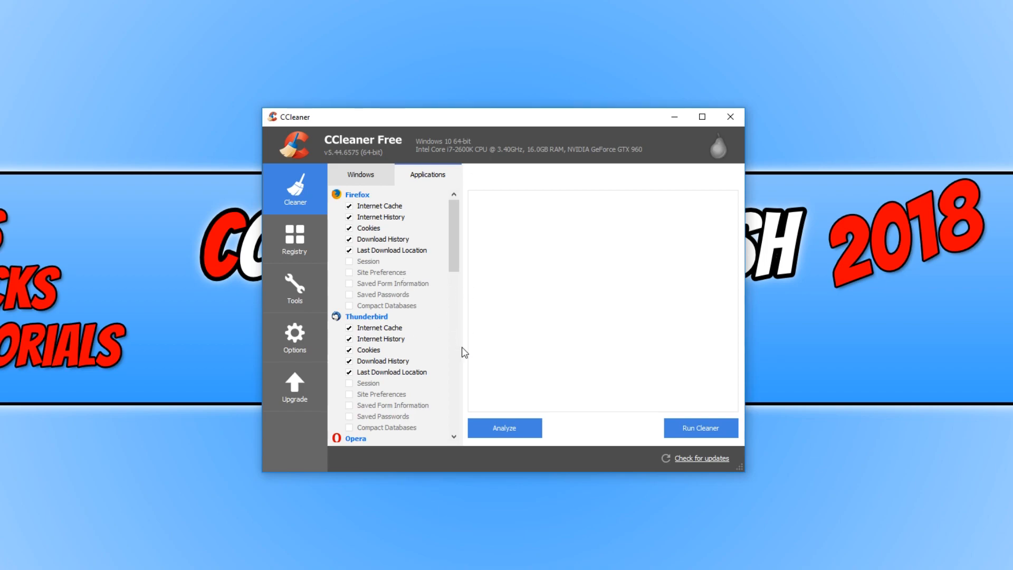
mouse_move(425, 330)
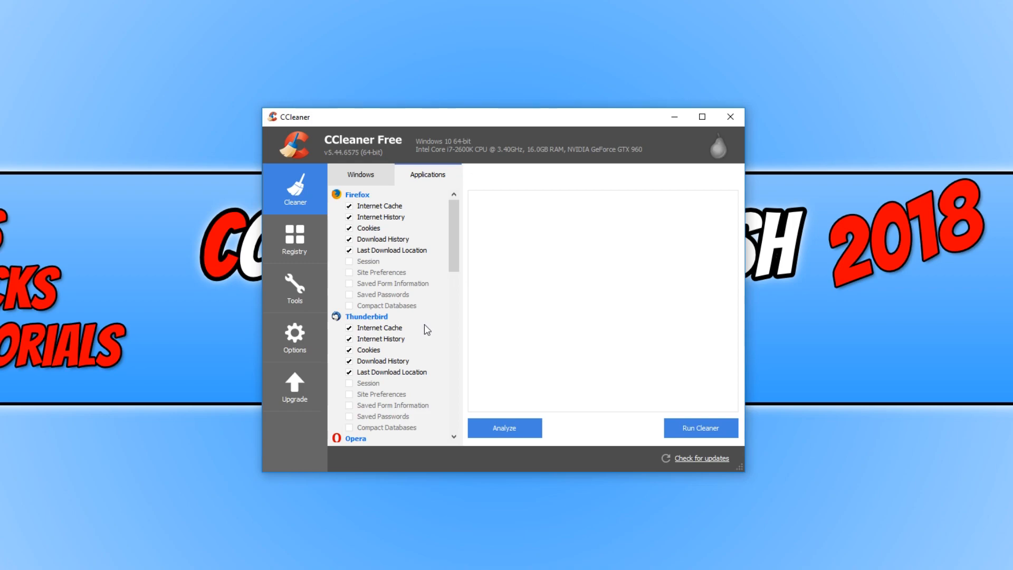
mouse_move(428, 313)
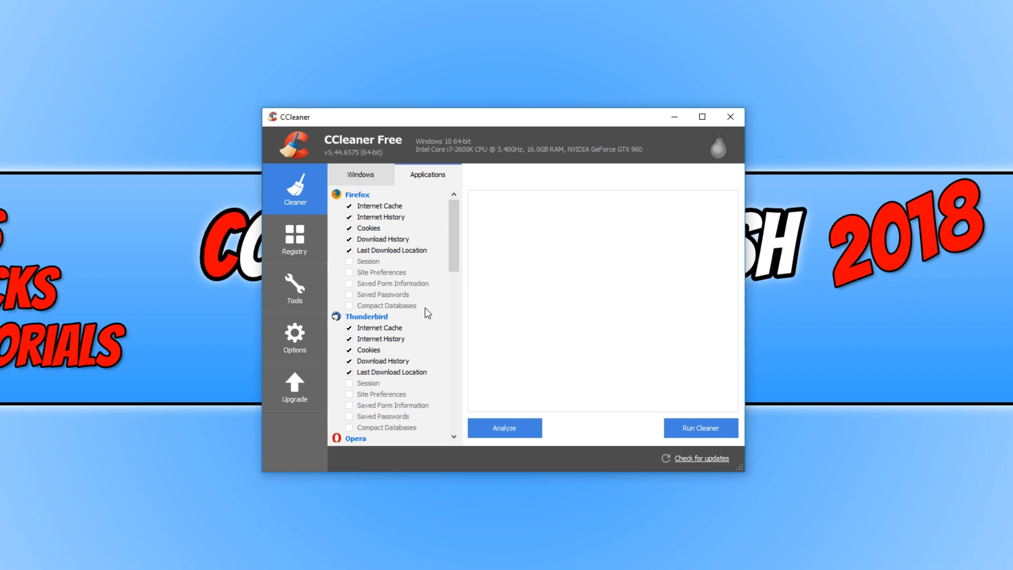
mouse_move(372, 174)
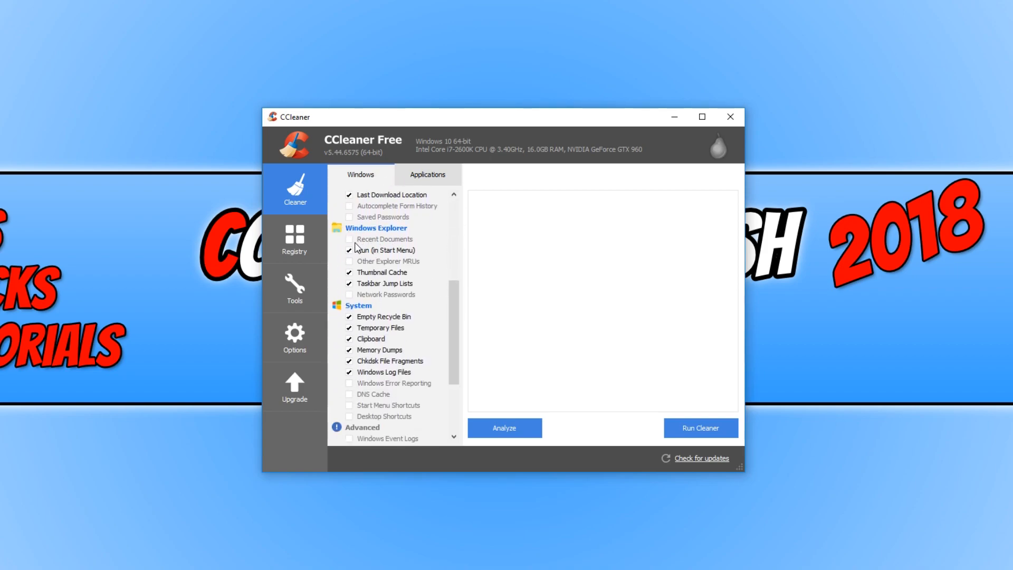
- Tick Windows Event Logs and all Advanced cleaning options, acknowledging both warnings
scroll("down", 3)
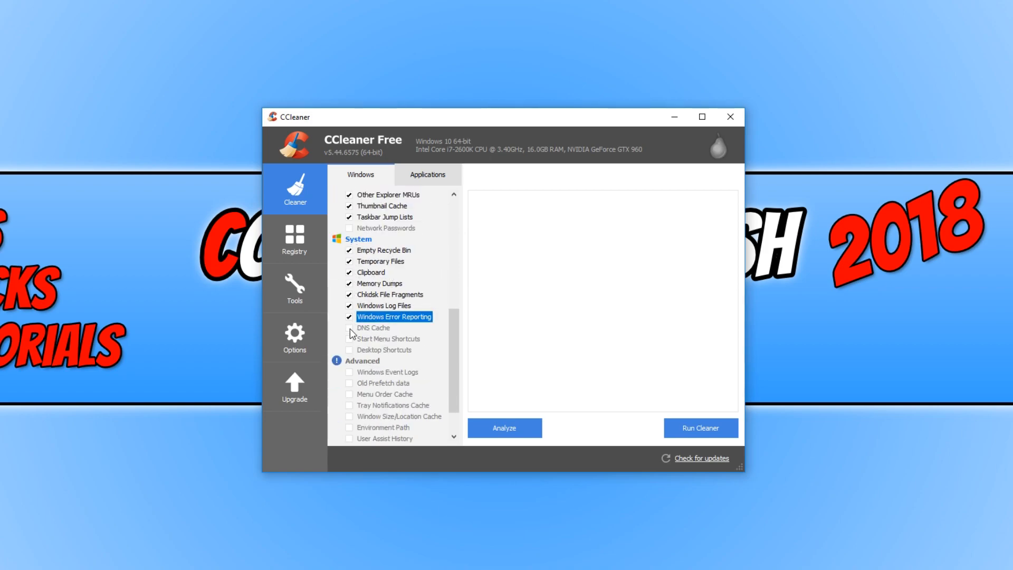
scroll("down", 3)
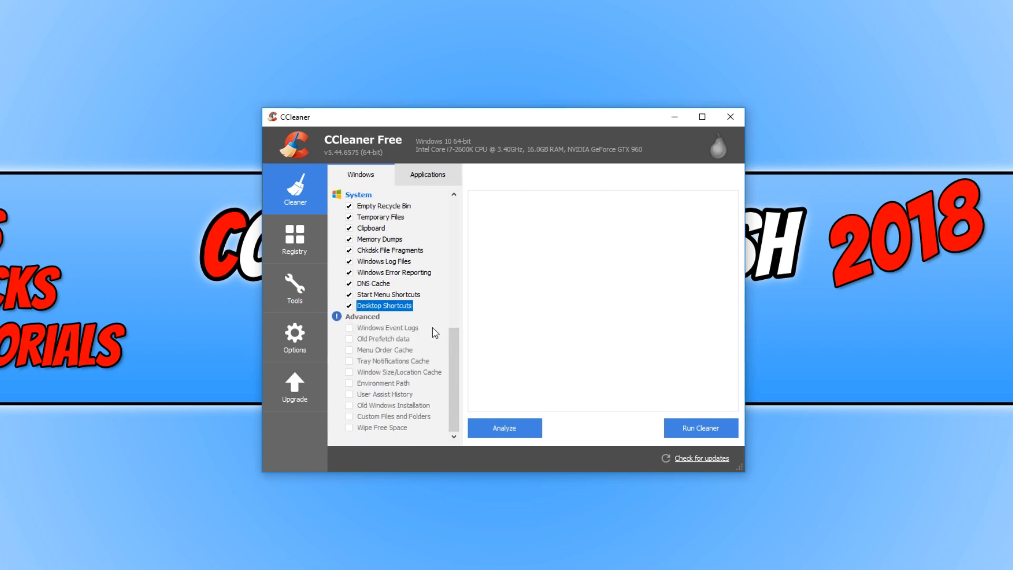
mouse_move(370, 369)
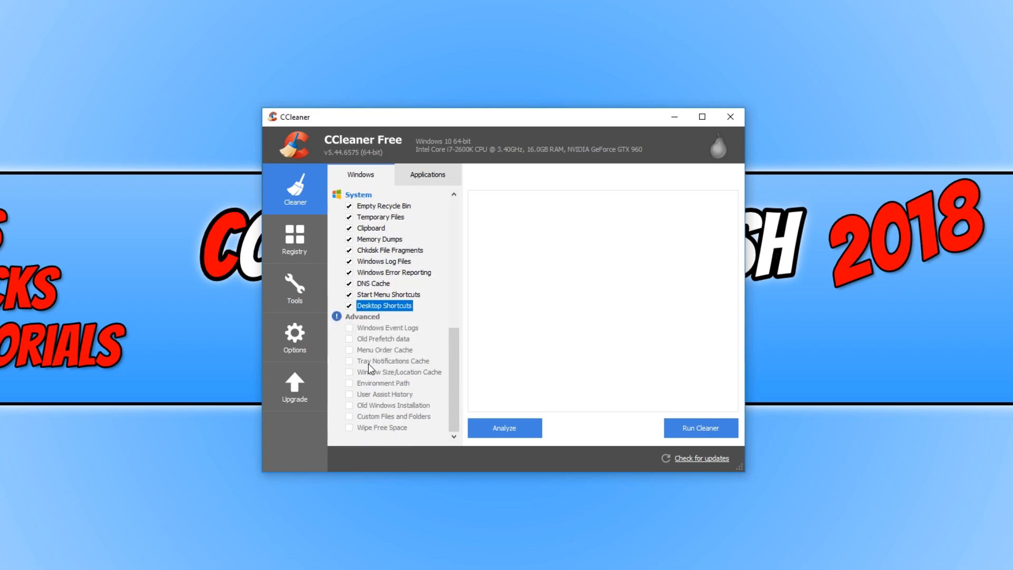
mouse_move(401, 362)
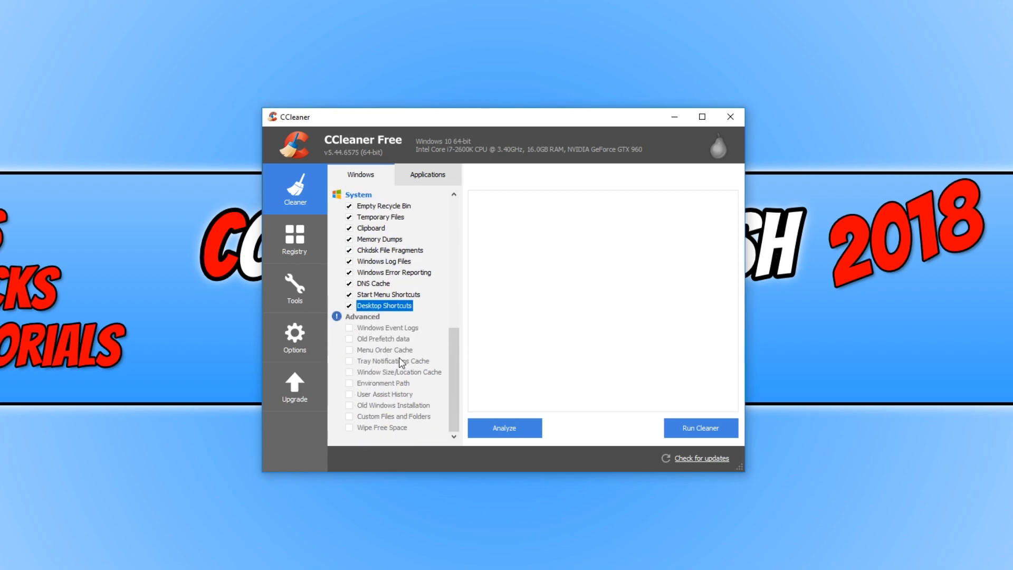
mouse_move(367, 350)
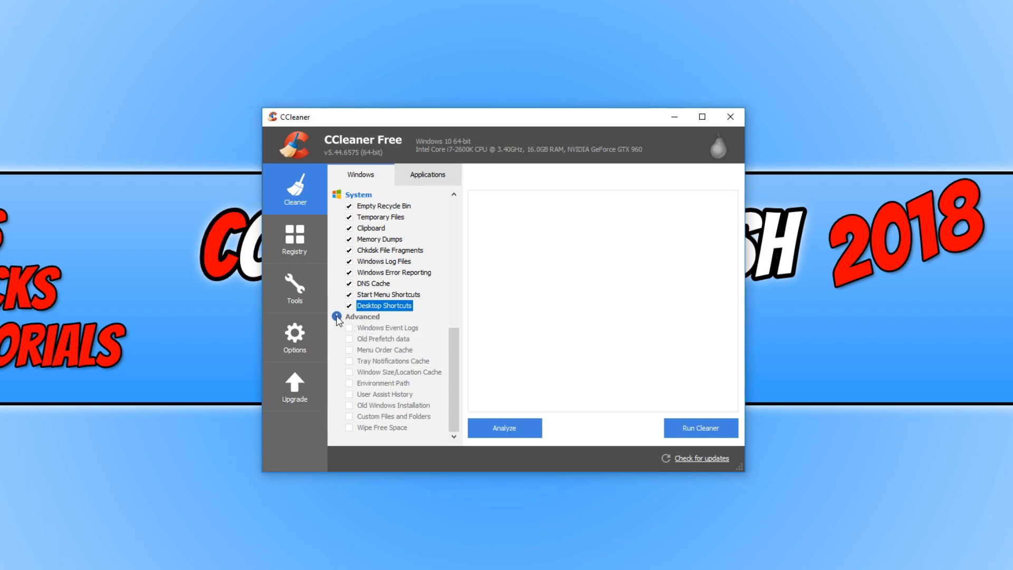
left_click(349, 327)
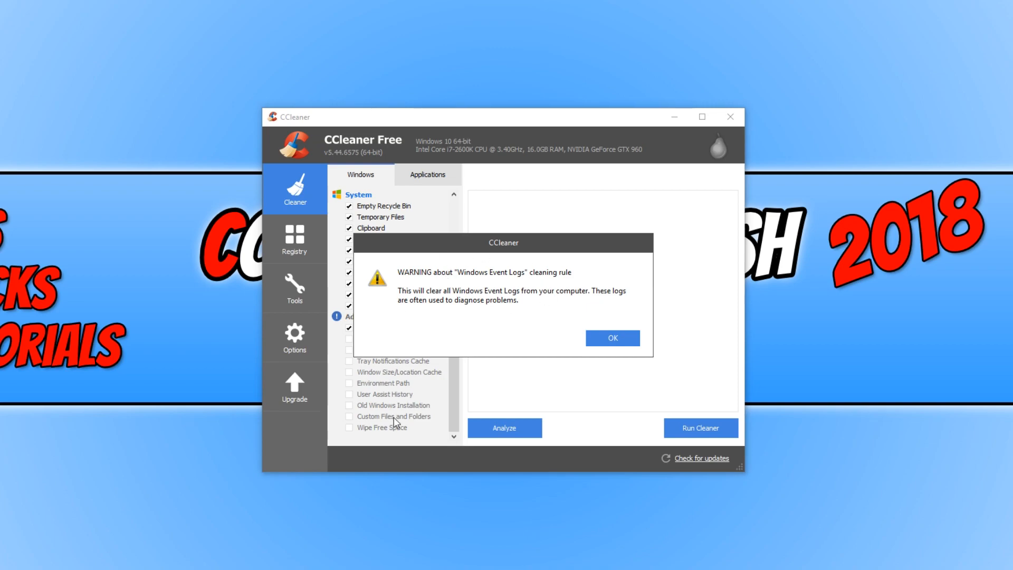
left_click(611, 338)
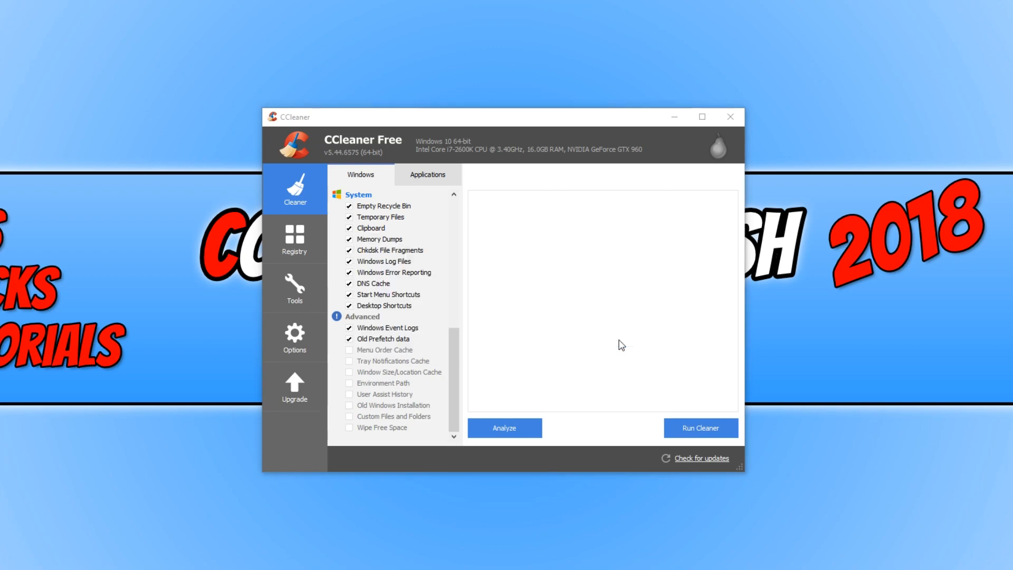
left_click(349, 427)
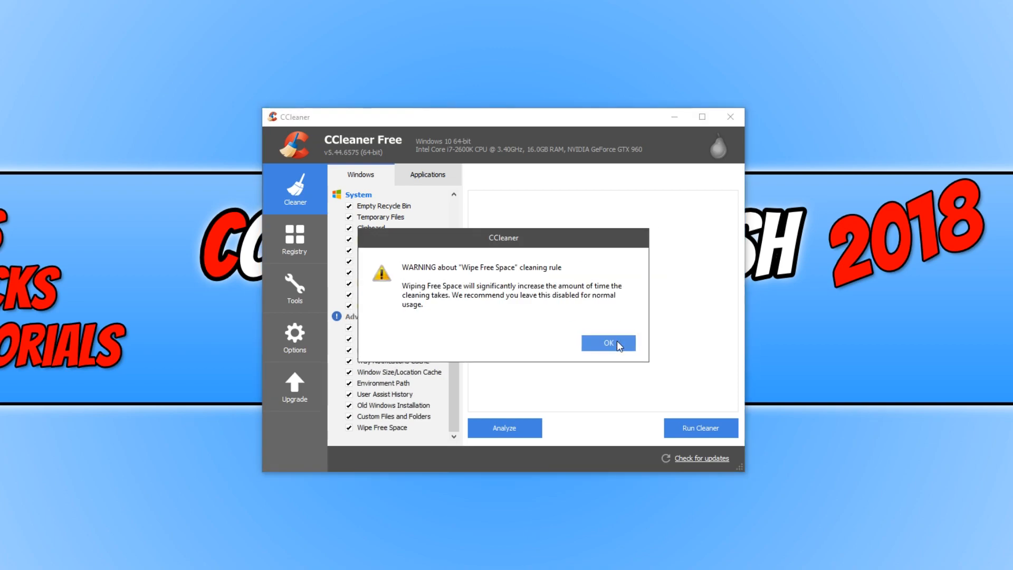
left_click(607, 343)
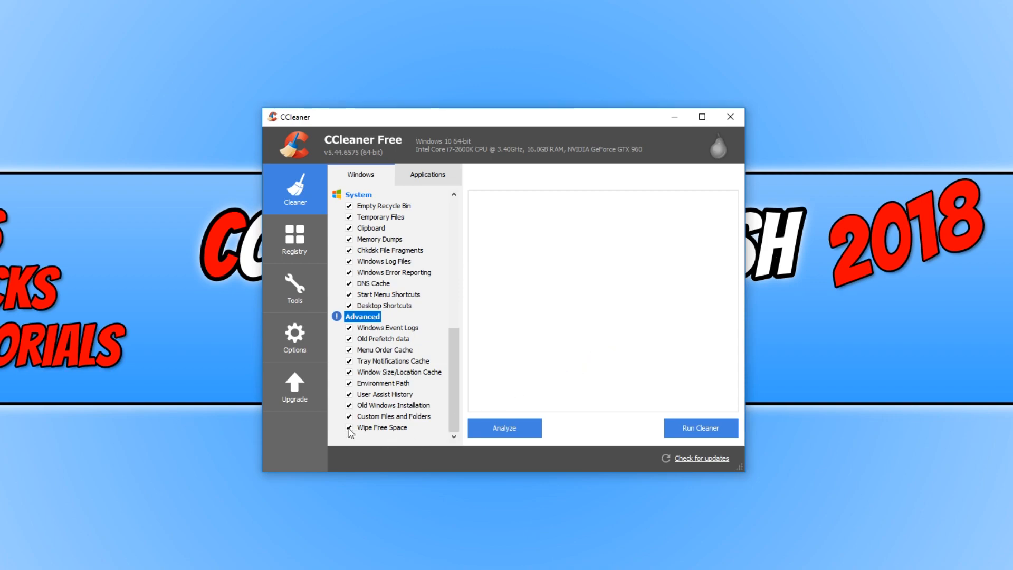
- Exclude Wipe Free Space and Custom Files and Folders from cleaning
left_click(394, 416)
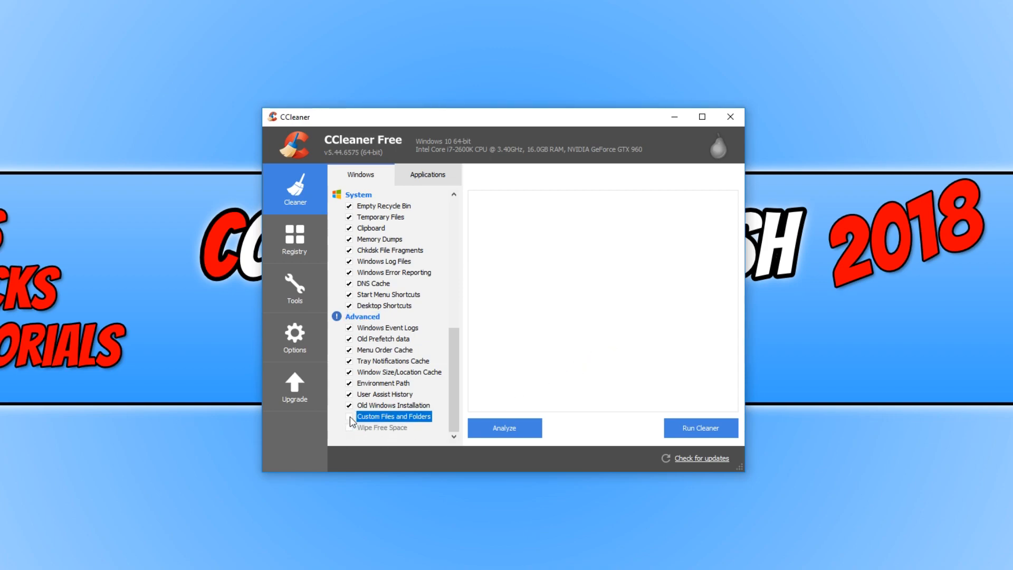
left_click(349, 416)
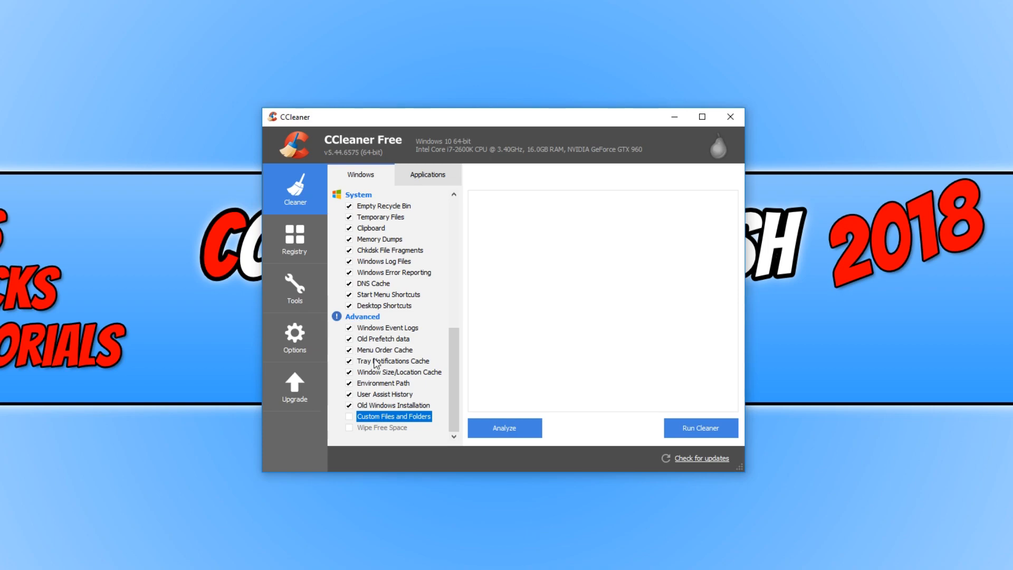
mouse_move(398, 340)
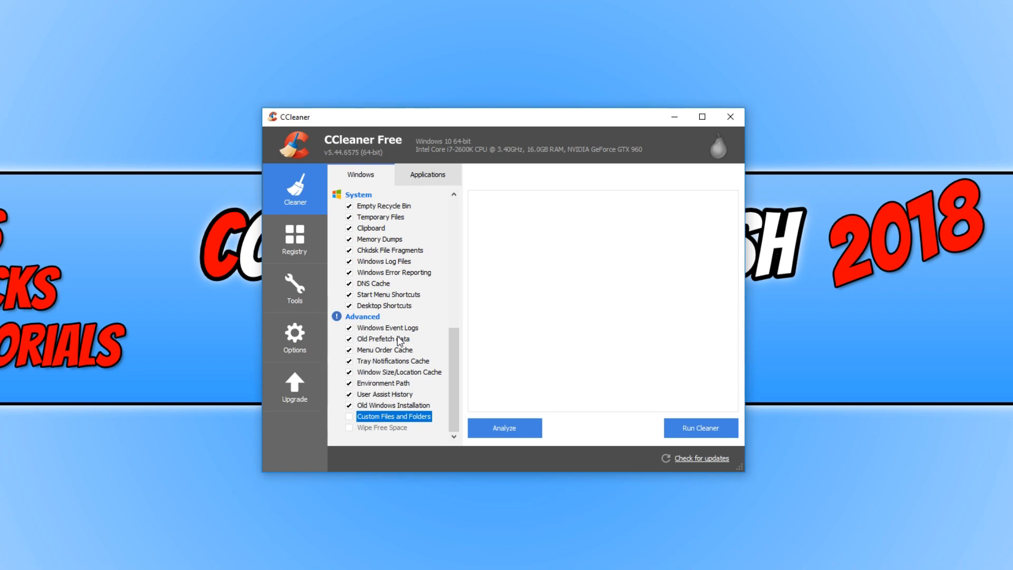
mouse_move(413, 393)
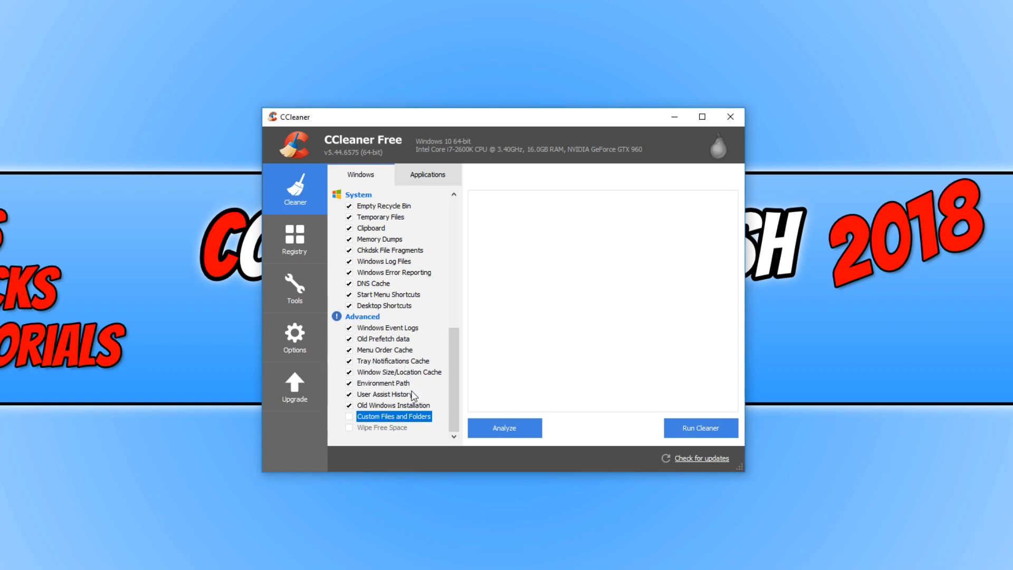
mouse_move(409, 396)
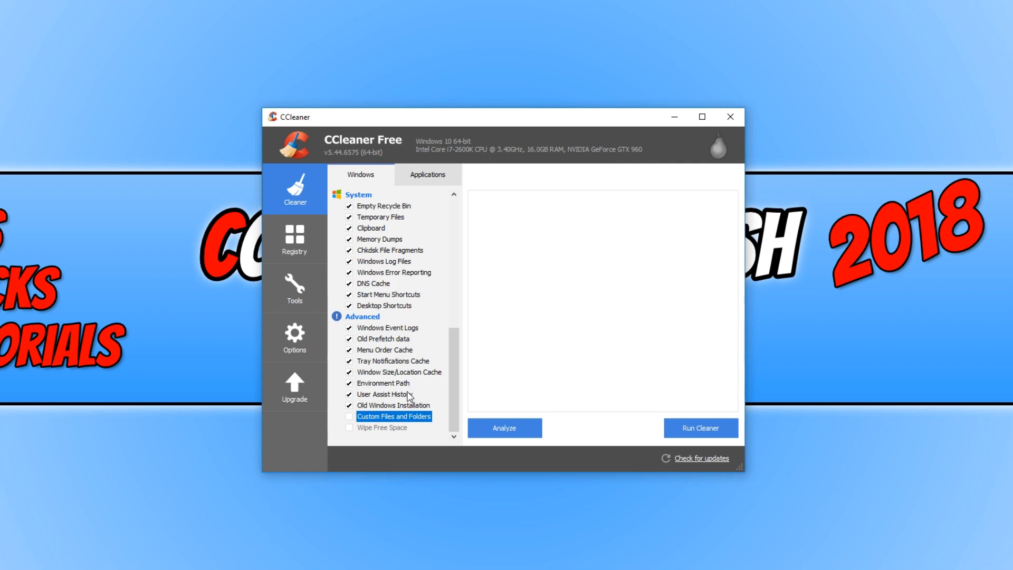
mouse_move(485, 428)
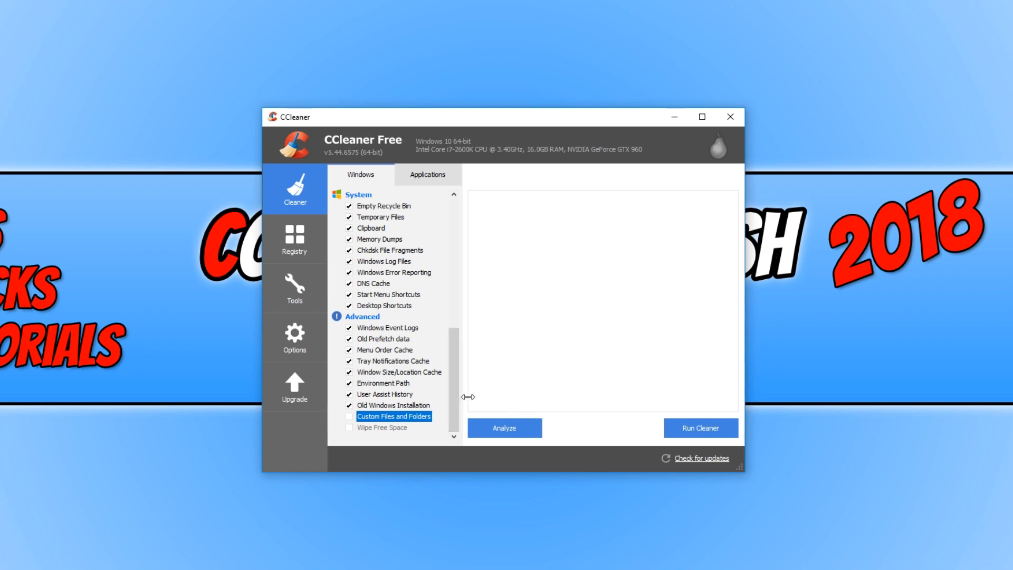
mouse_move(478, 392)
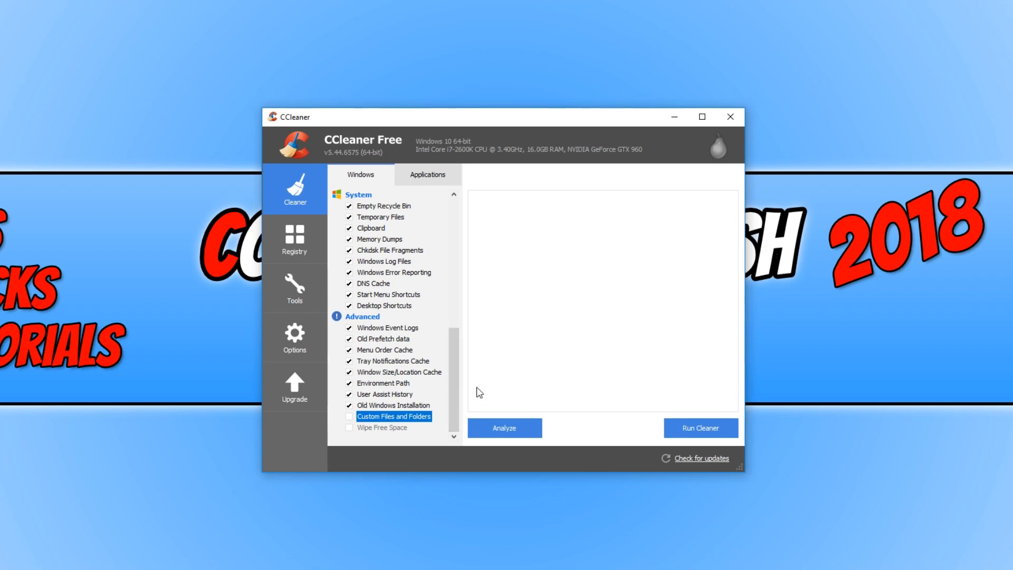
mouse_move(401, 382)
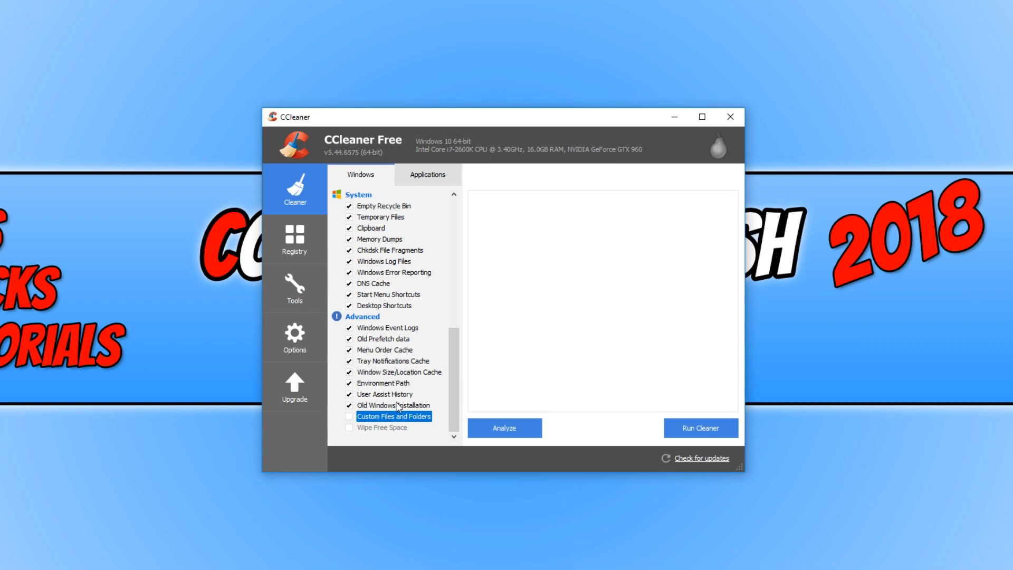
mouse_move(423, 371)
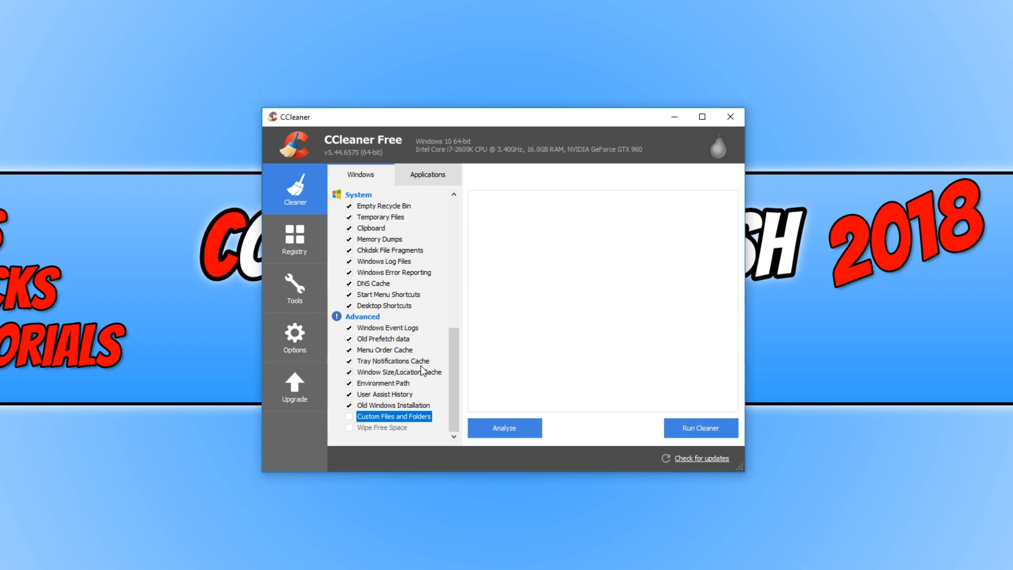
mouse_move(422, 371)
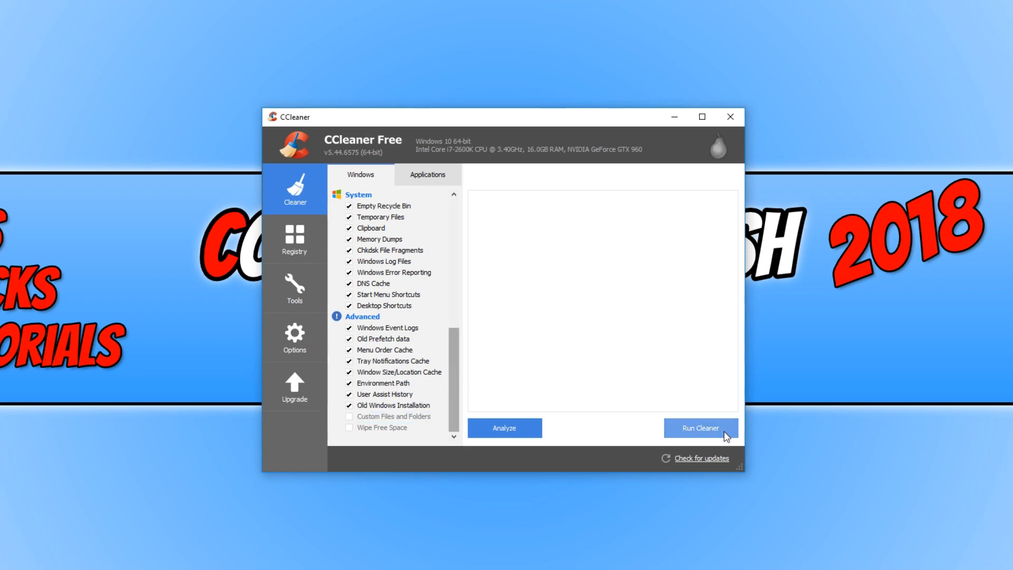
- Run the cleaner with the chosen options
left_click(700, 428)
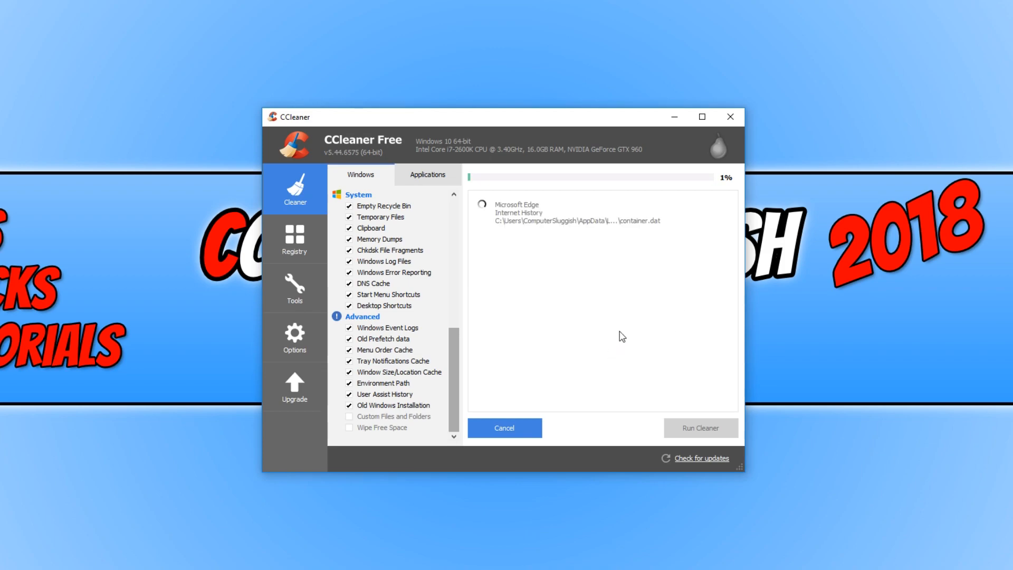
mouse_move(531, 325)
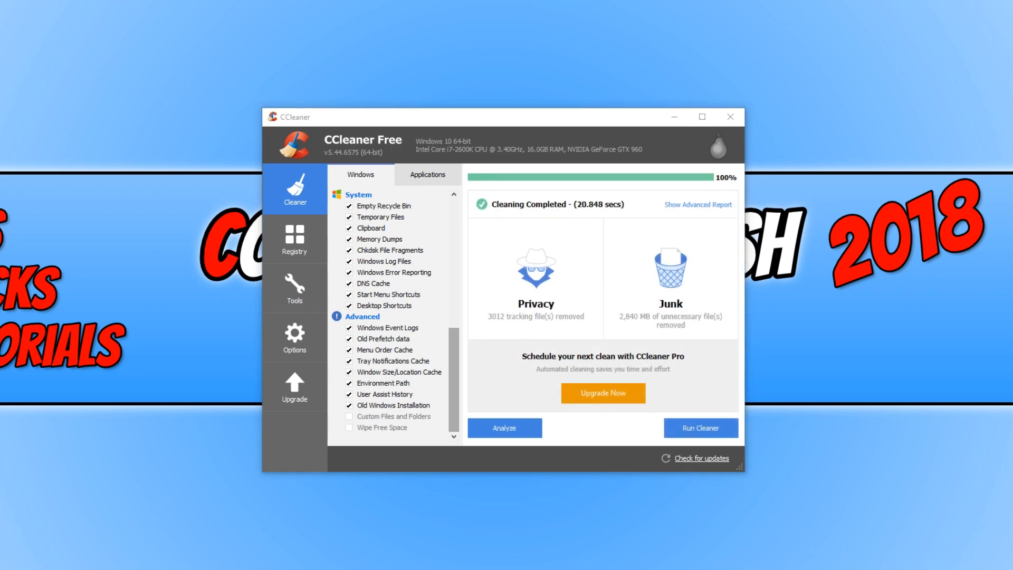
mouse_move(737, 321)
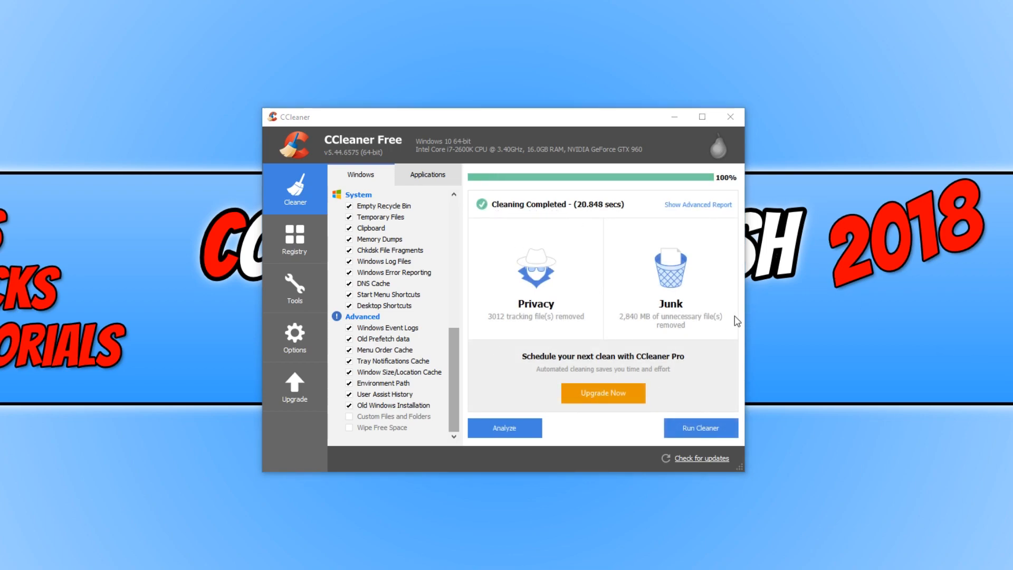
mouse_move(743, 341)
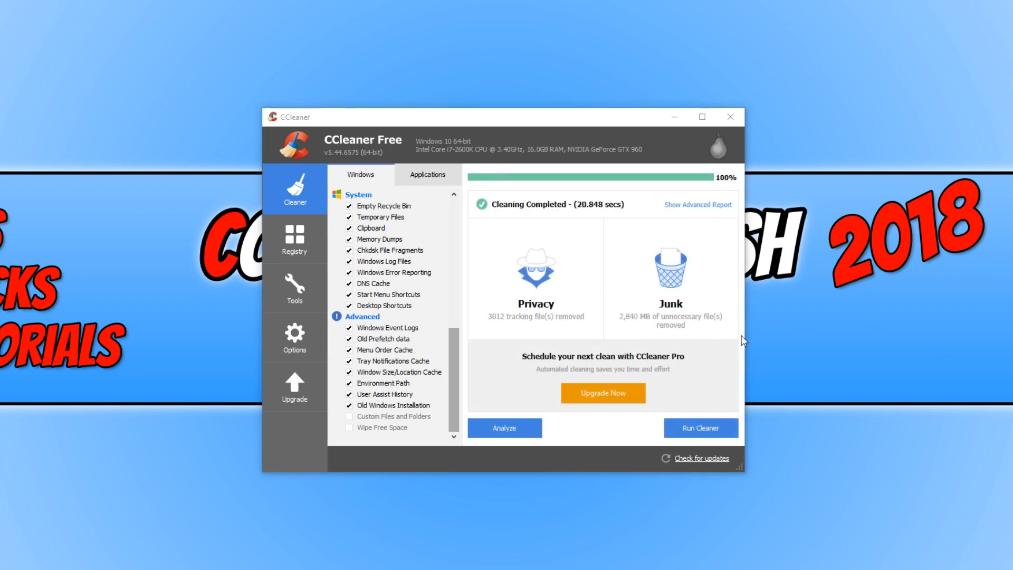
mouse_move(703, 337)
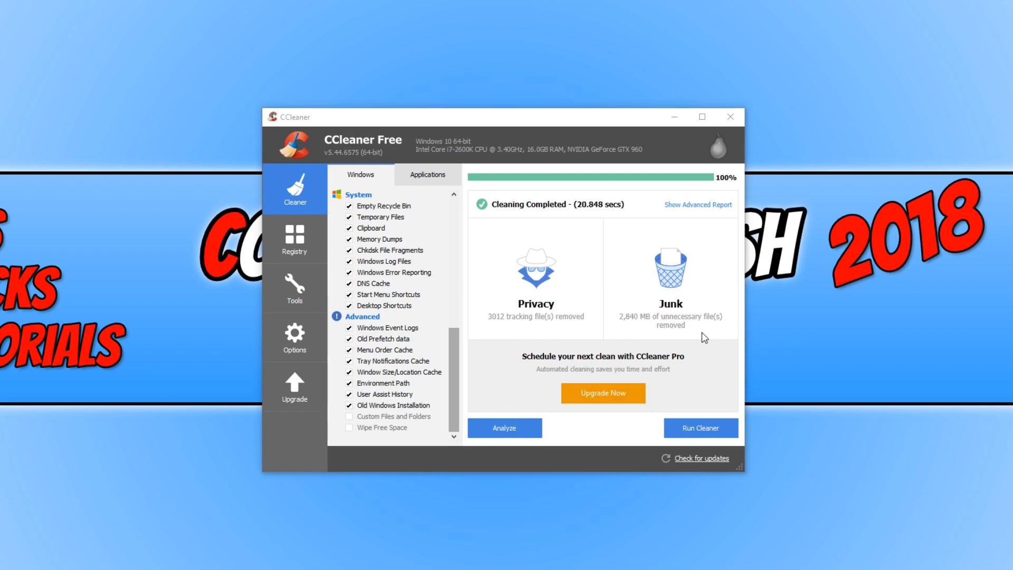
mouse_move(682, 329)
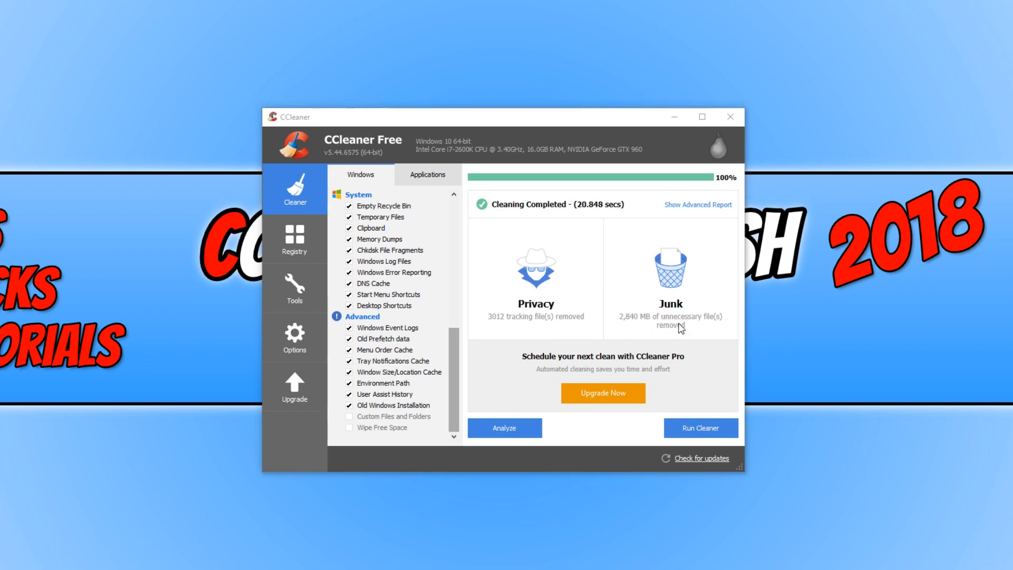
mouse_move(727, 317)
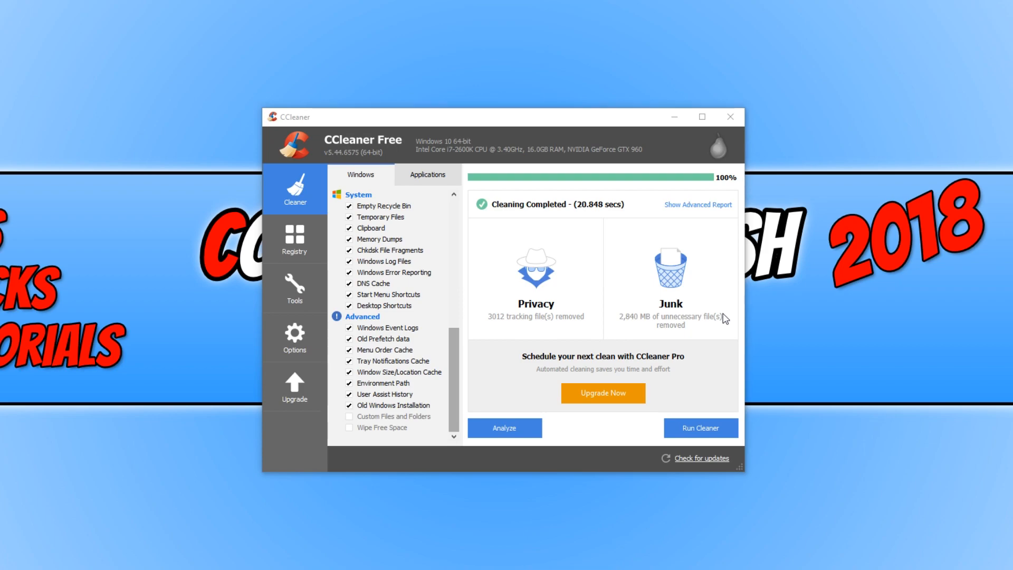
mouse_move(724, 329)
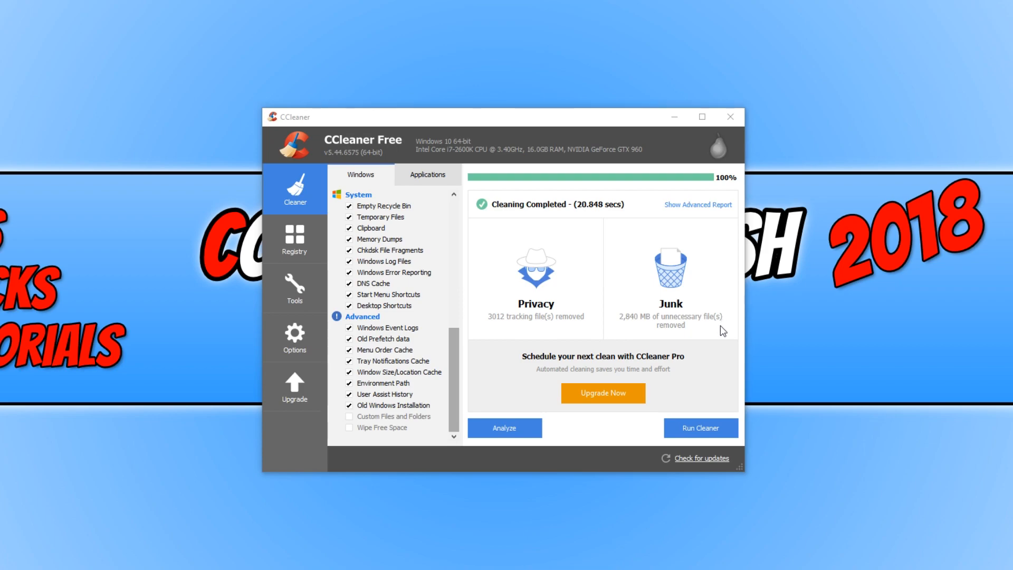
mouse_move(698, 337)
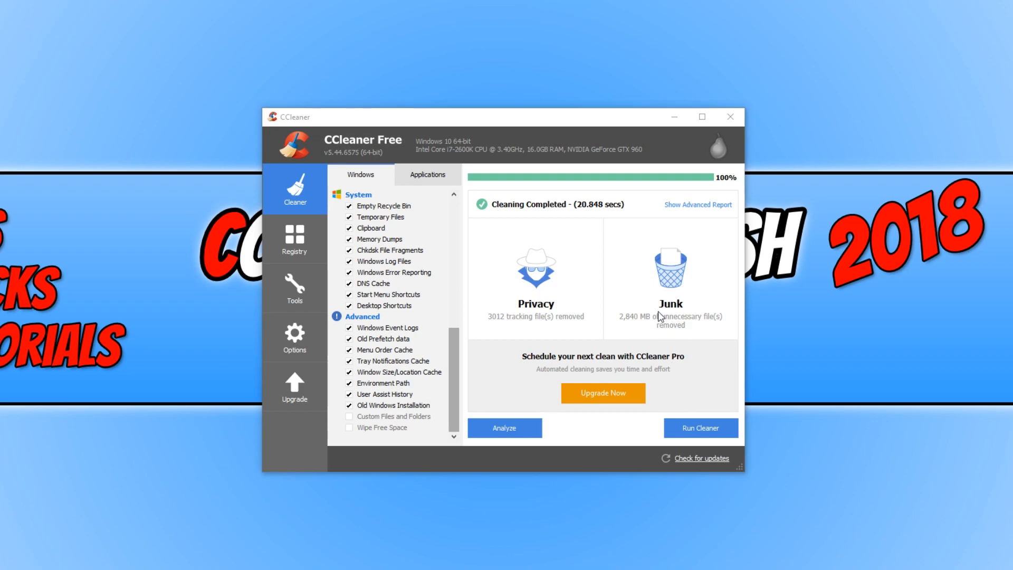
mouse_move(659, 312)
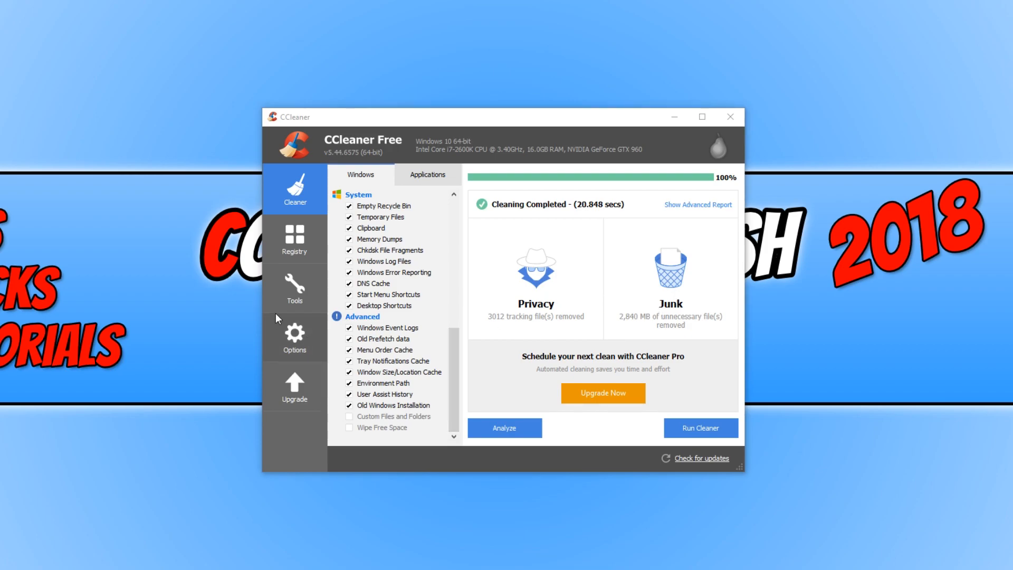
- Scan the registry and fix all 183 found issues without a backup
left_click(294, 240)
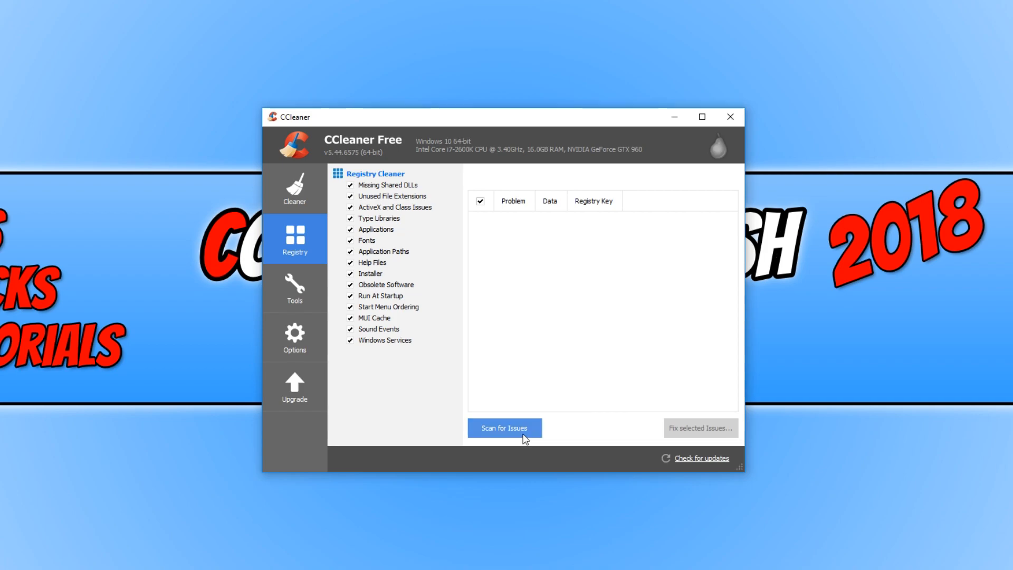
left_click(504, 427)
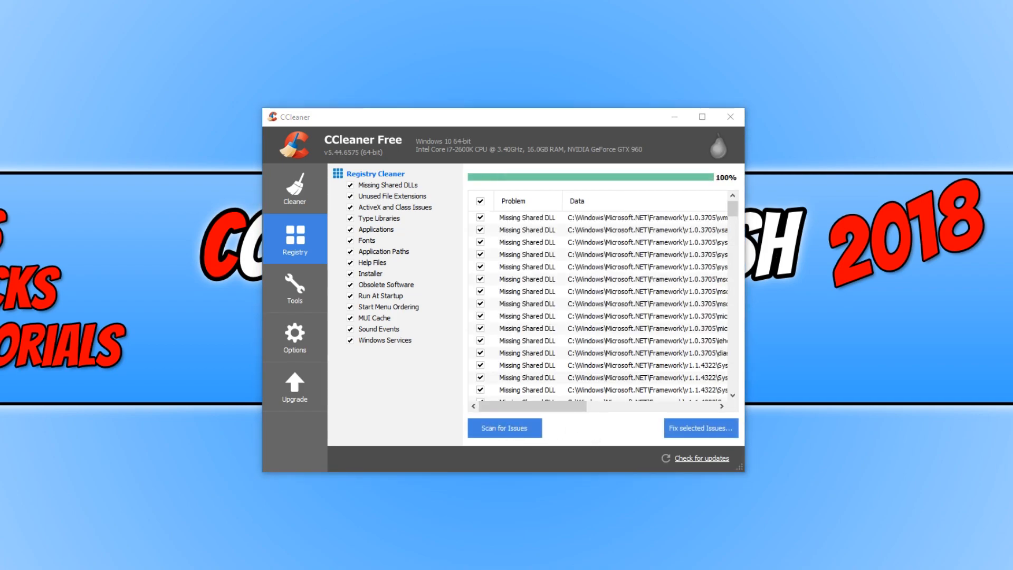
left_click(700, 427)
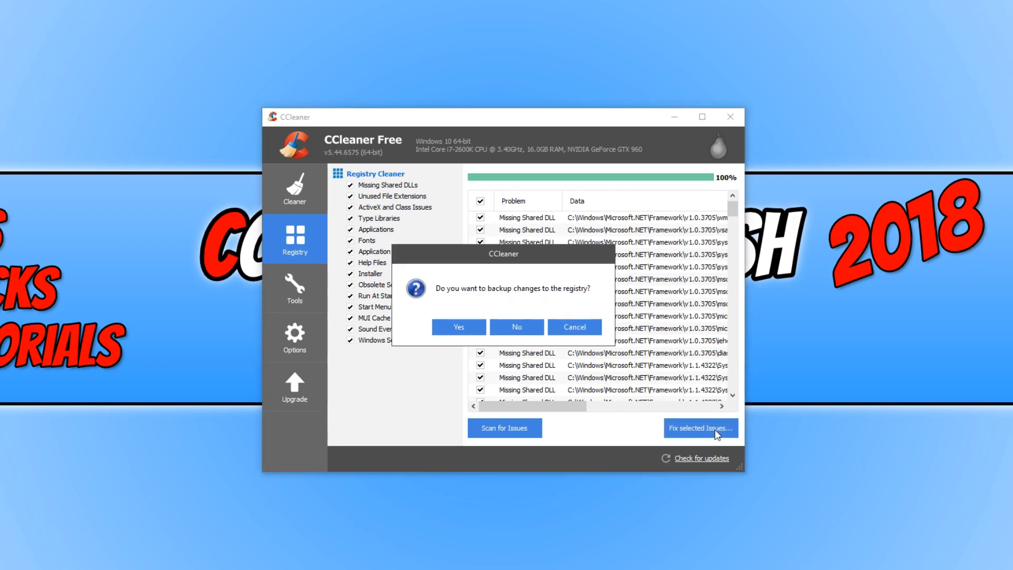
mouse_move(526, 318)
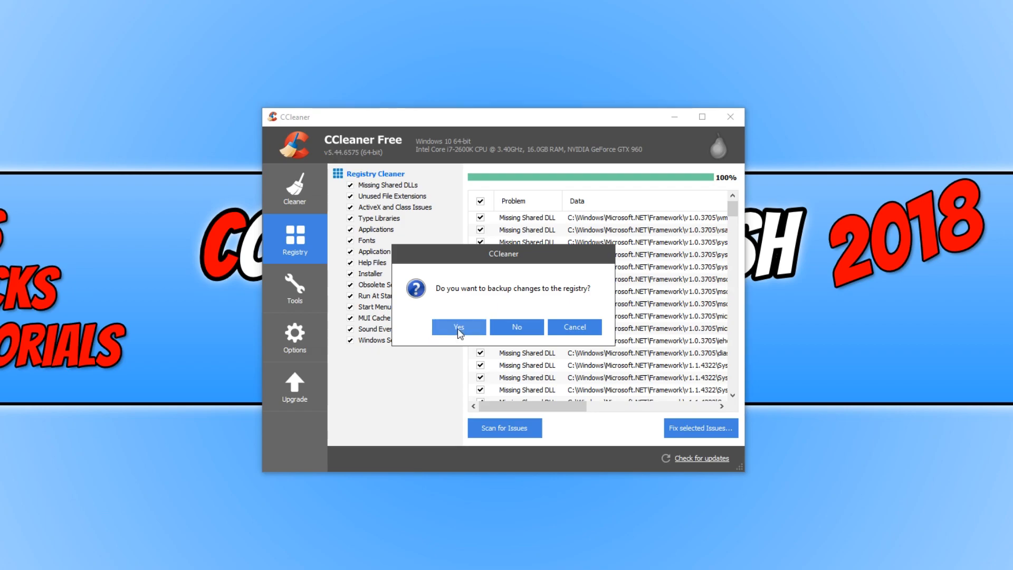
mouse_move(459, 332)
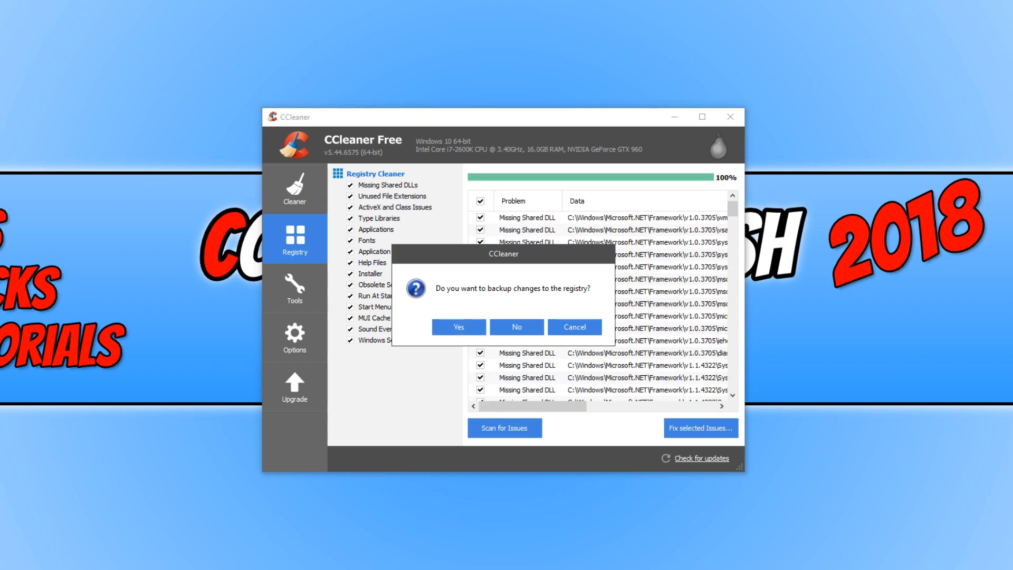
mouse_move(842, 277)
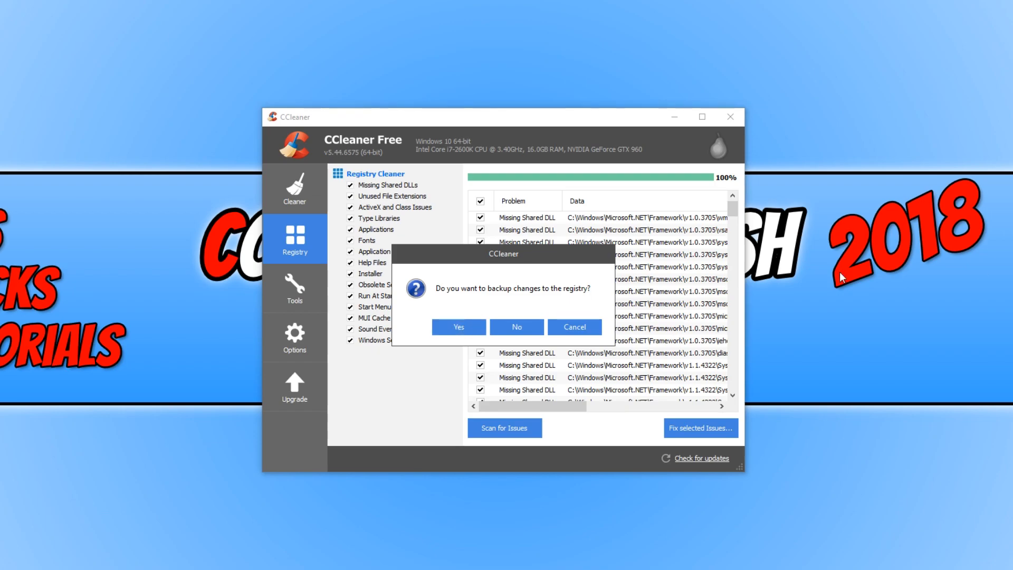
mouse_move(515, 327)
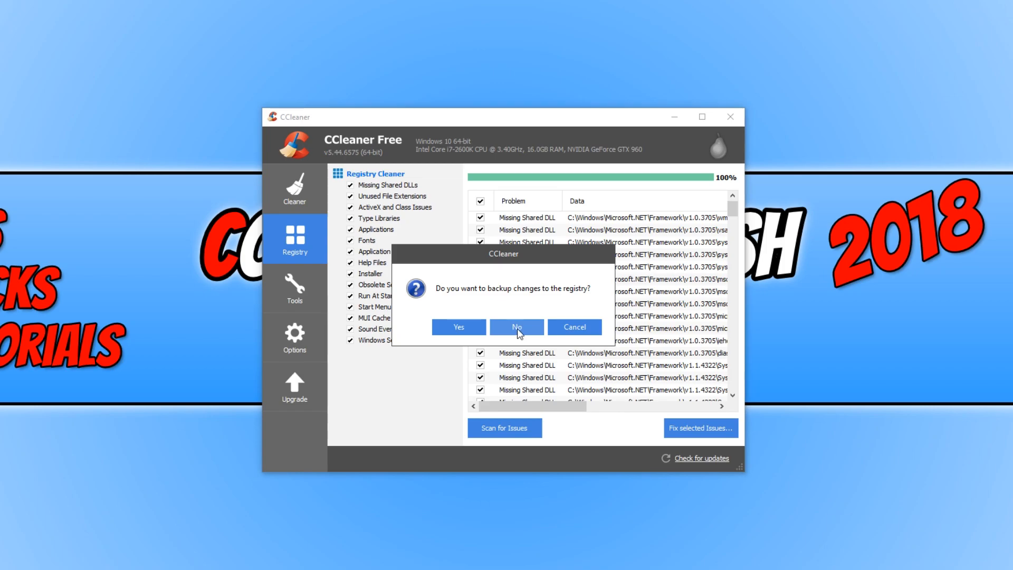
left_click(516, 327)
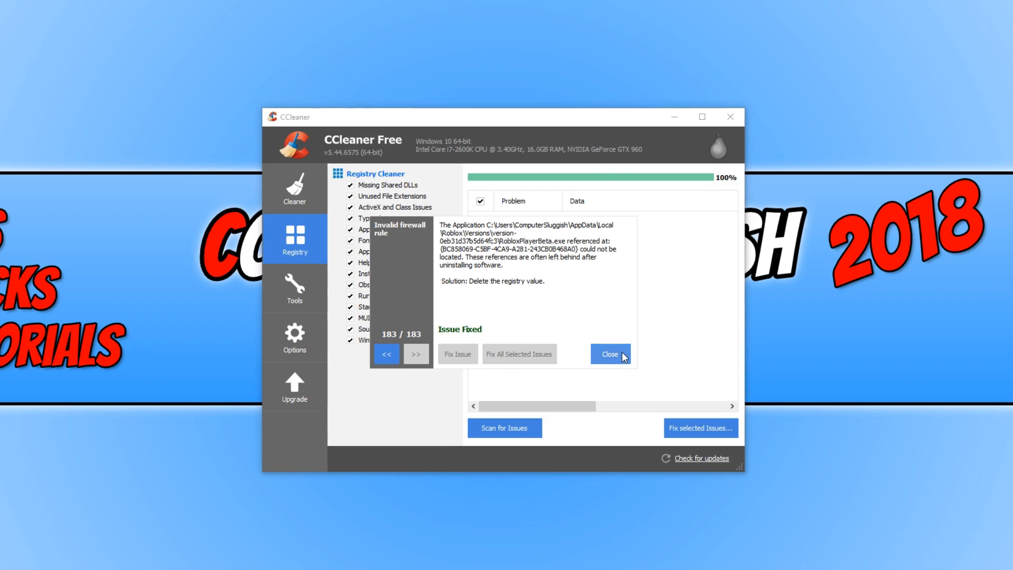
left_click(295, 288)
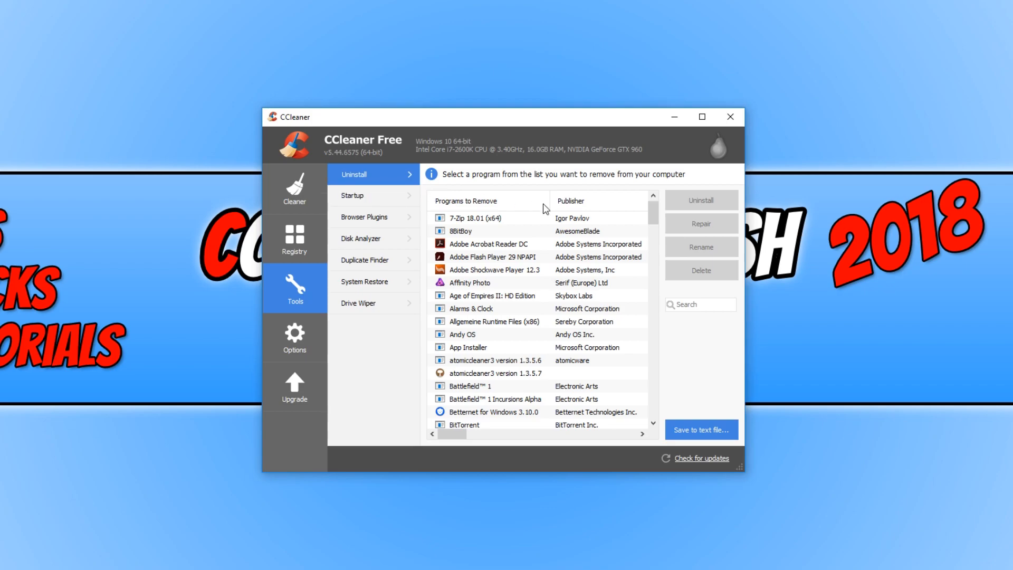
- Browse the installed programs list and select Adobe Shockwave Player 12.3
scroll("down", 3)
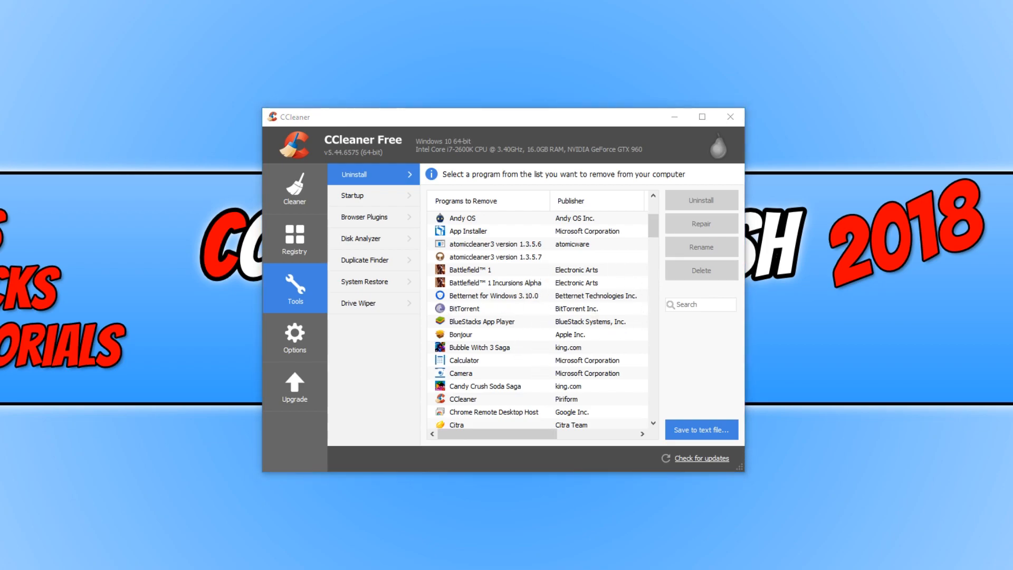
mouse_move(667, 234)
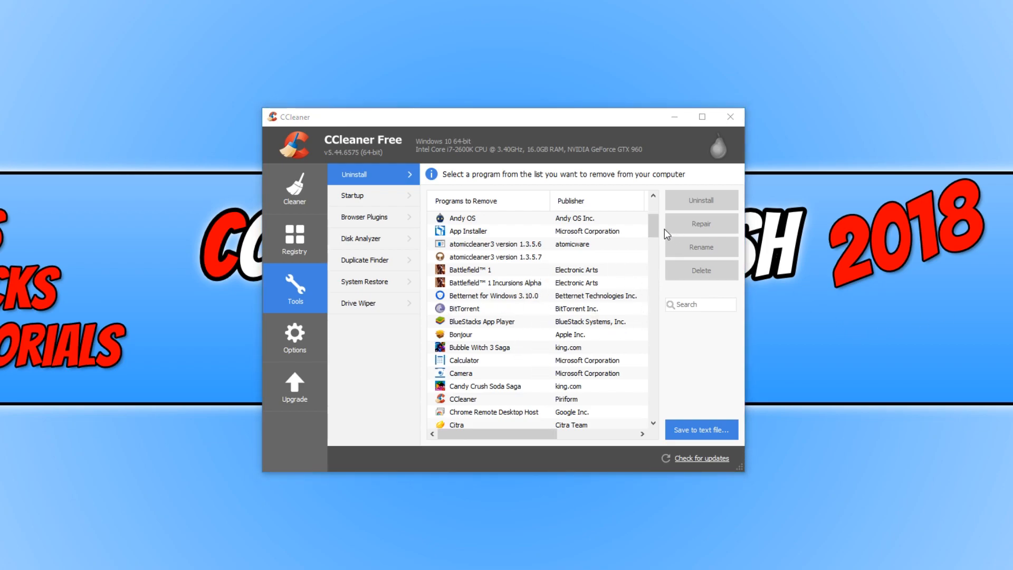
scroll("up", 3)
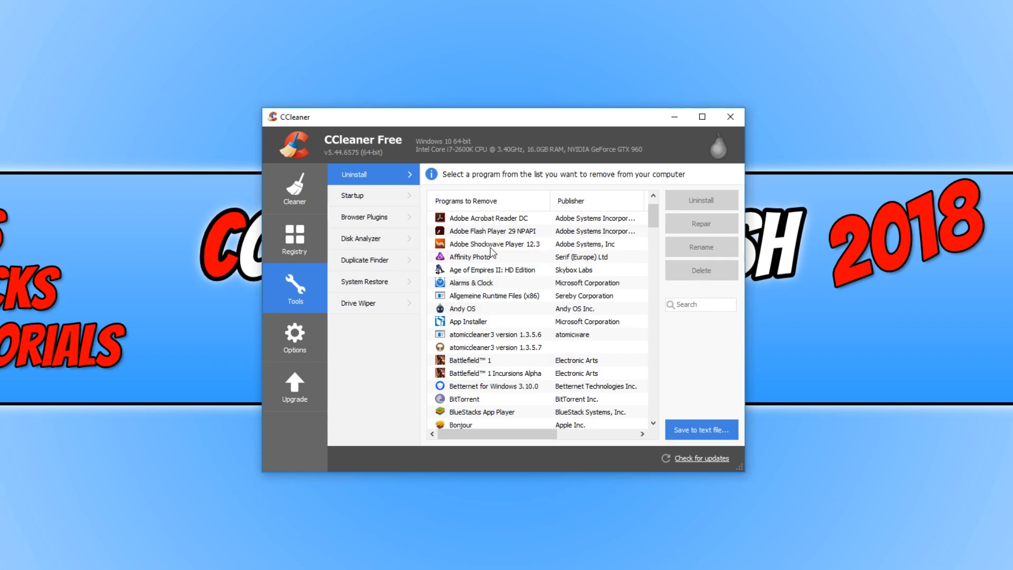
left_click(491, 244)
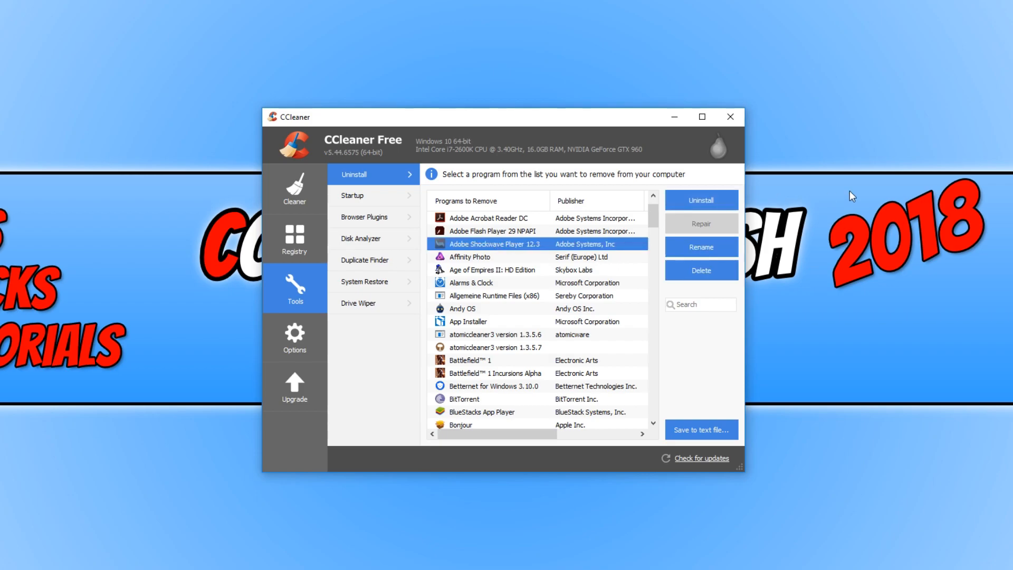
mouse_move(839, 216)
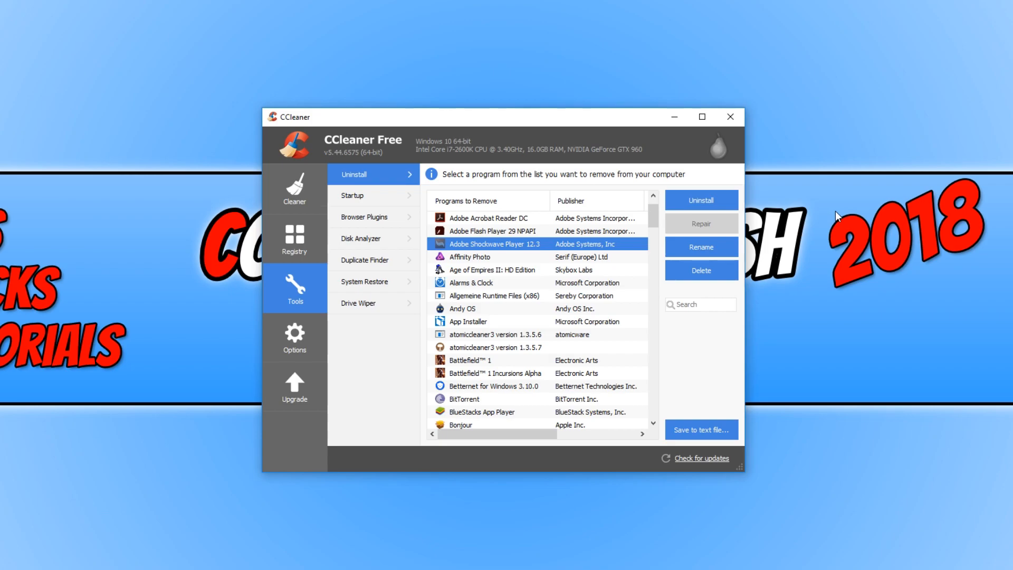
mouse_move(362, 195)
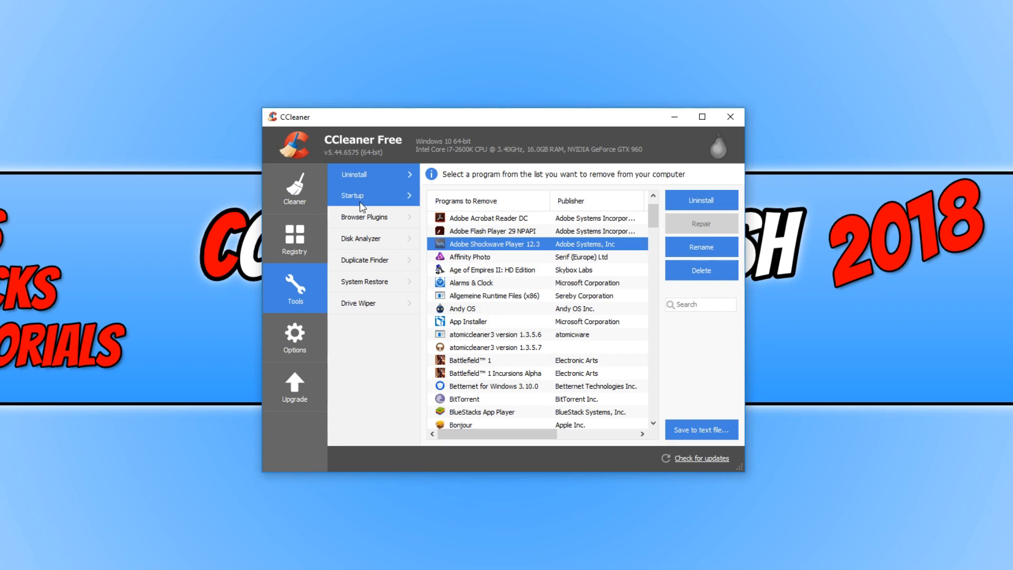
- View the Windows startup programs list, then move on to the Malwarebytes downloads page
left_click(373, 196)
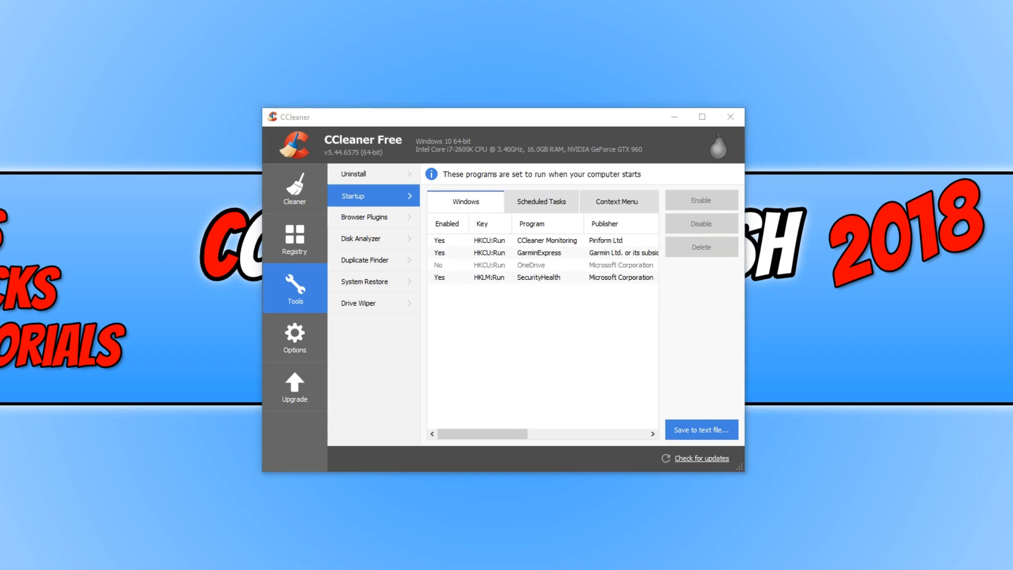
mouse_move(663, 326)
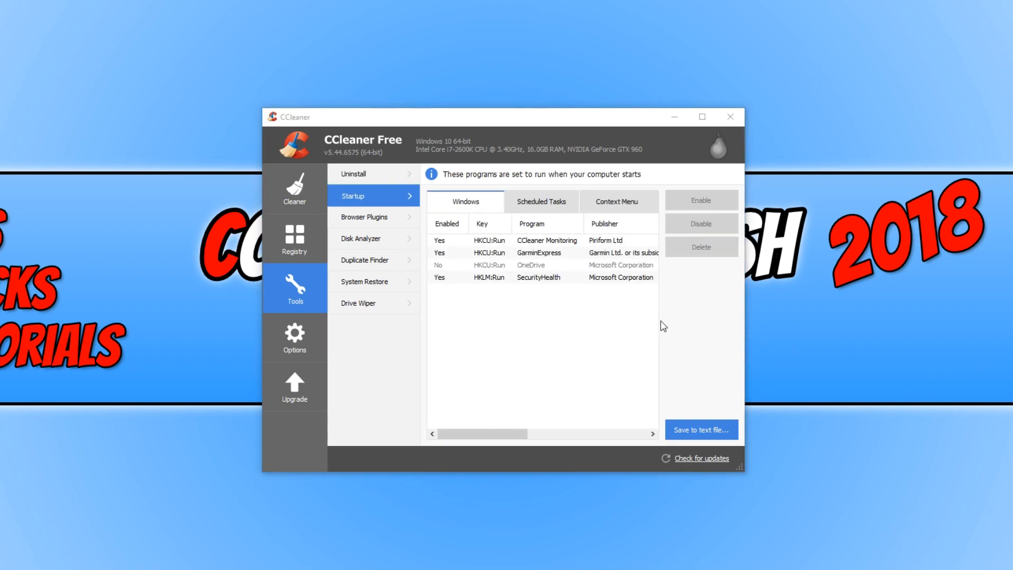
mouse_move(528, 296)
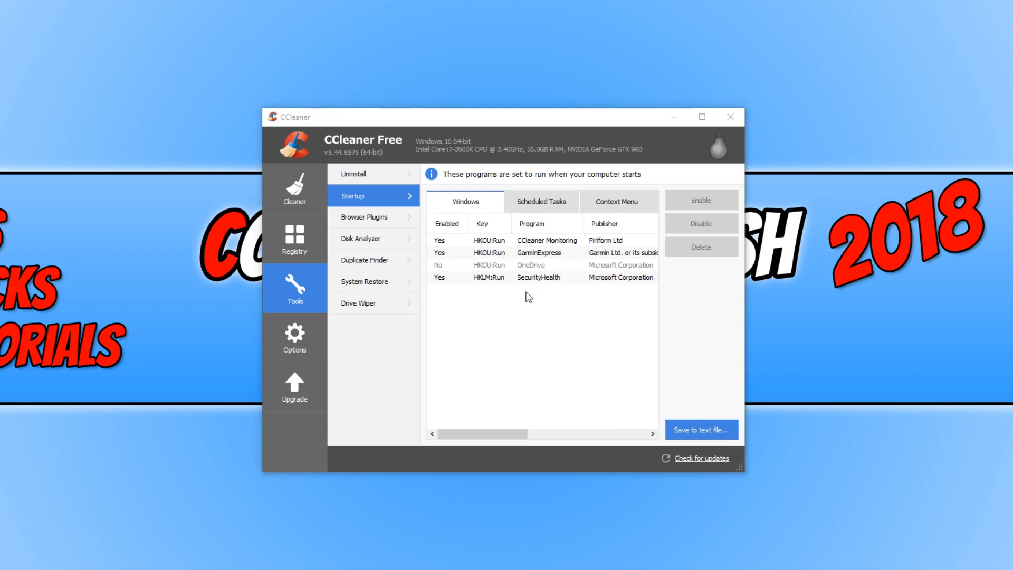
mouse_move(502, 320)
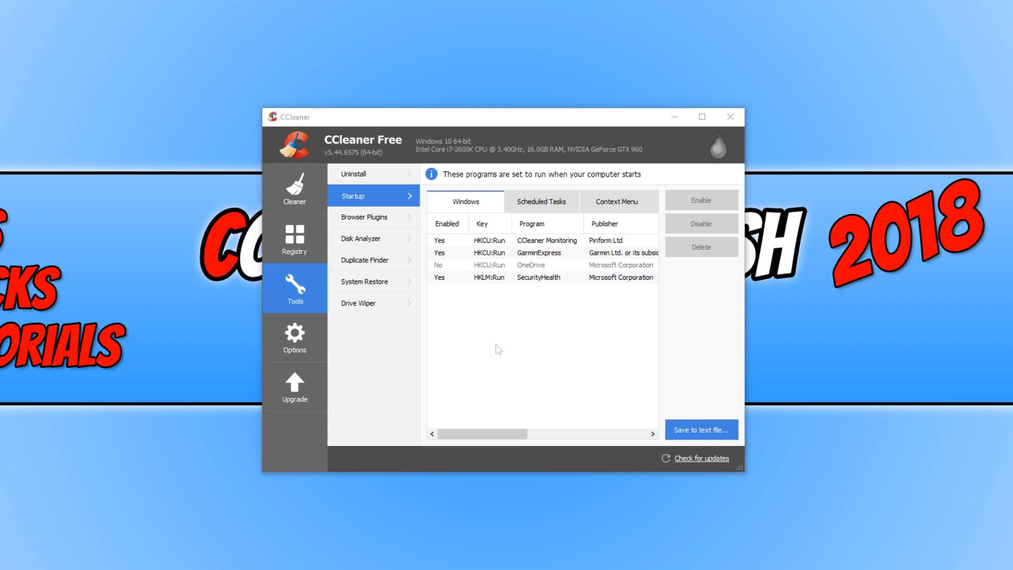
left_click(729, 117)
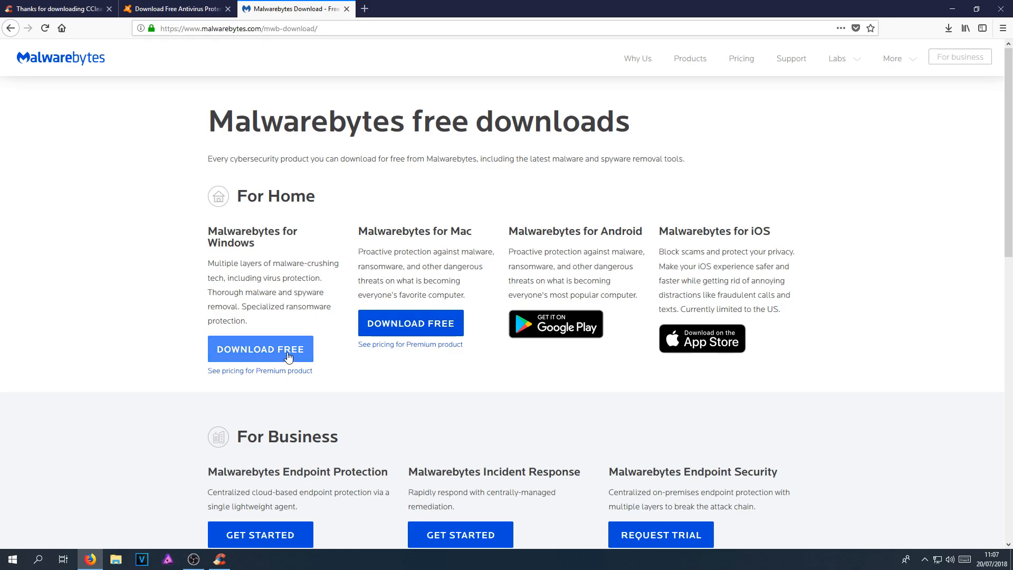
- Download the free Malwarebytes for Windows installer, save it and run it past the security warning
left_click(261, 349)
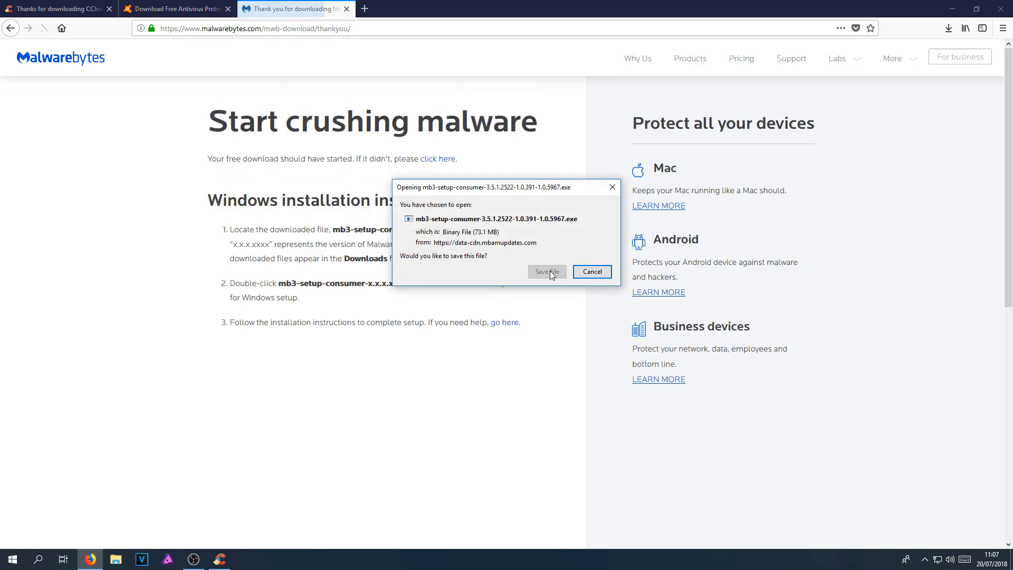
left_click(591, 271)
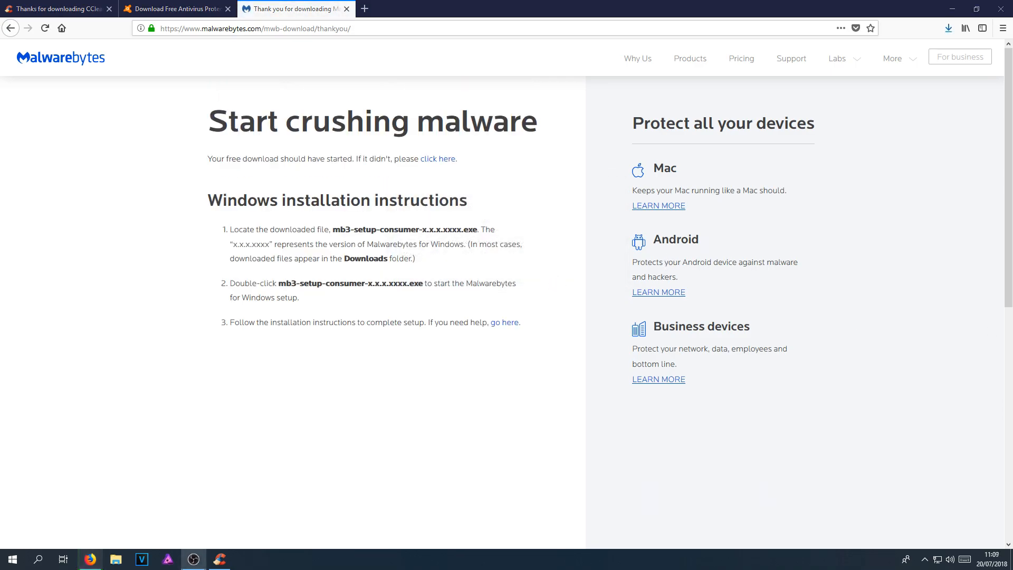
left_click(948, 28)
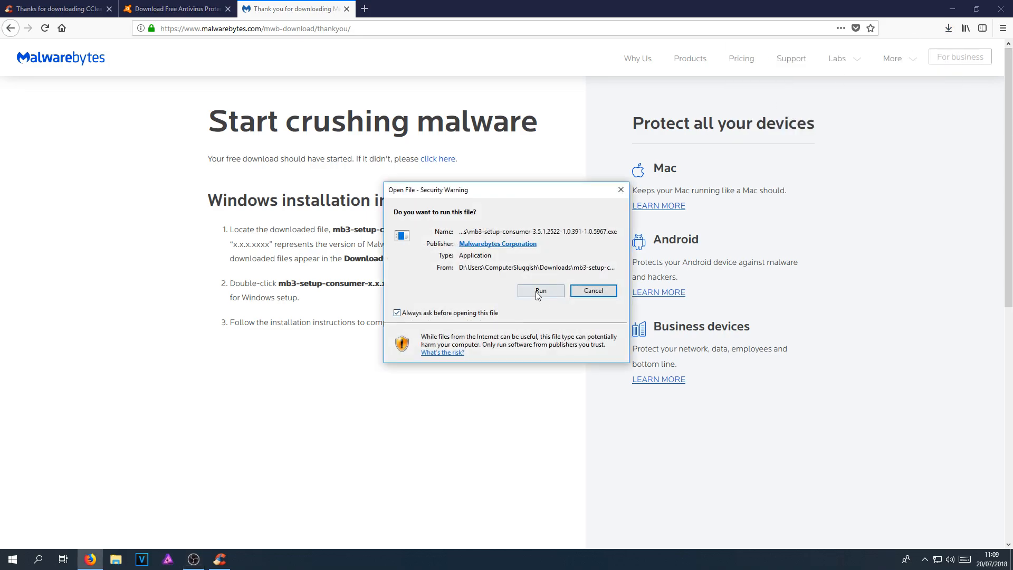
left_click(540, 291)
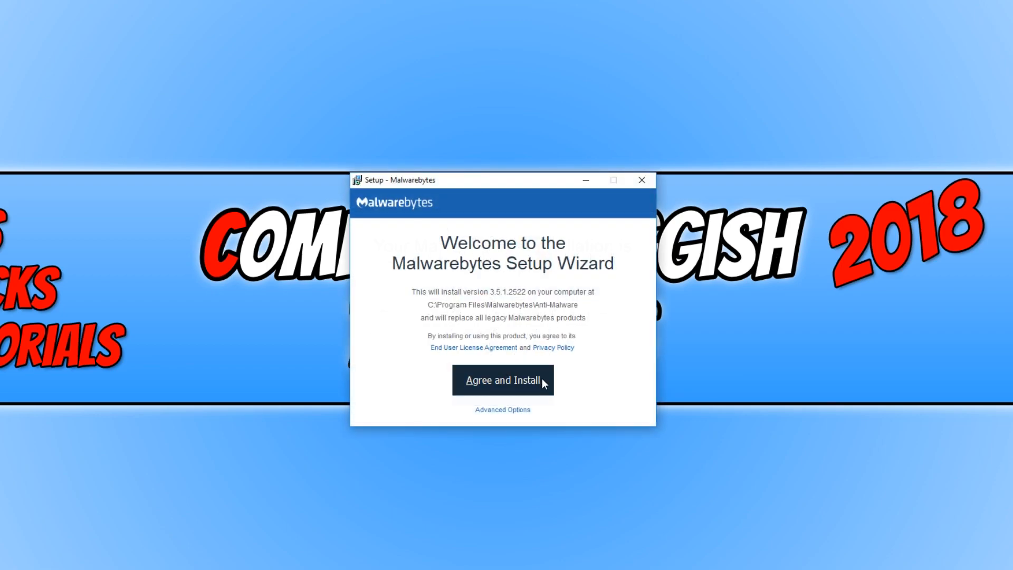
- Agree to the terms, install Malwarebytes and finish setup so the app launches
left_click(502, 380)
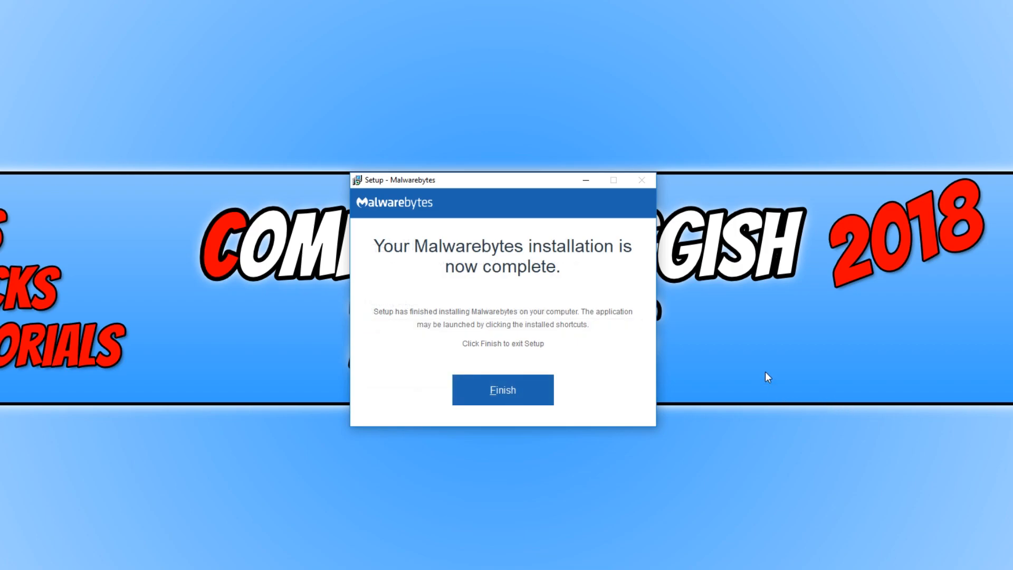
left_click(502, 389)
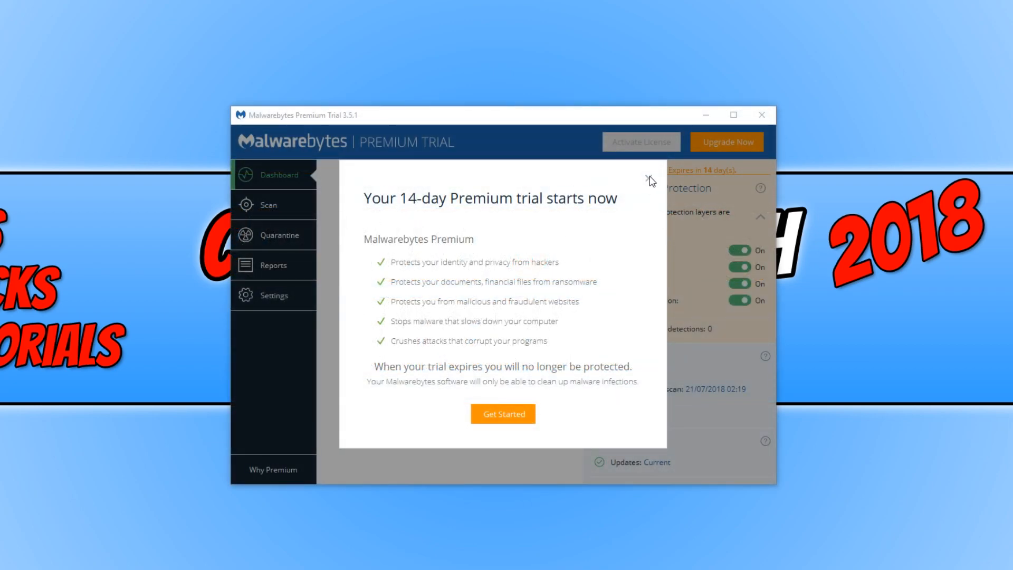
- Dismiss the Premium trial notice and run a Malwarebytes scan from the Dashboard
left_click(502, 414)
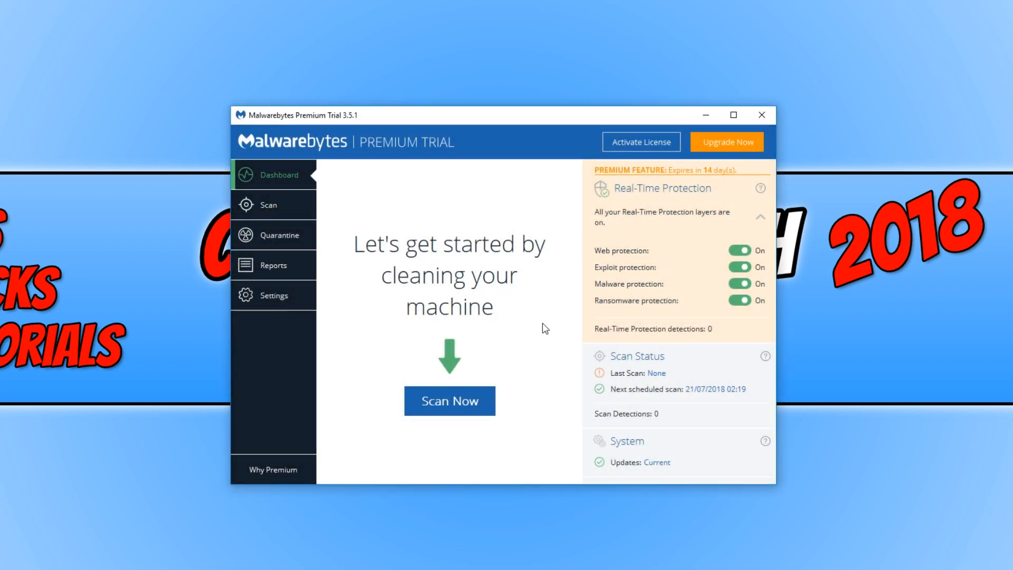
left_click(449, 401)
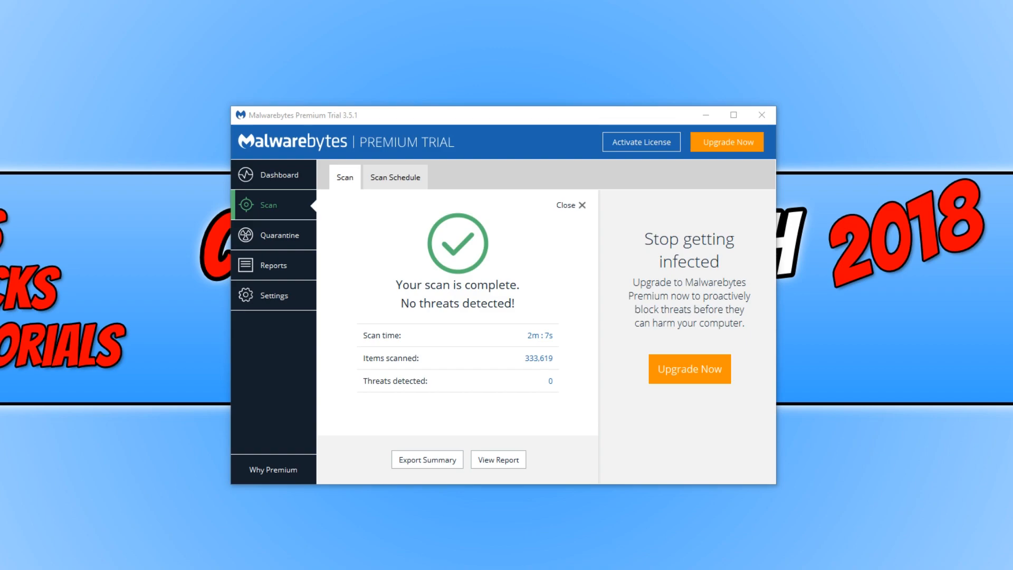
mouse_move(824, 145)
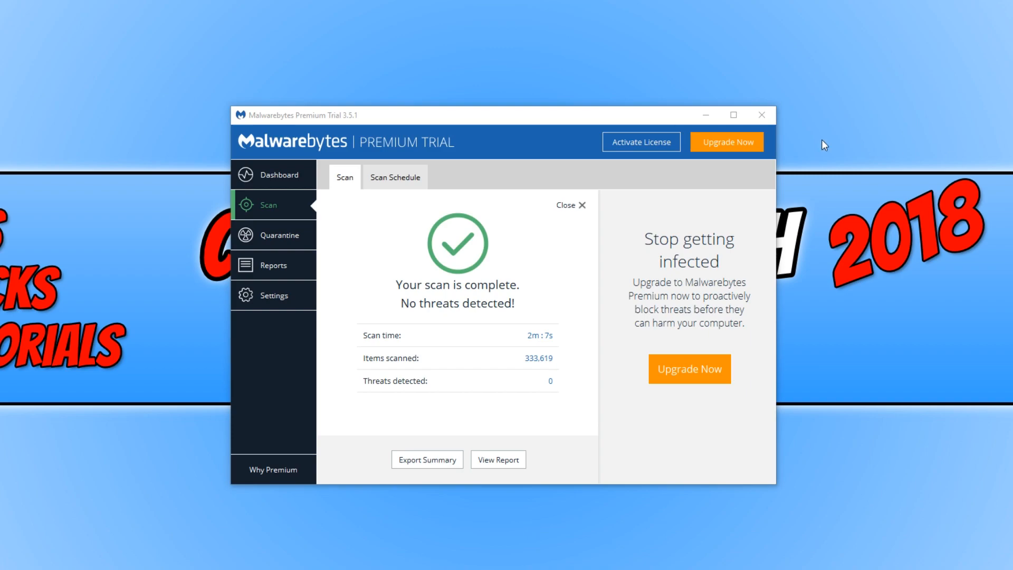
mouse_move(571, 123)
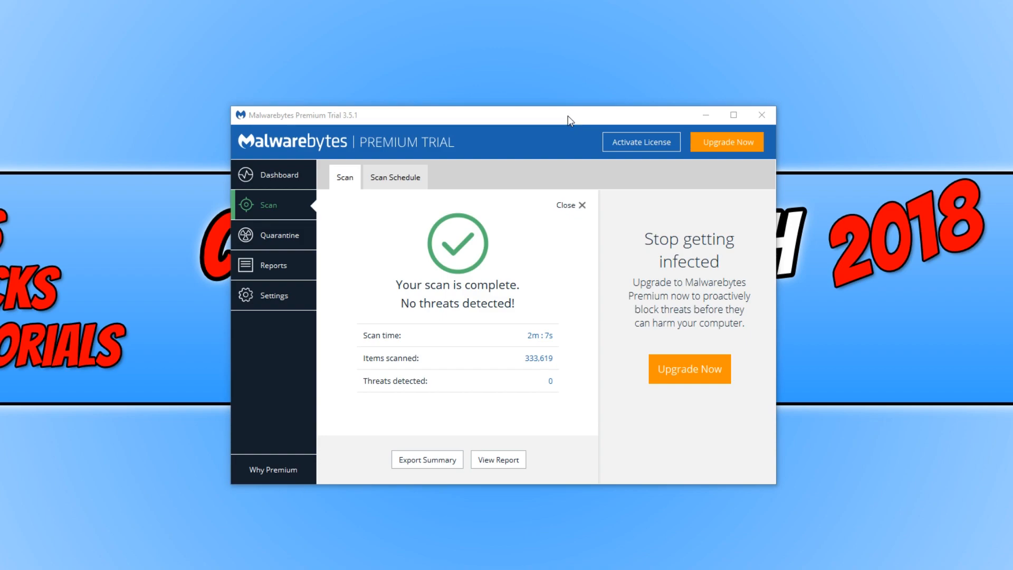
mouse_move(560, 125)
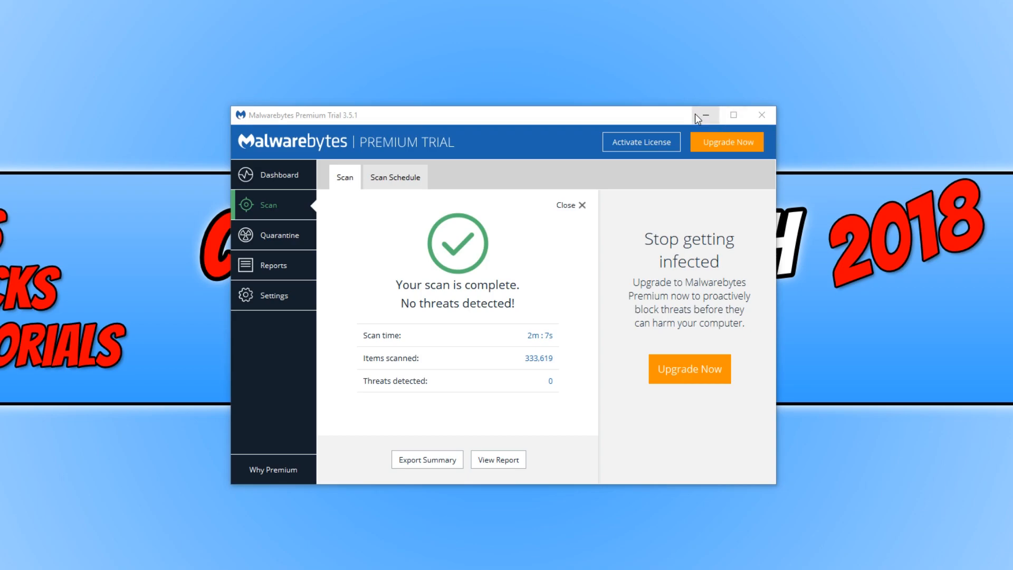
- Minimise Malwarebytes and save avast_free_antivirus_setup_online.exe from the Avast website
left_click(705, 115)
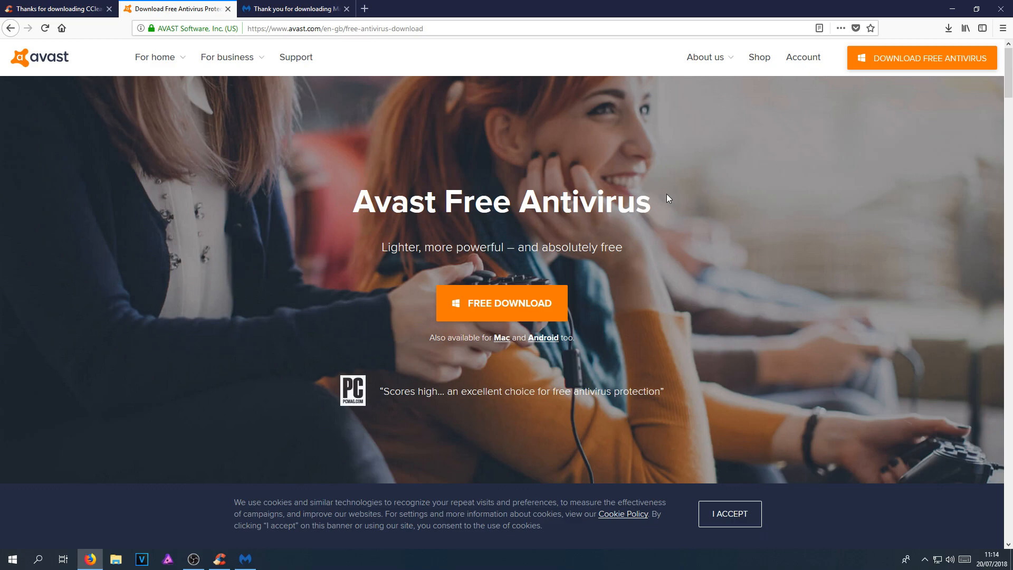
mouse_move(609, 304)
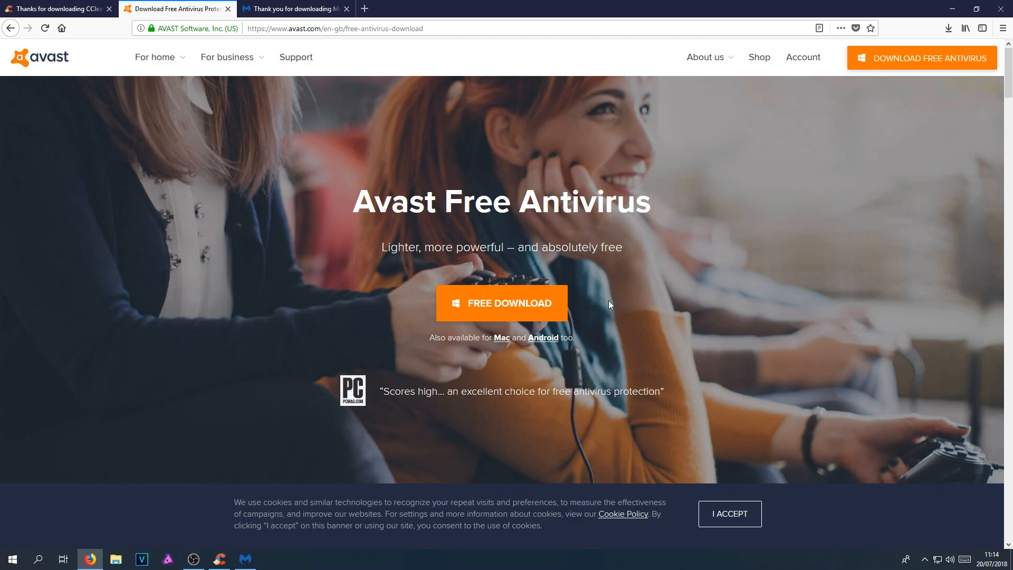
left_click(500, 303)
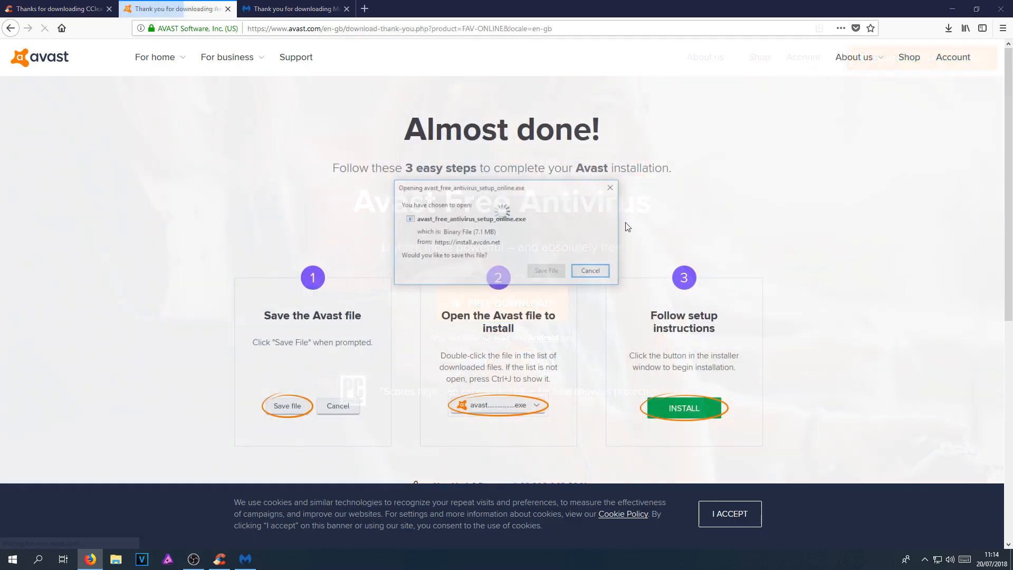
left_click(589, 270)
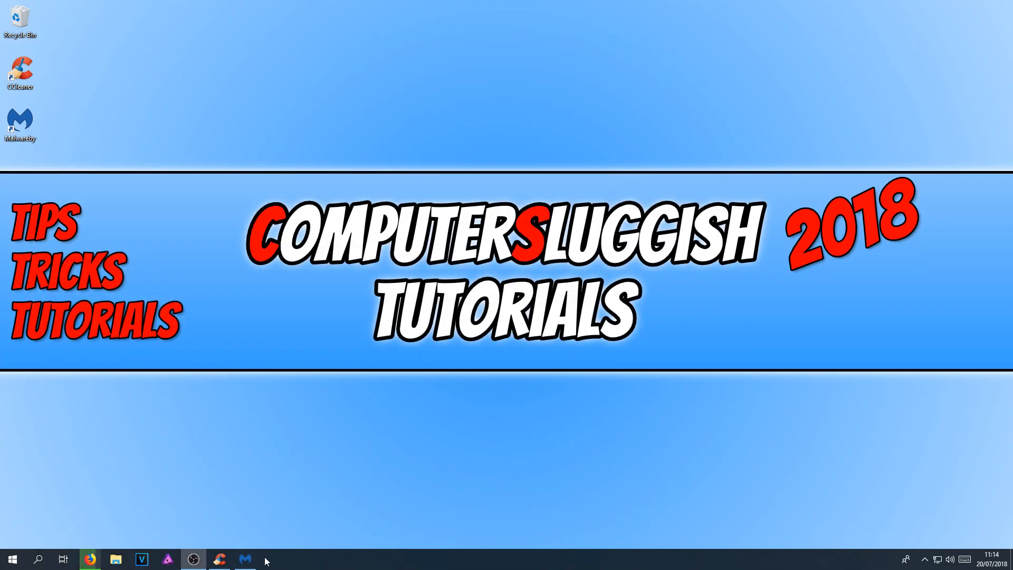
- Restore the Malwarebytes window from the taskbar to show the clean scan results
left_click(244, 559)
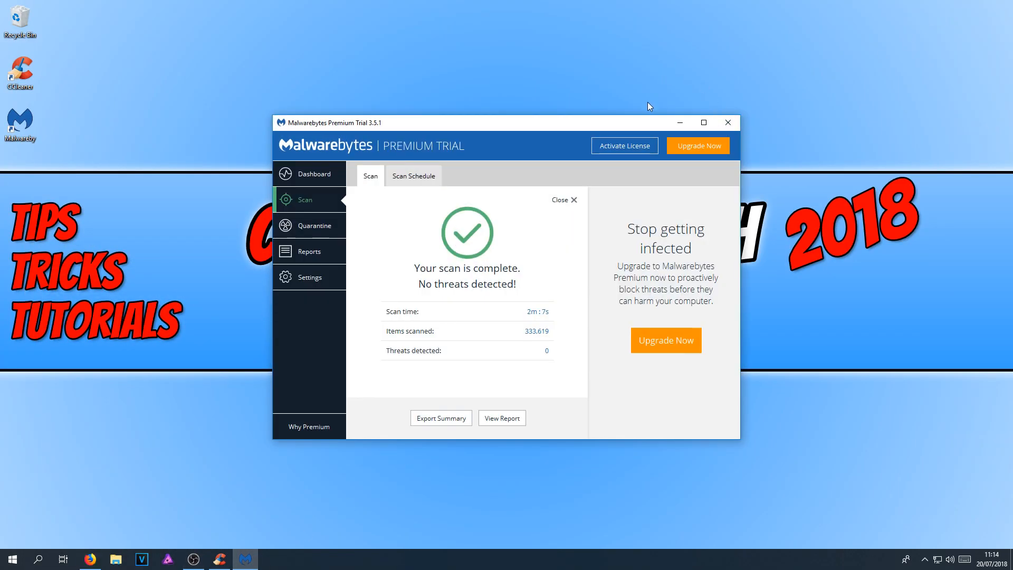
mouse_move(619, 139)
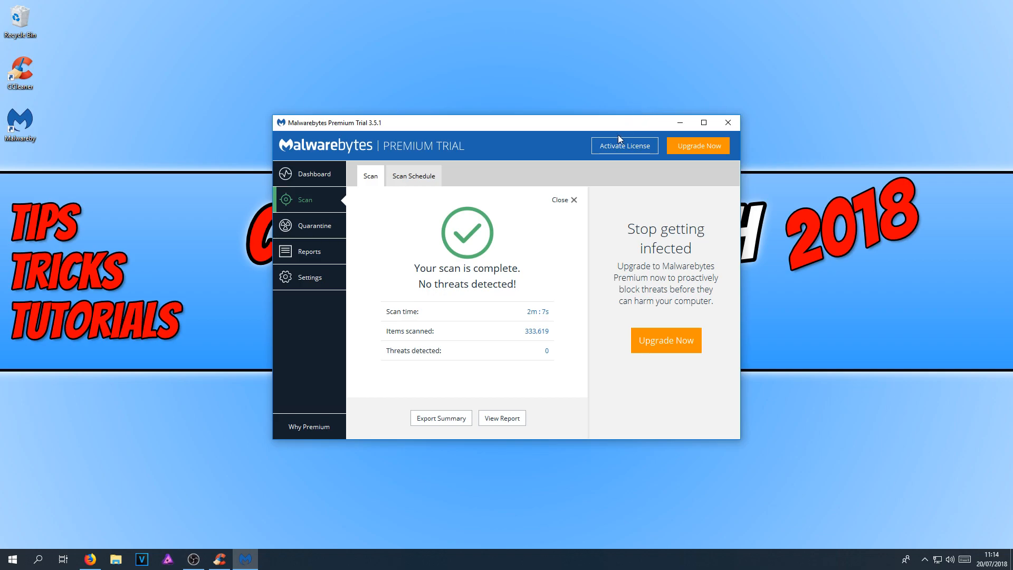
mouse_move(624, 146)
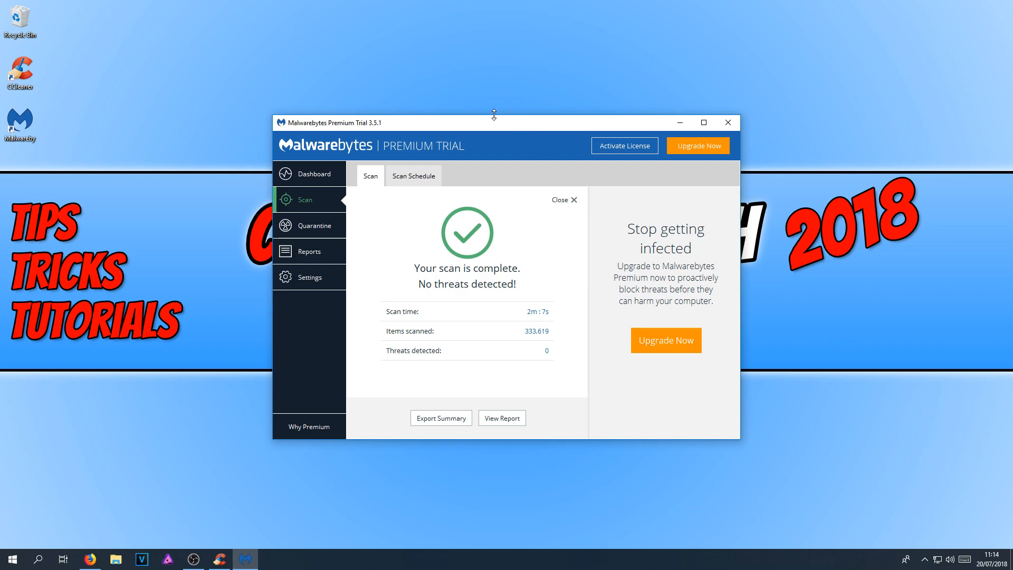
mouse_move(361, 124)
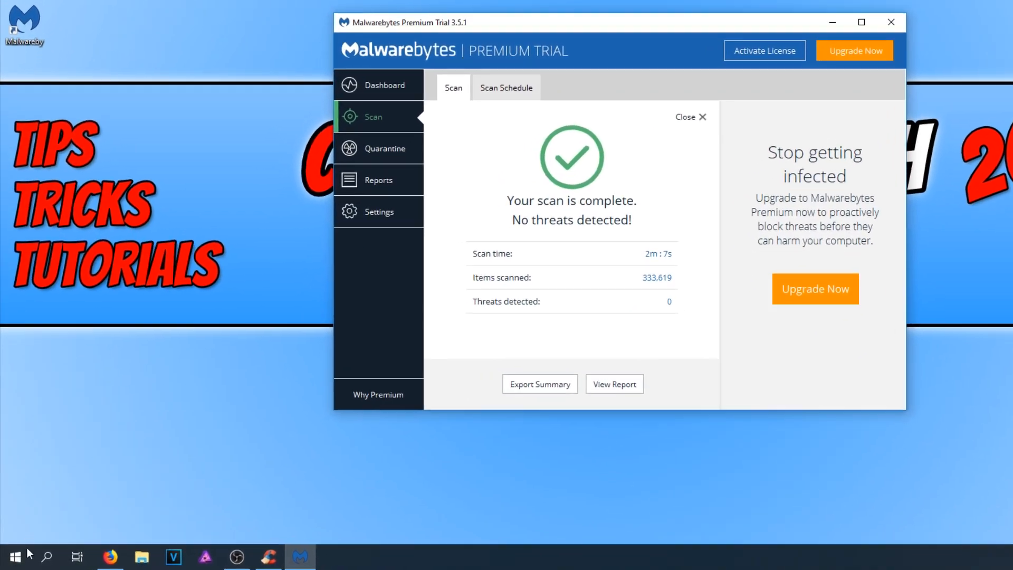
- Launch System Configuration via msconfig from Start search and go to its Boot options
left_click(14, 554)
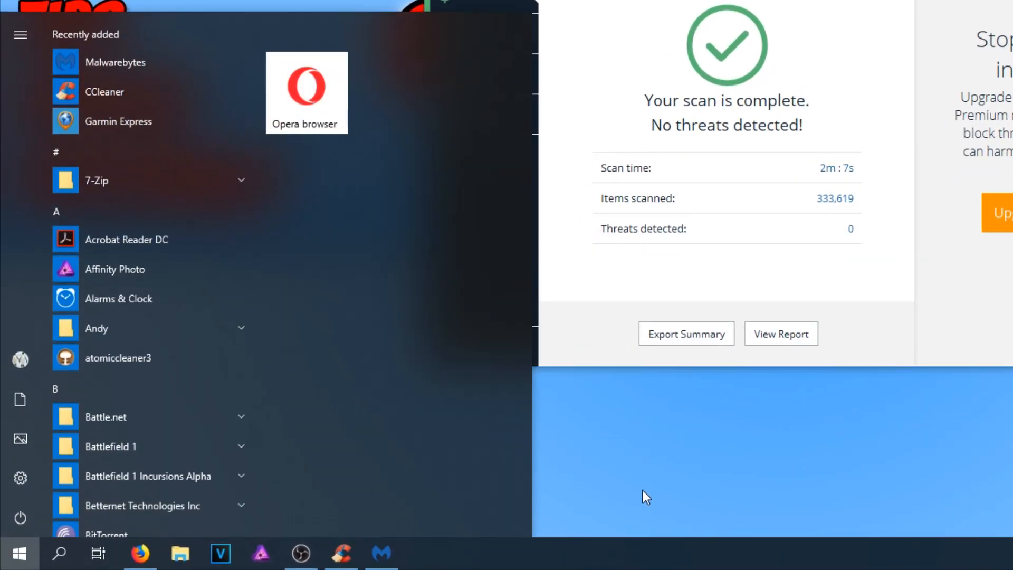
type("msc")
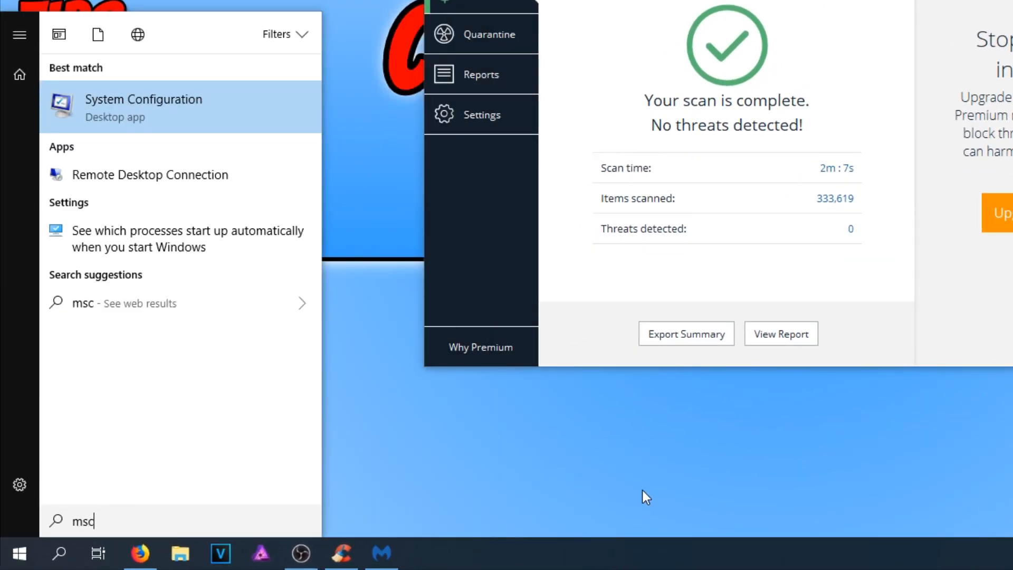
type("onfig")
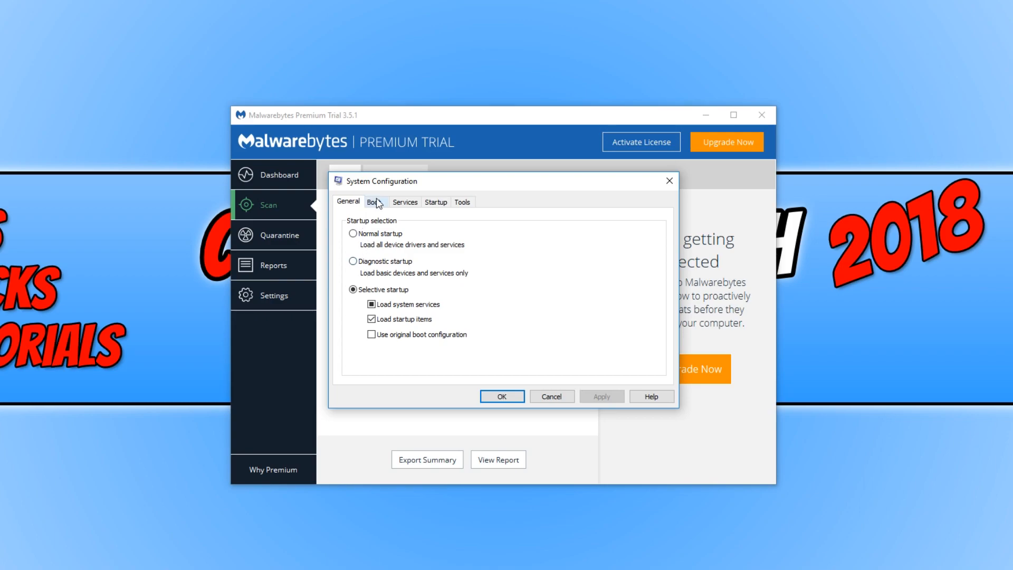
left_click(374, 202)
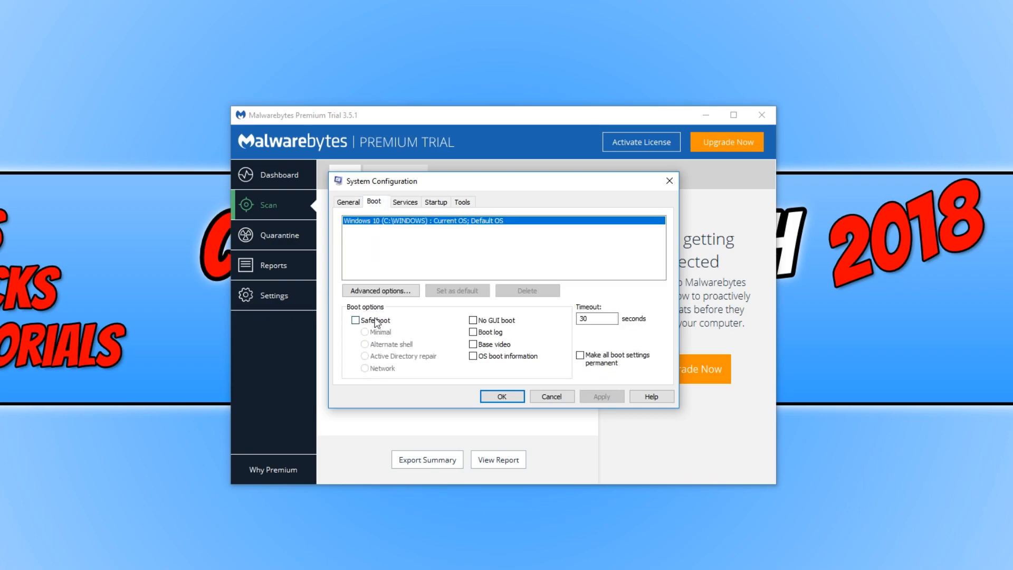
- Enable Safe boot with the Minimal option and apply the setting
left_click(355, 320)
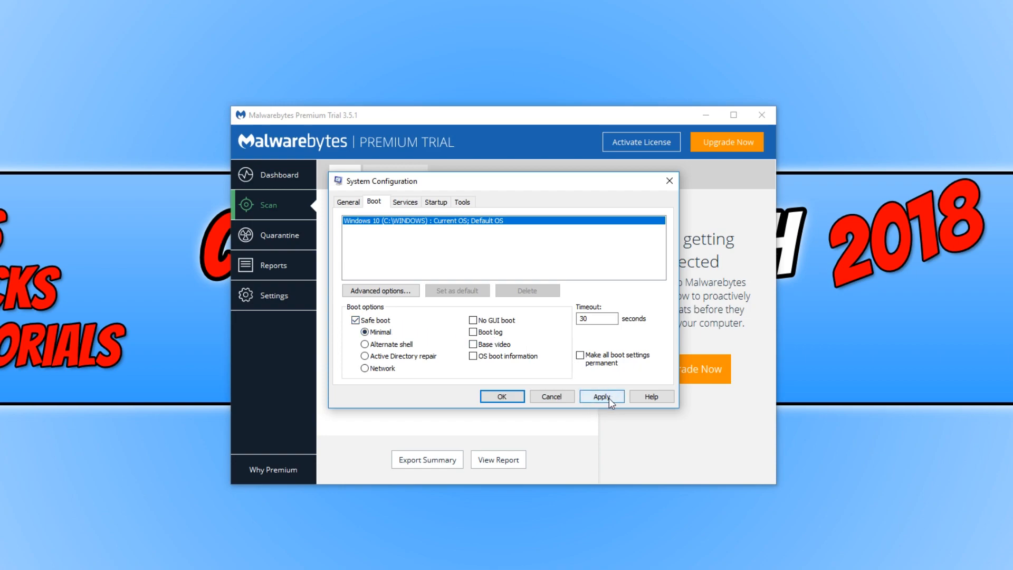
left_click(601, 395)
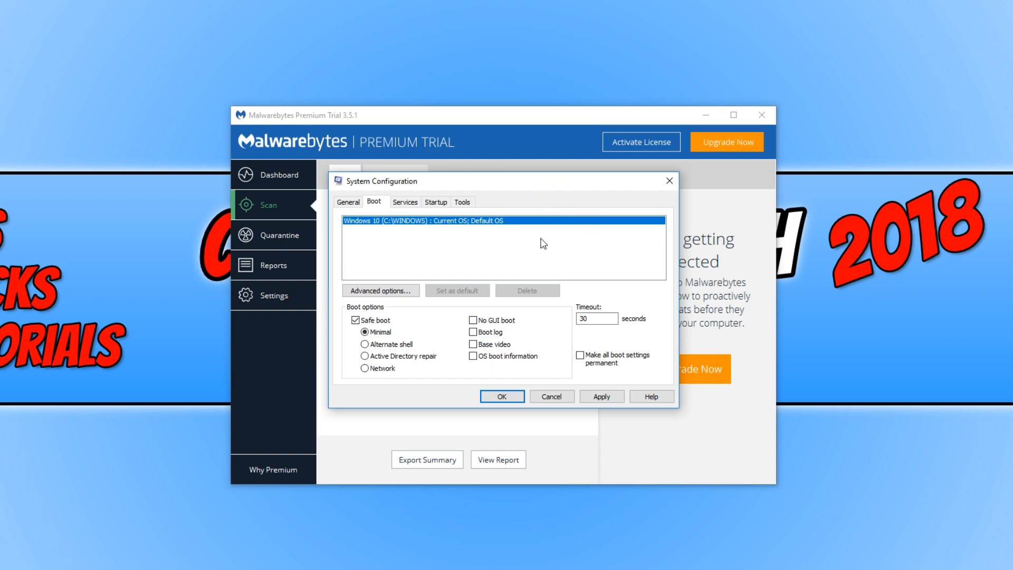
left_click(355, 320)
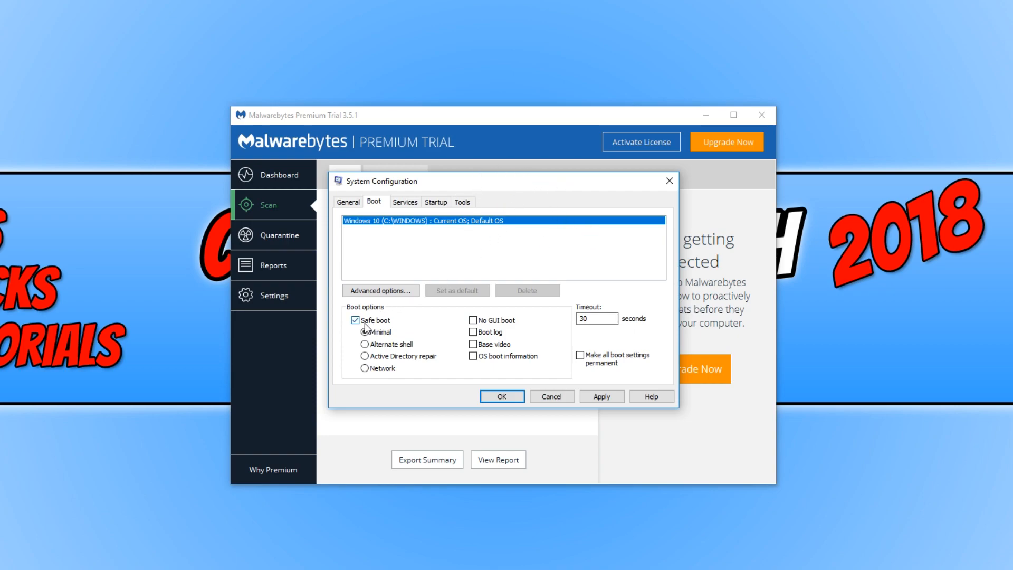
left_click(355, 320)
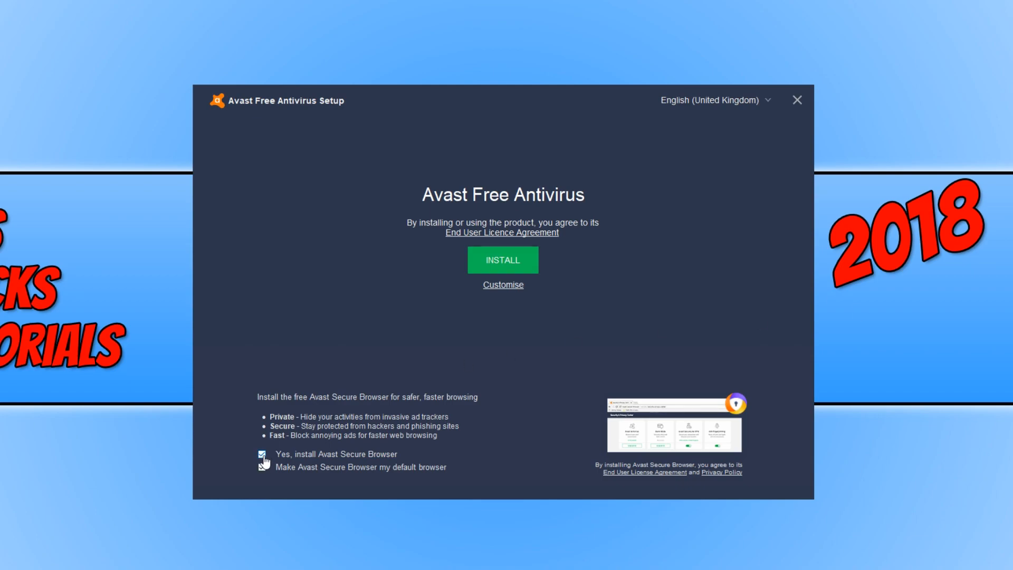
- Install Avast Free Antivirus without Secure Browser, continuing past notices and declining Android protection
left_click(262, 454)
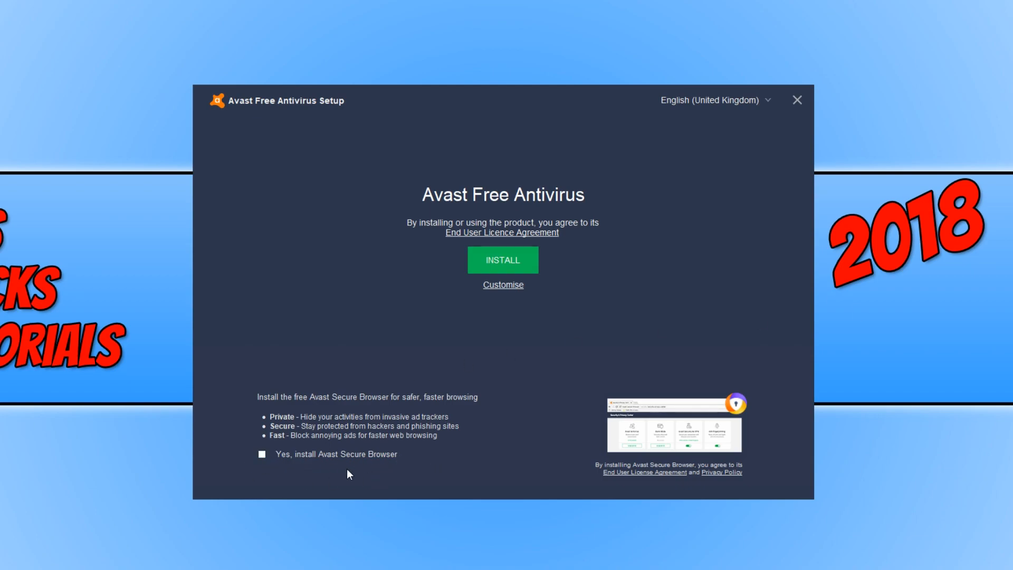
mouse_move(511, 329)
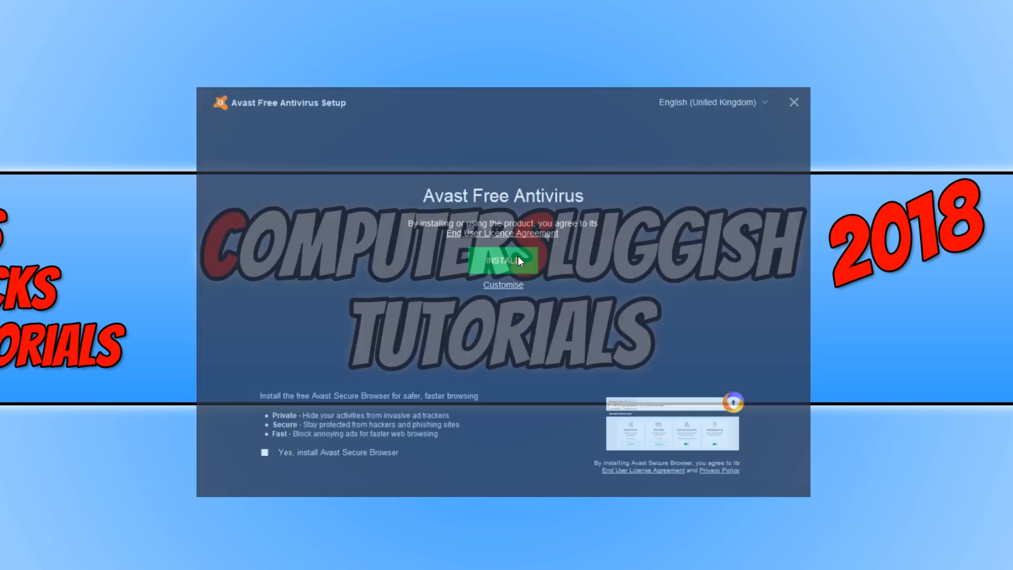
left_click(502, 260)
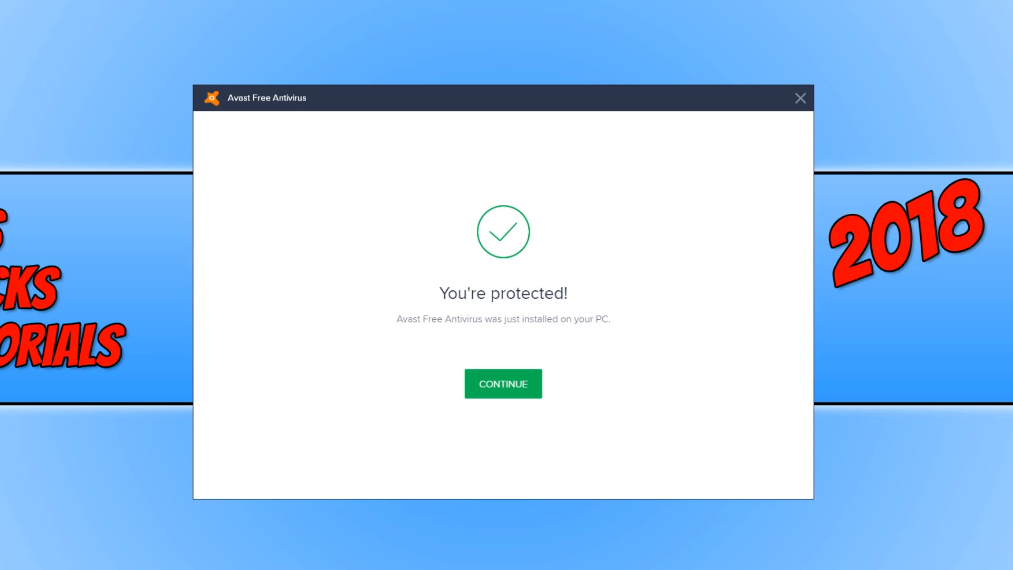
left_click(502, 383)
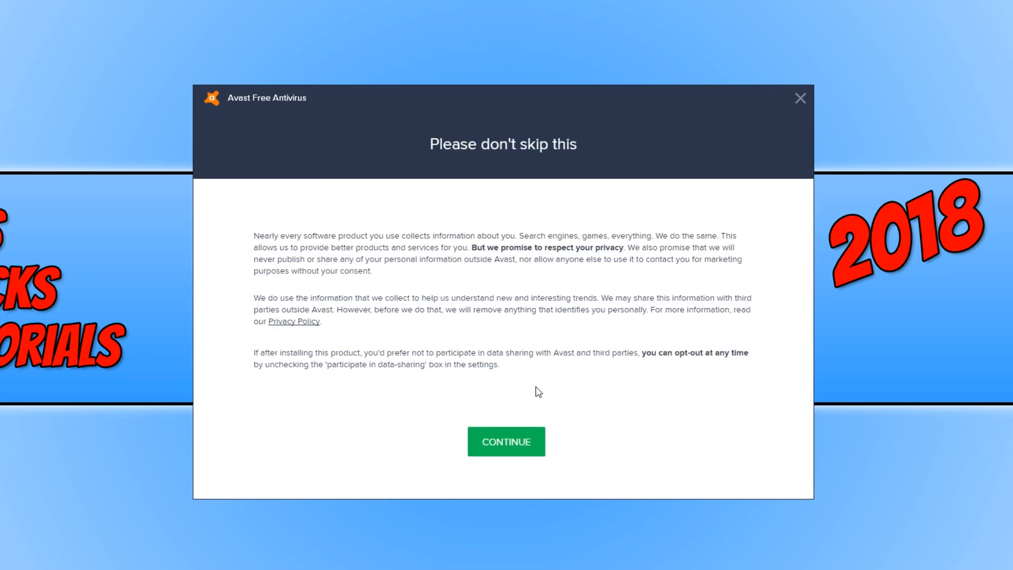
mouse_move(525, 439)
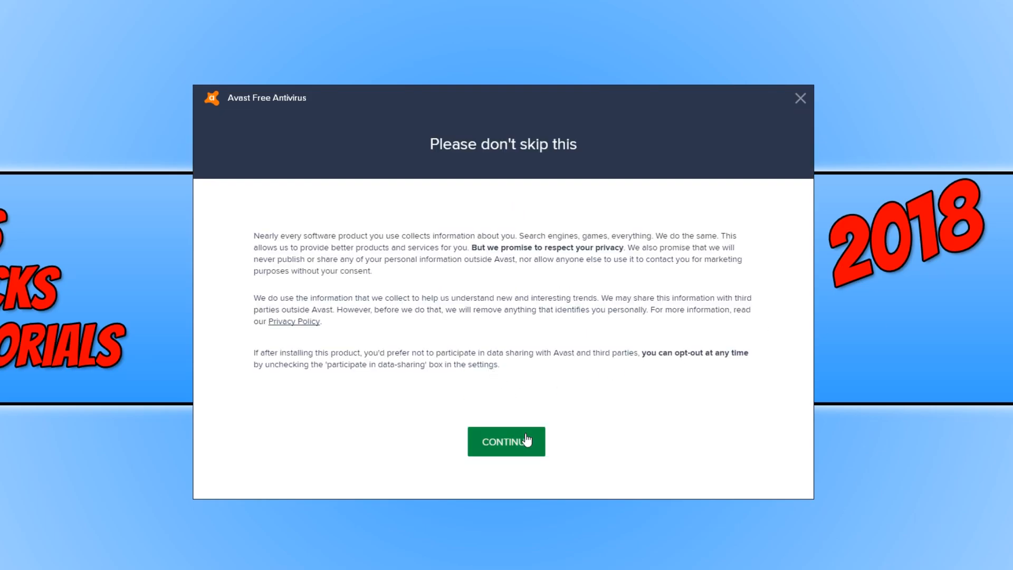
left_click(506, 442)
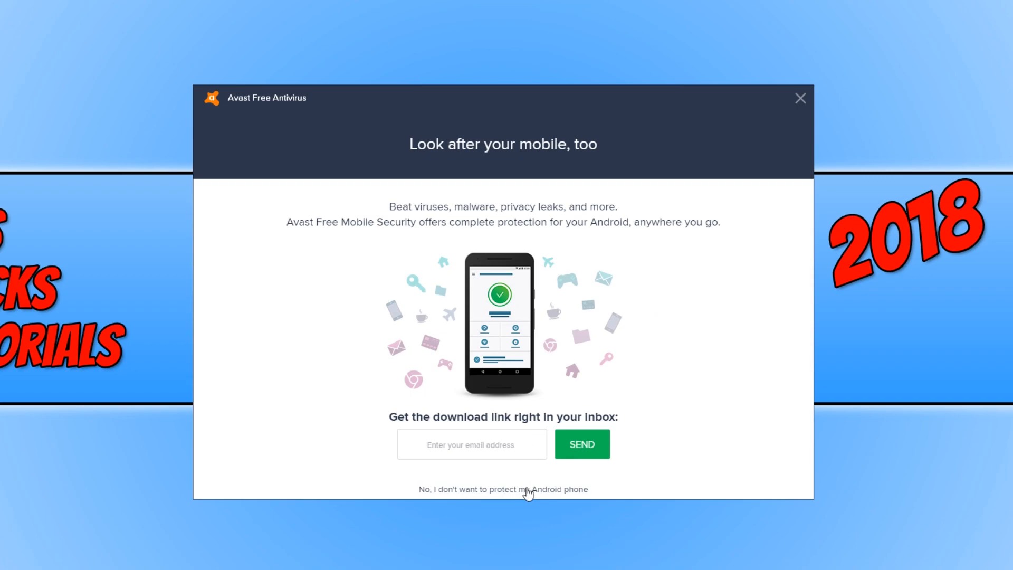
left_click(502, 488)
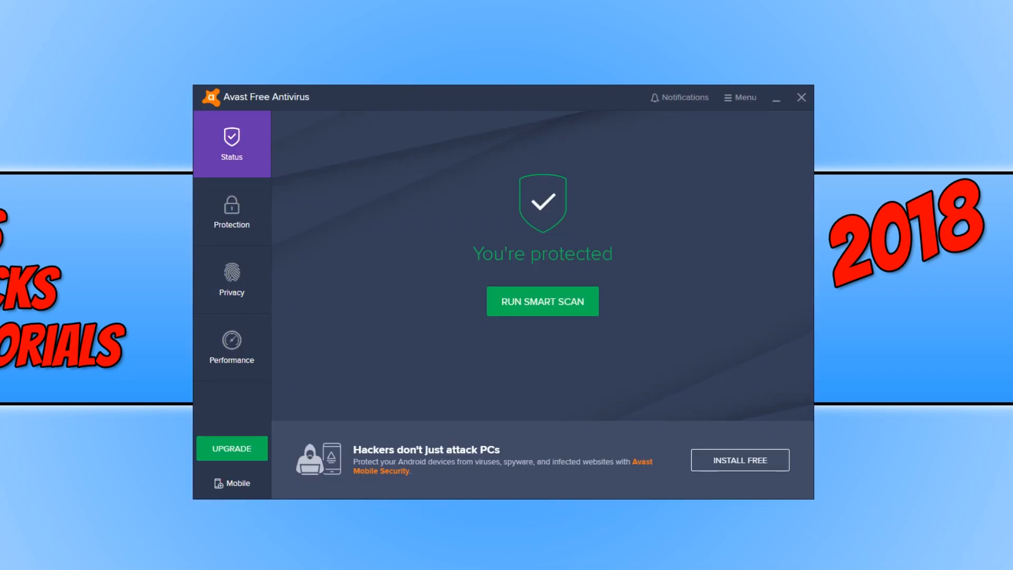
- Start a Full Virus Scan from Protection > Scans
left_click(231, 212)
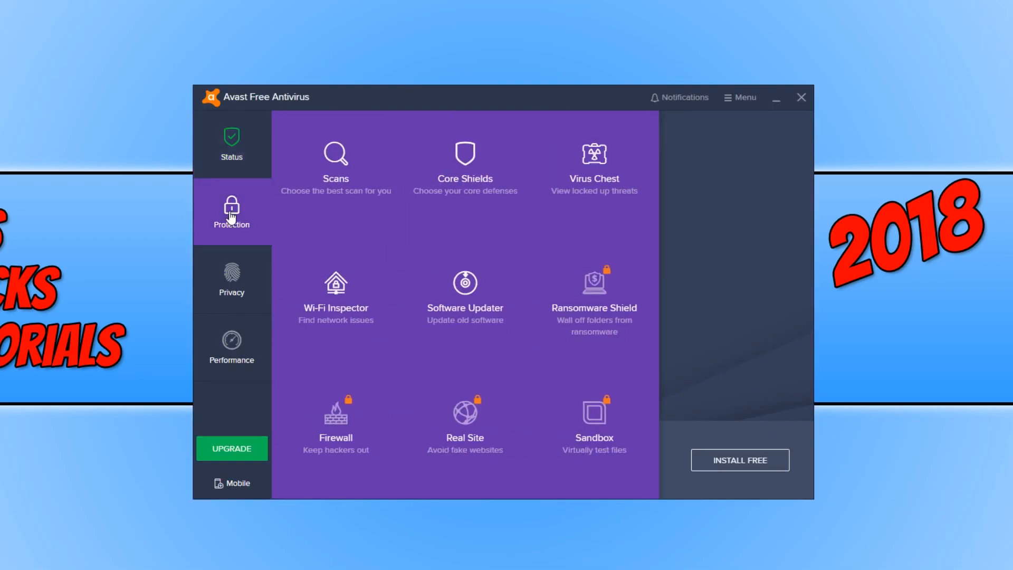
left_click(336, 161)
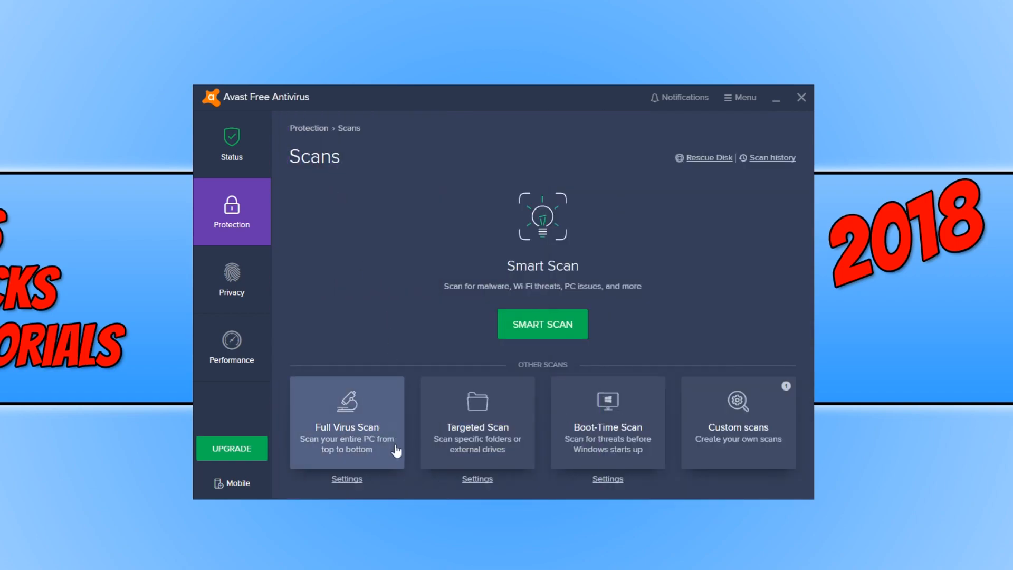
left_click(346, 422)
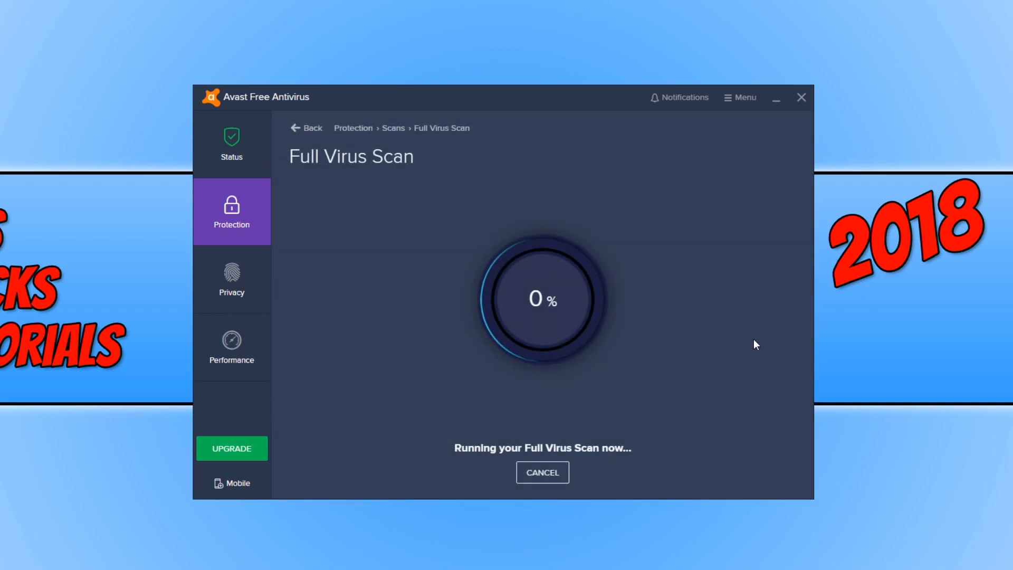
mouse_move(902, 355)
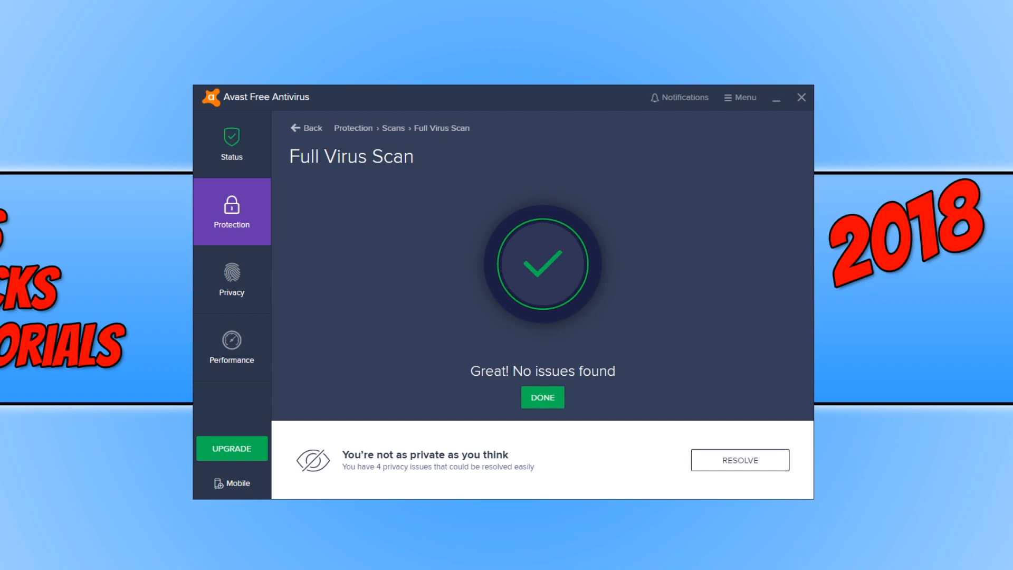
mouse_move(683, 395)
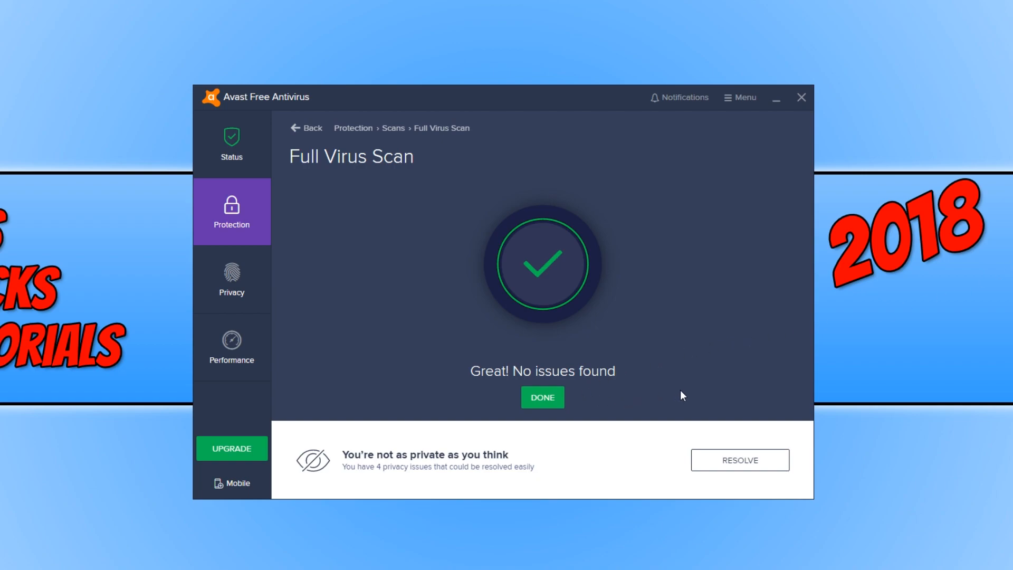
mouse_move(757, 362)
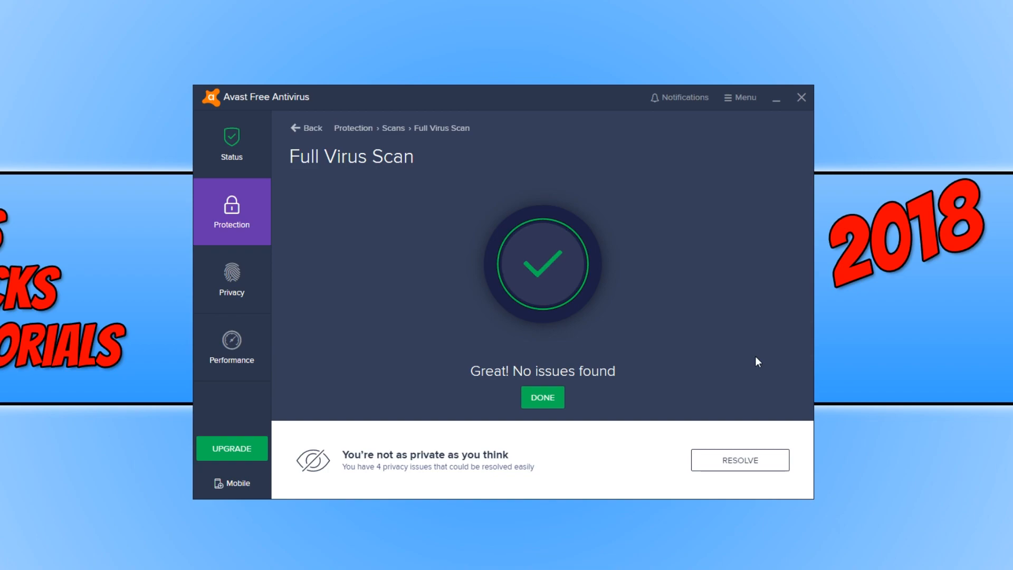
mouse_move(346, 204)
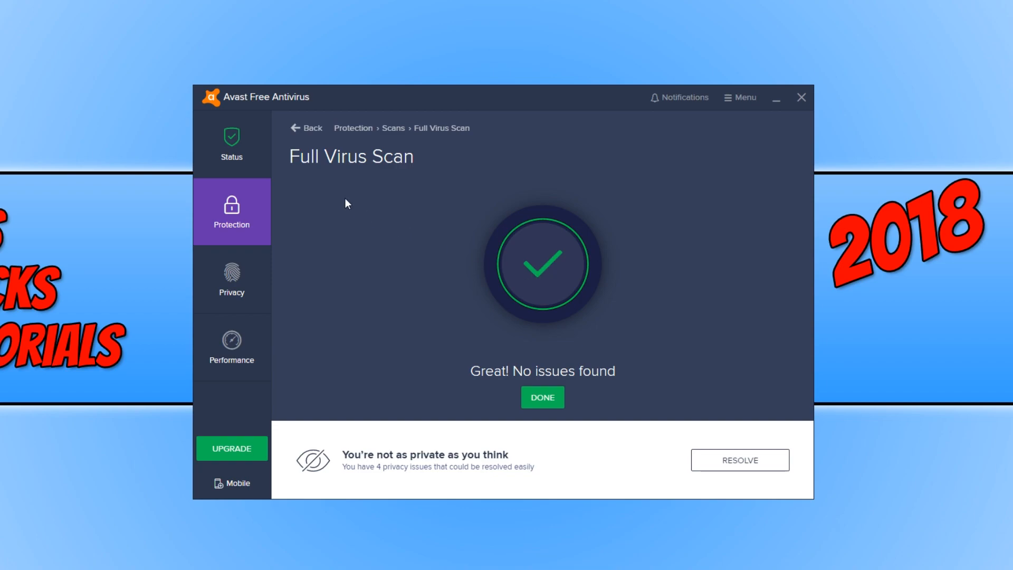
- Go to Protection > Scans and open the Boot-Time Scan page
left_click(231, 211)
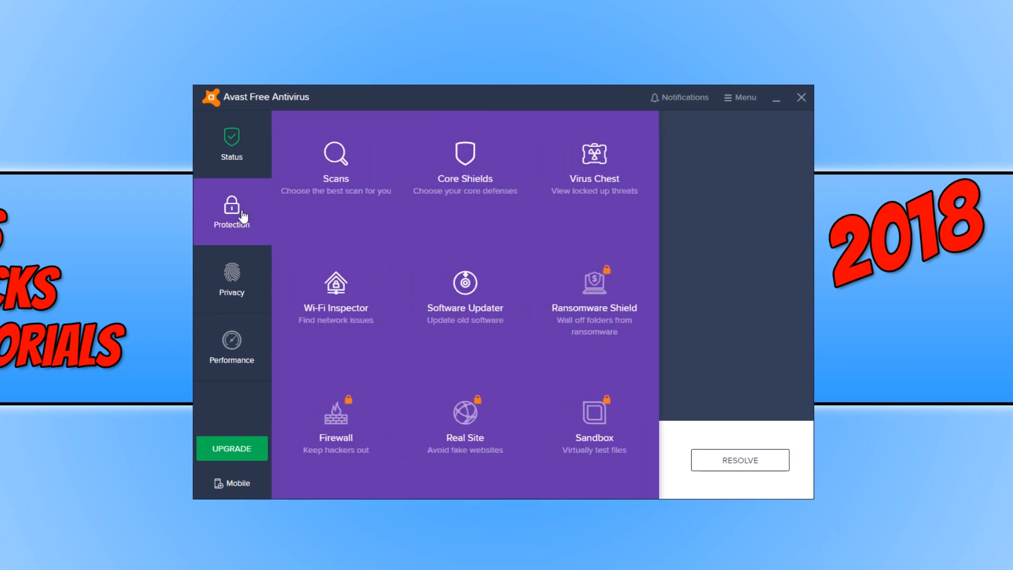
left_click(335, 158)
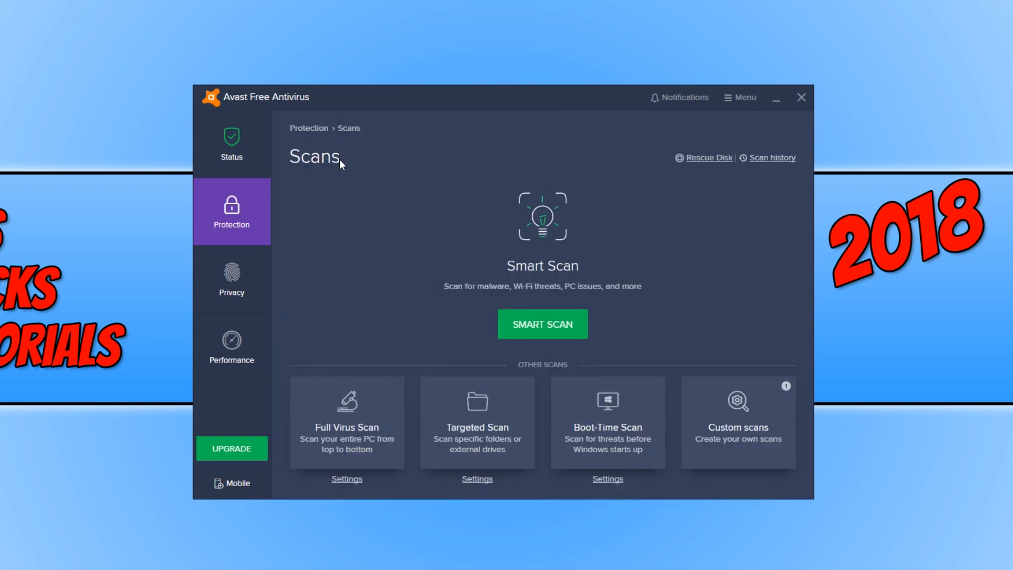
mouse_move(608, 423)
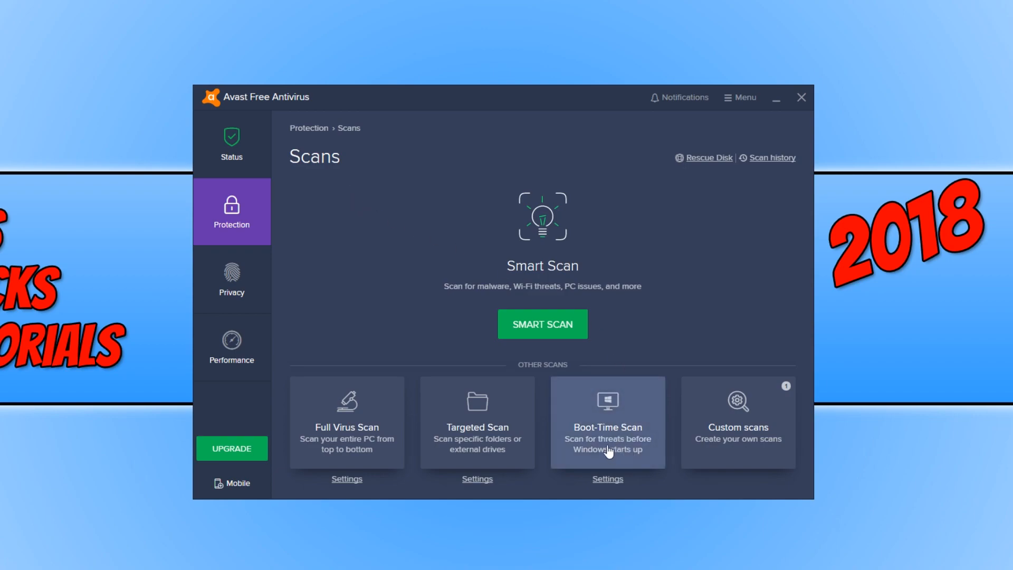
left_click(607, 422)
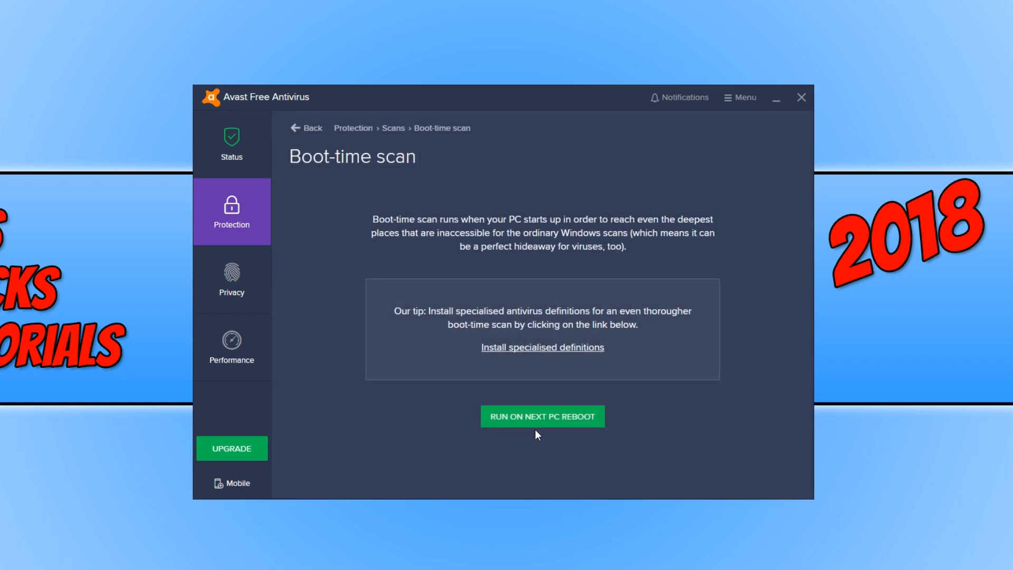